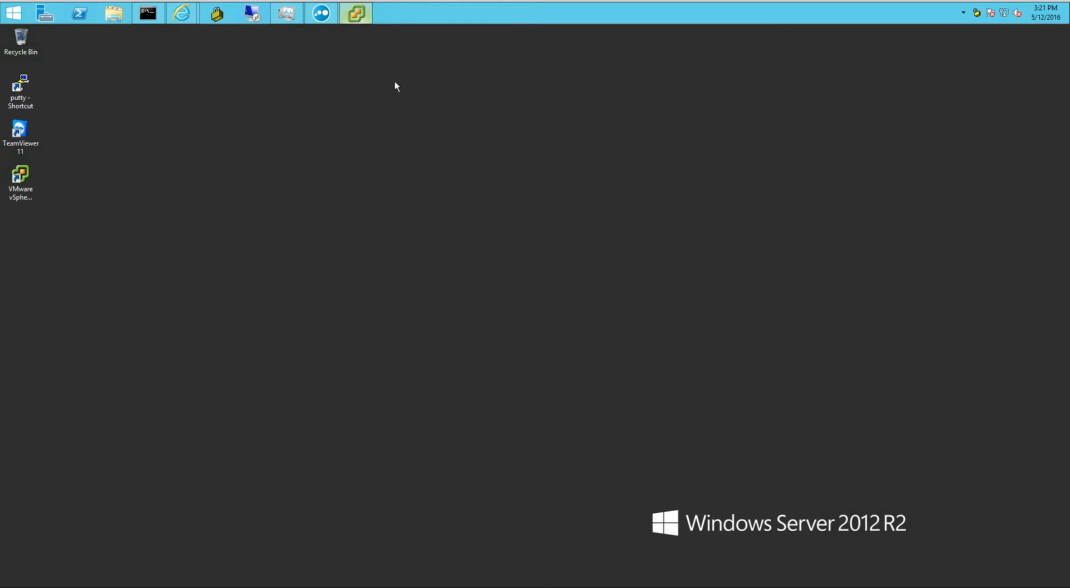
- Bring up the vSphere Client and show the Summary of ESXi host 10.0.40.129
left_click(356, 13)
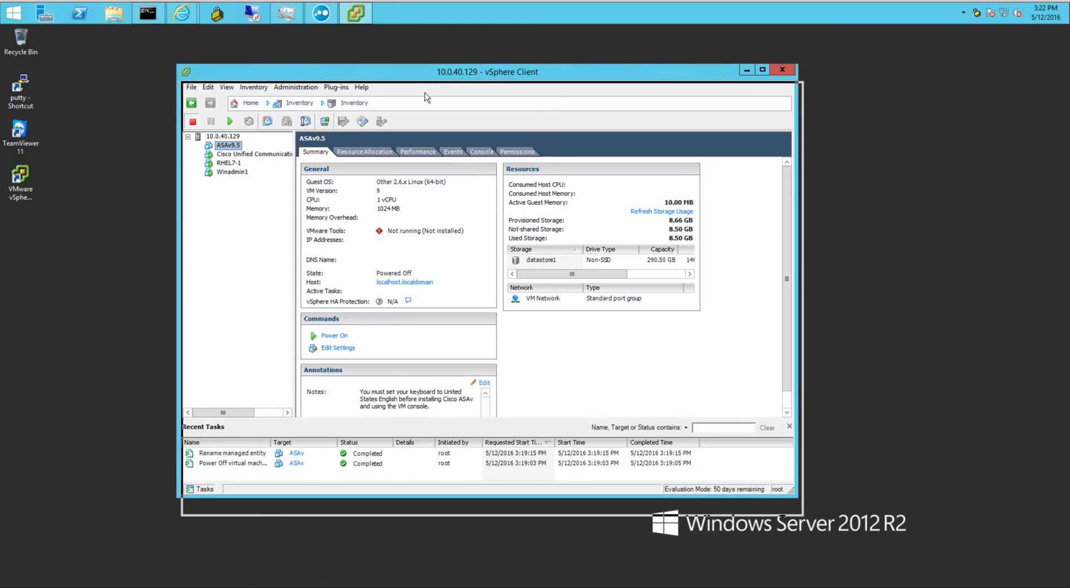
left_click(227, 155)
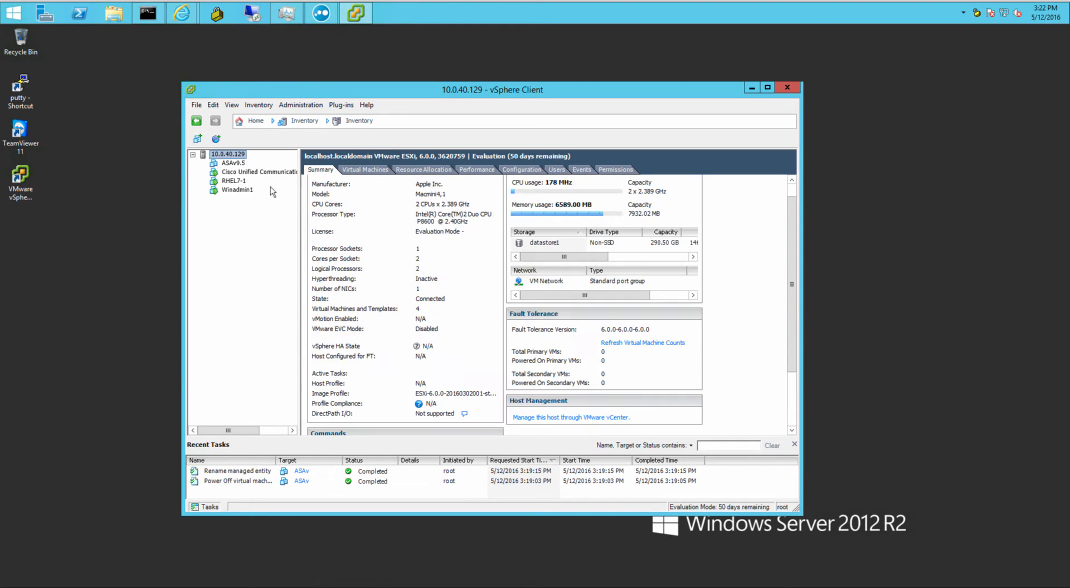
mouse_move(450, 199)
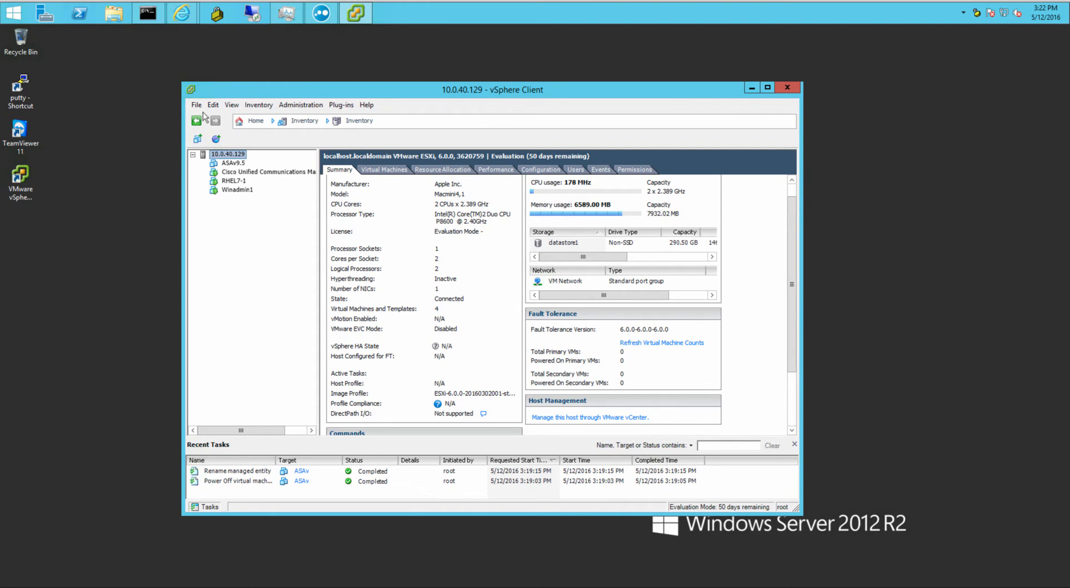
- Start Deploy OVF Template with asav-esxi.ovf as source and view its ASAv 9.5(2.207) details
left_click(196, 104)
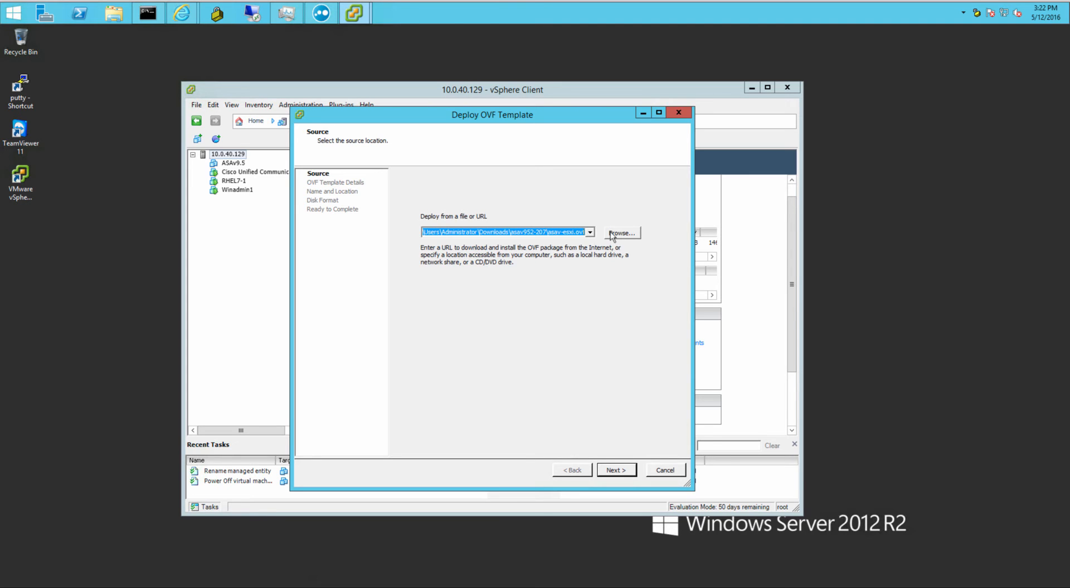
left_click(622, 232)
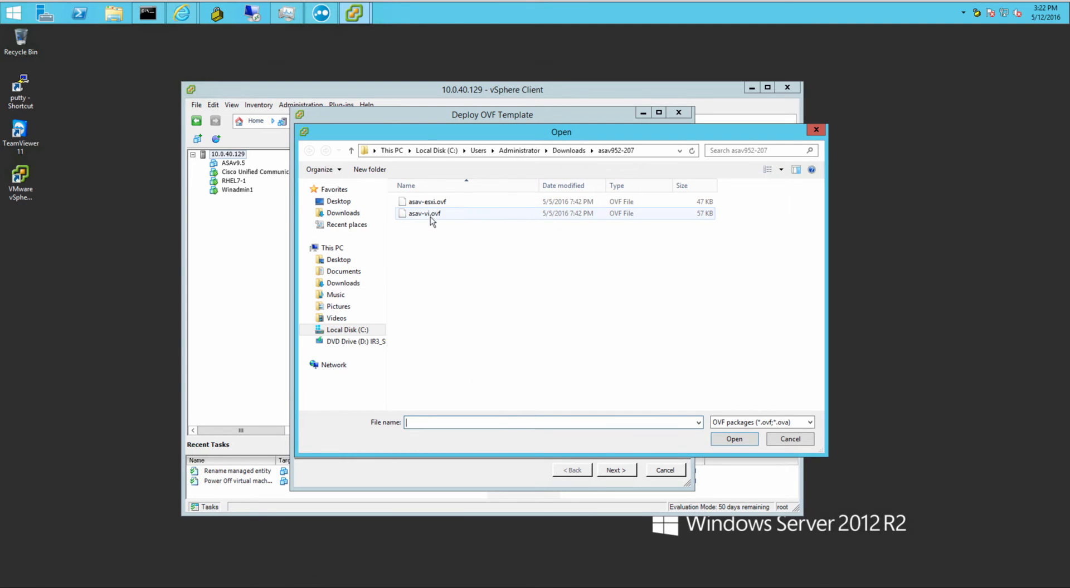
mouse_move(446, 205)
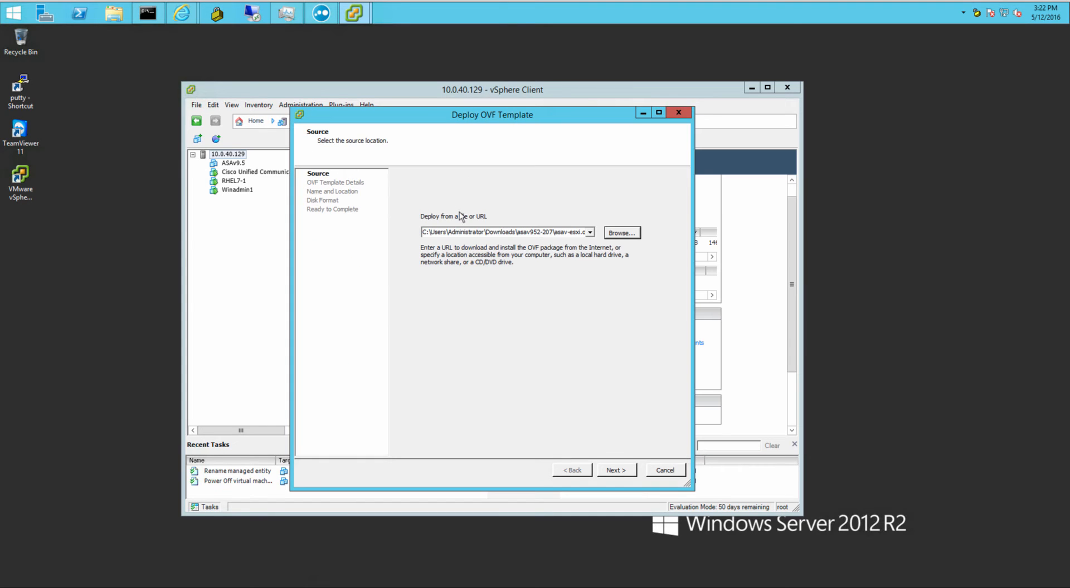
left_click(617, 470)
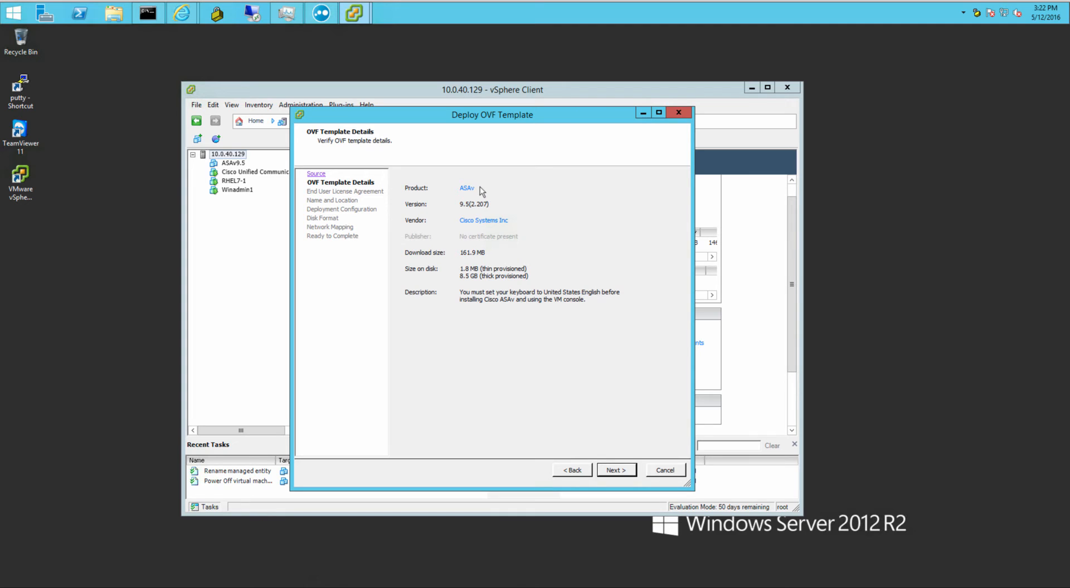
mouse_move(495, 236)
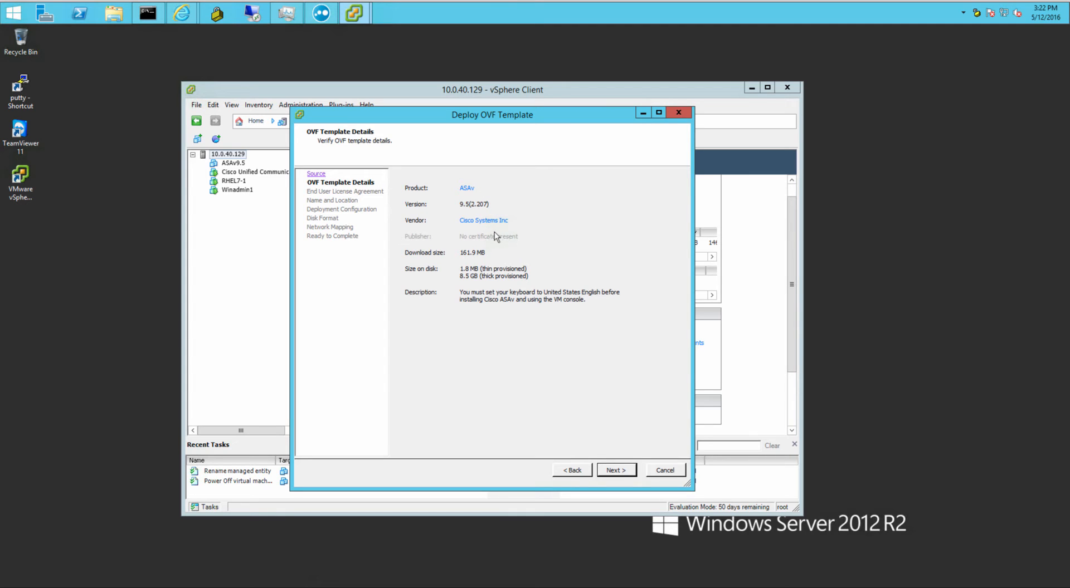
mouse_move(458, 282)
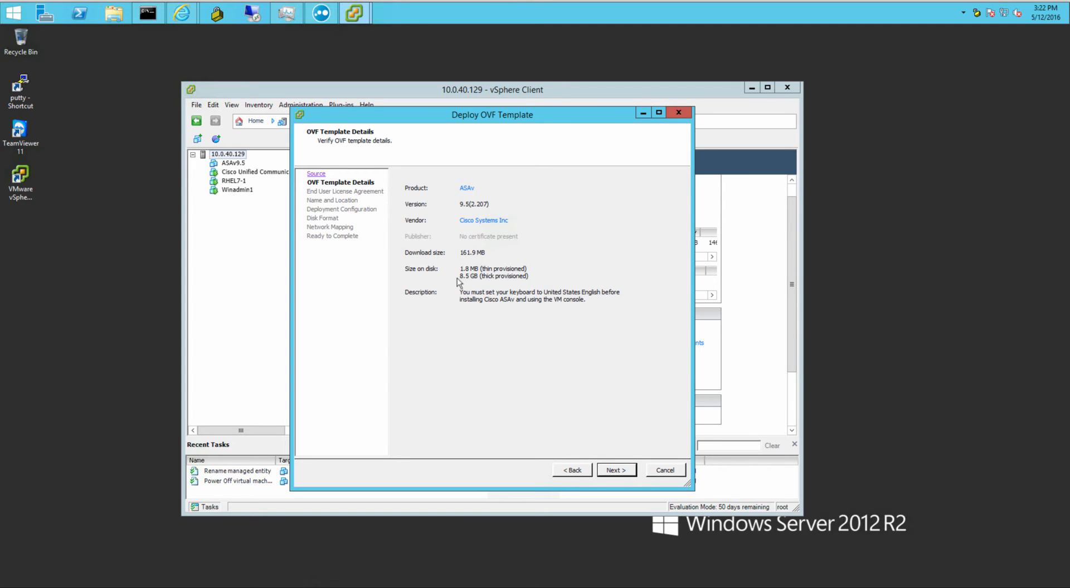
mouse_move(547, 279)
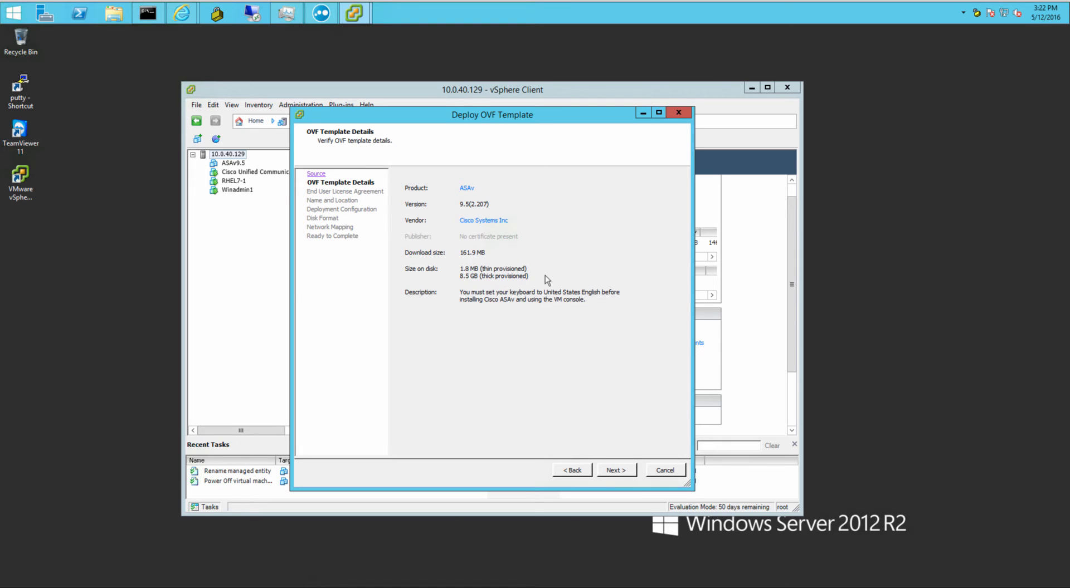
mouse_move(592, 304)
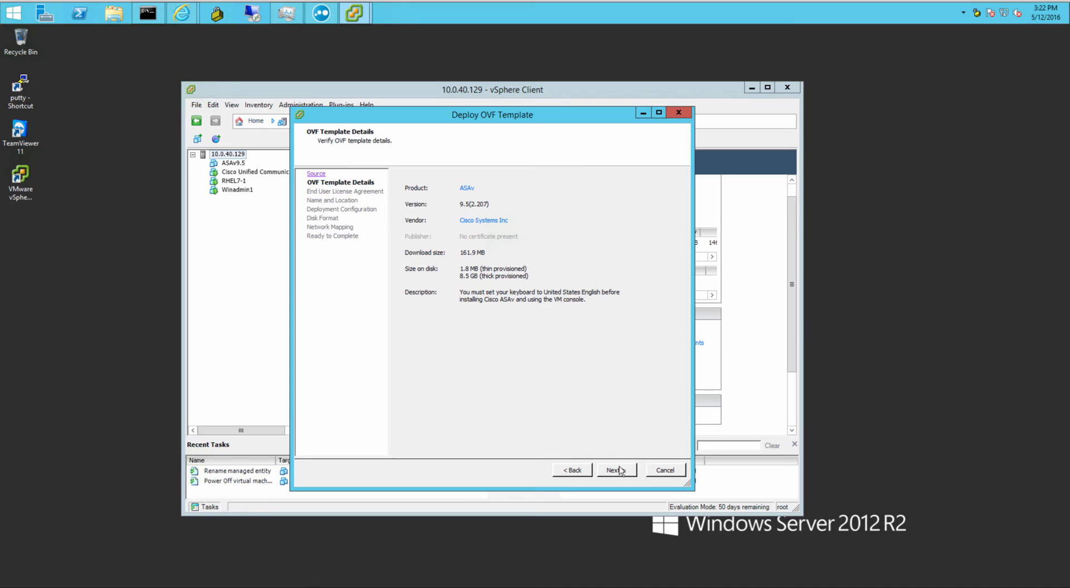
- Accept the end user licence agreement and keep the VM name ASAv
left_click(616, 470)
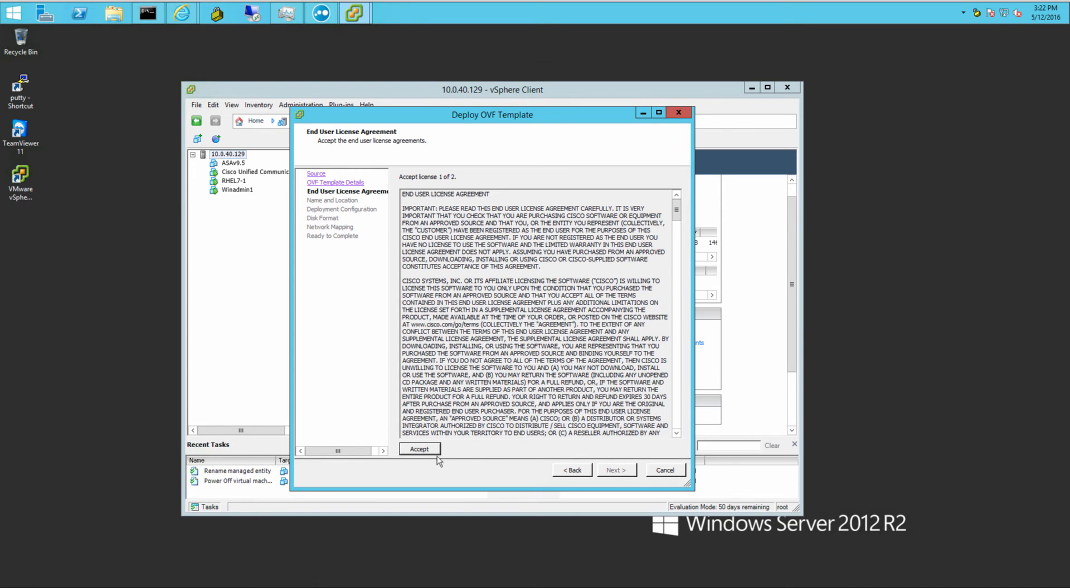
left_click(419, 449)
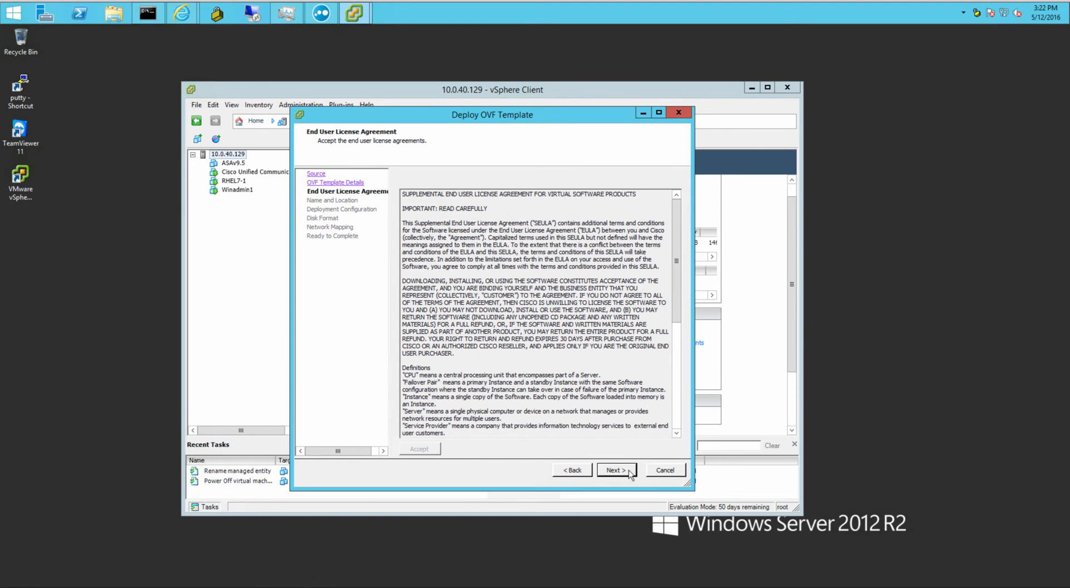
left_click(616, 470)
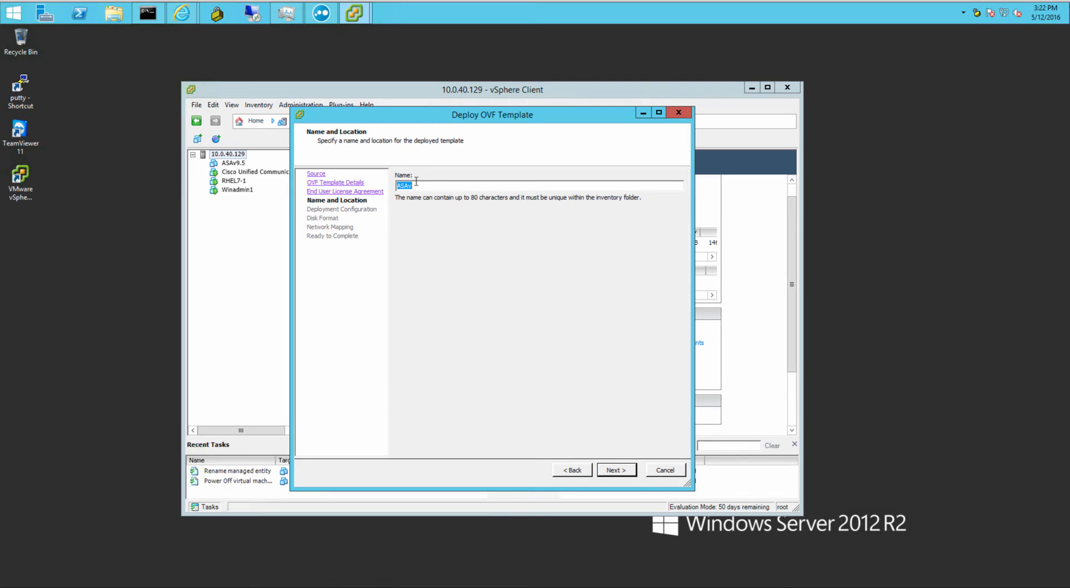
left_click(432, 185)
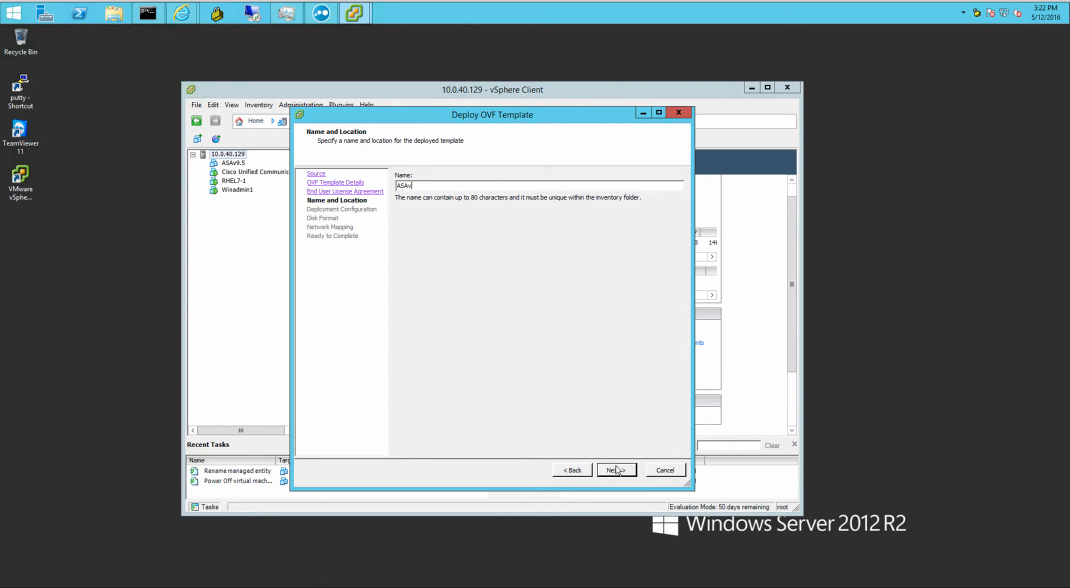
- Choose the 100 Mbps (ASAv5) deployment configuration
left_click(616, 471)
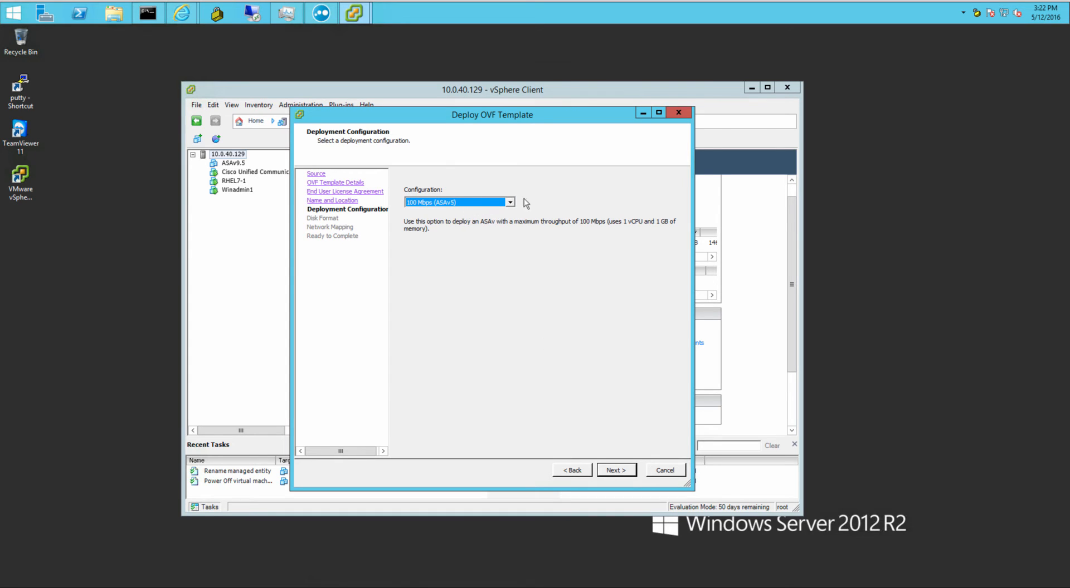
left_click(511, 203)
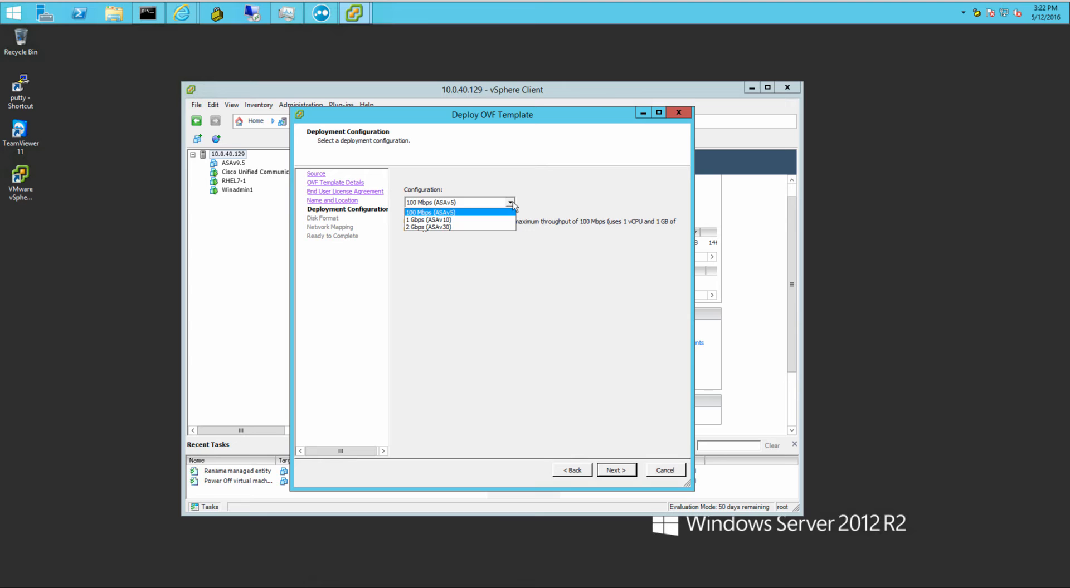
left_click(429, 213)
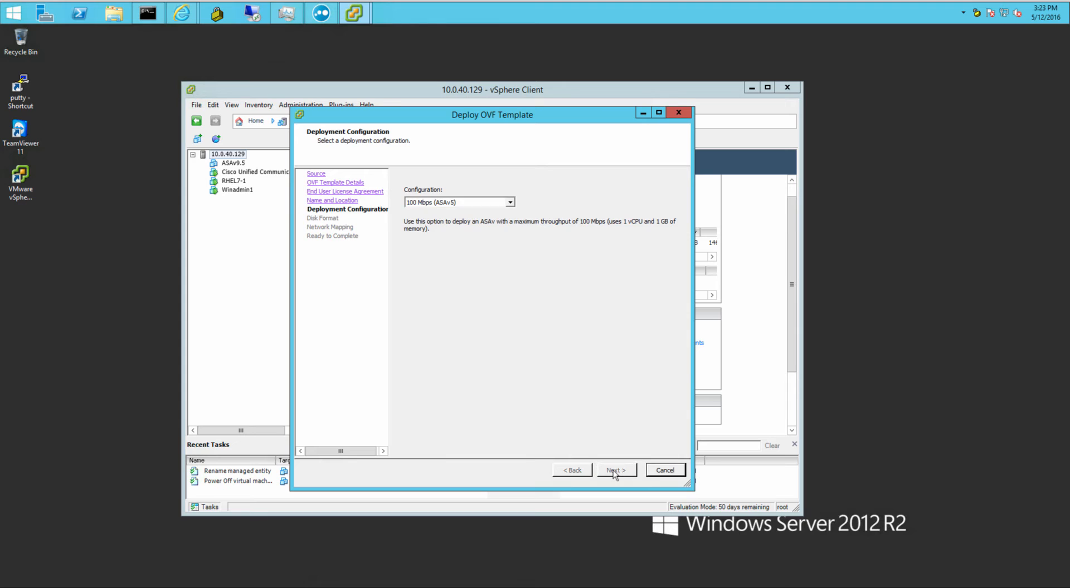
- Keep the default disk format, map Management0-0 to VM Network, and reach the Ready to Complete summary
left_click(616, 471)
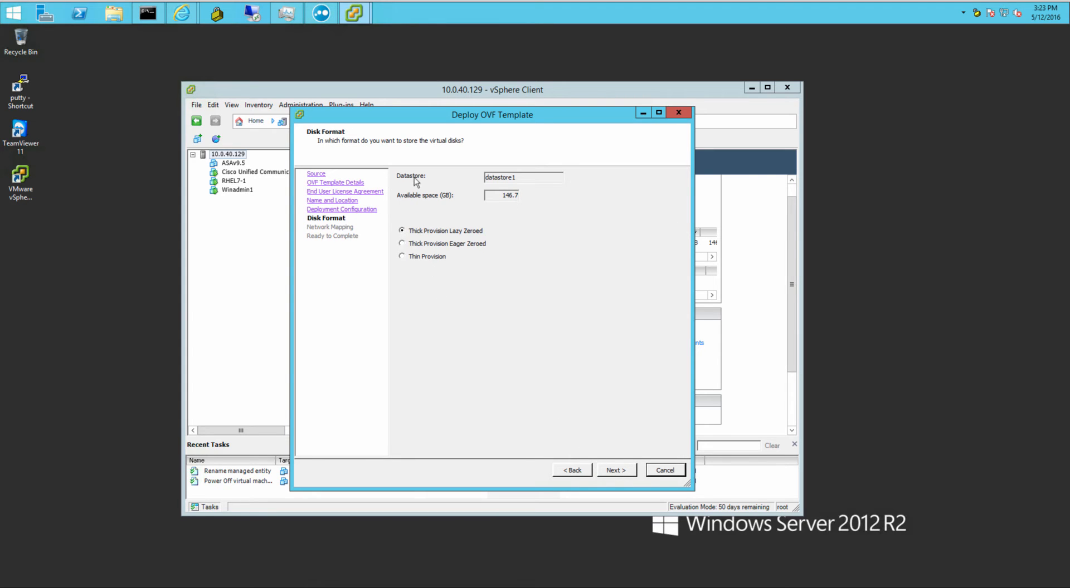
mouse_move(509, 207)
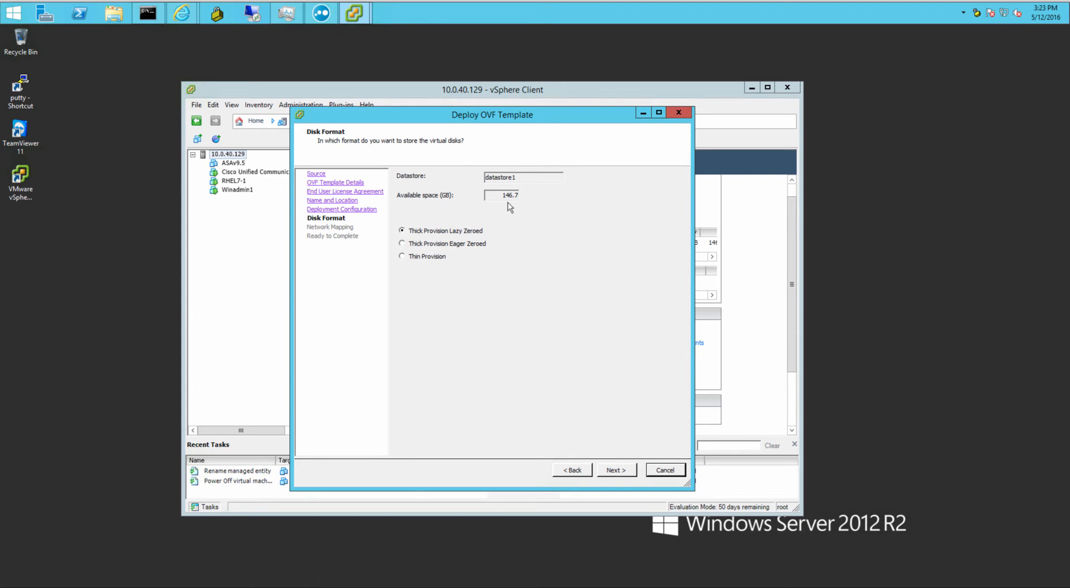
mouse_move(505, 208)
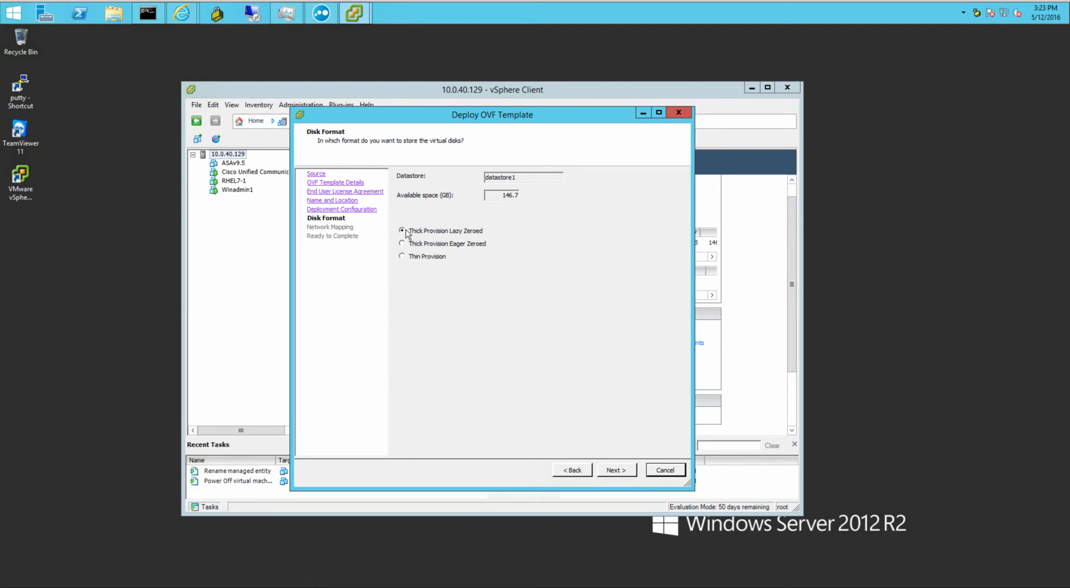
left_click(615, 470)
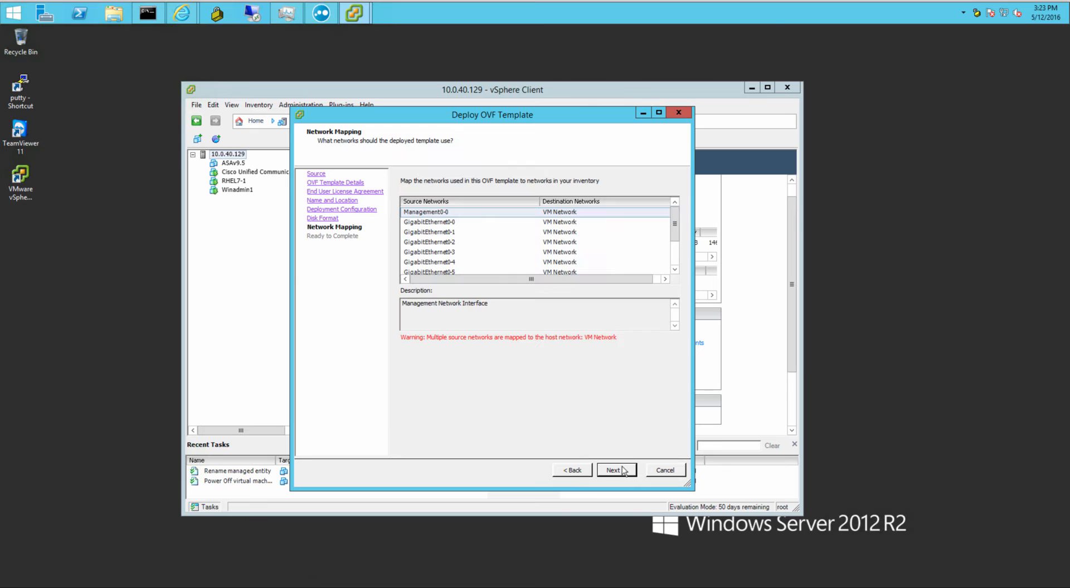
mouse_move(584, 263)
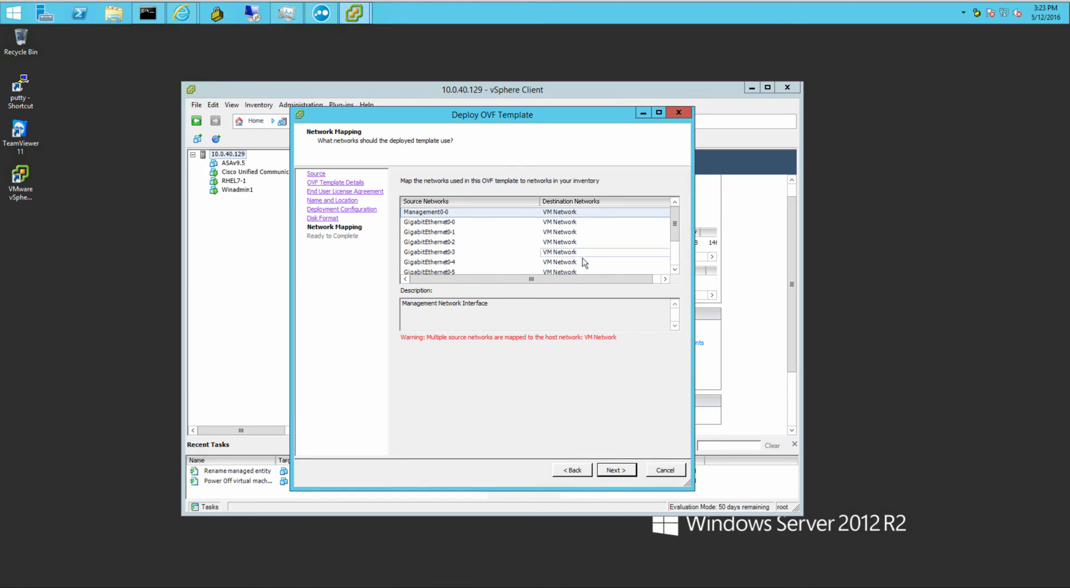
scroll("down", 3)
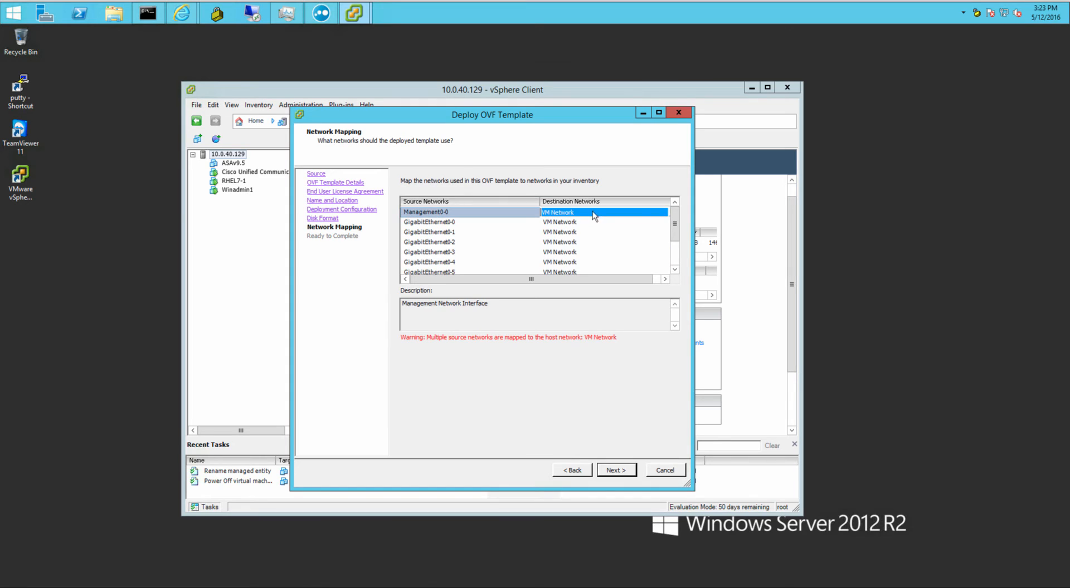
left_click(595, 213)
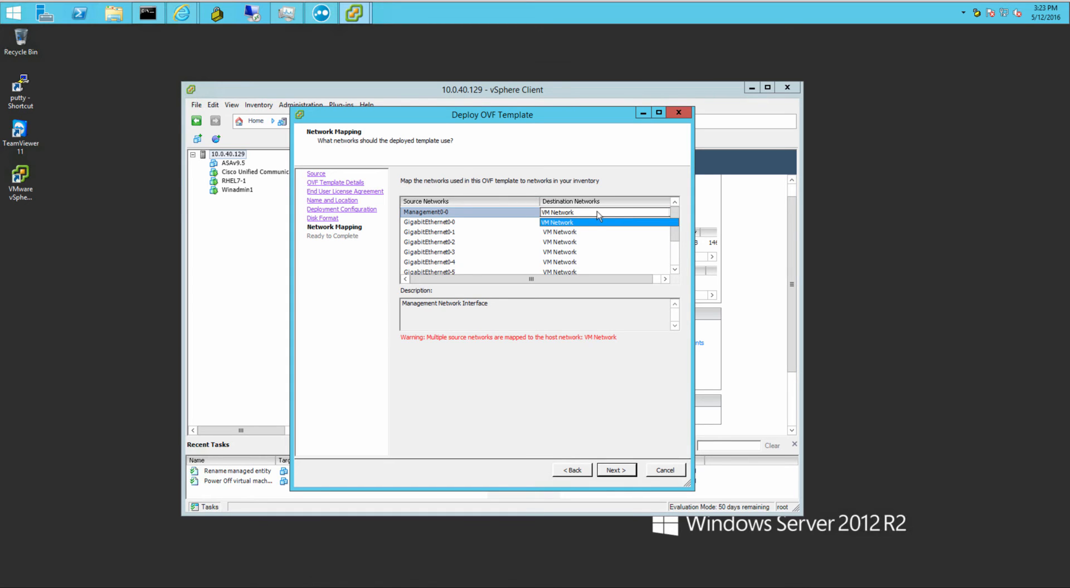
left_click(556, 223)
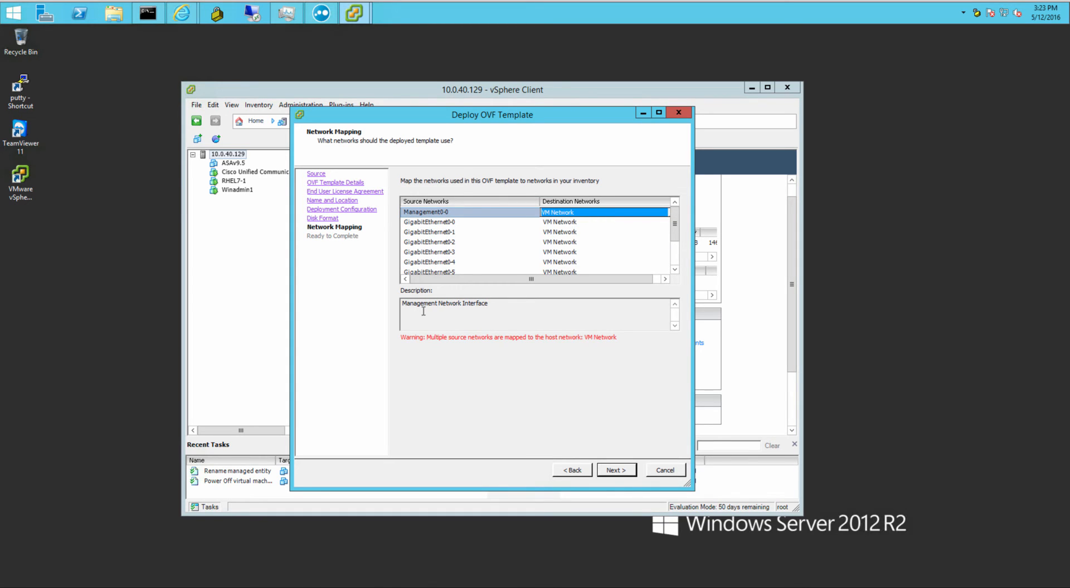
mouse_move(495, 346)
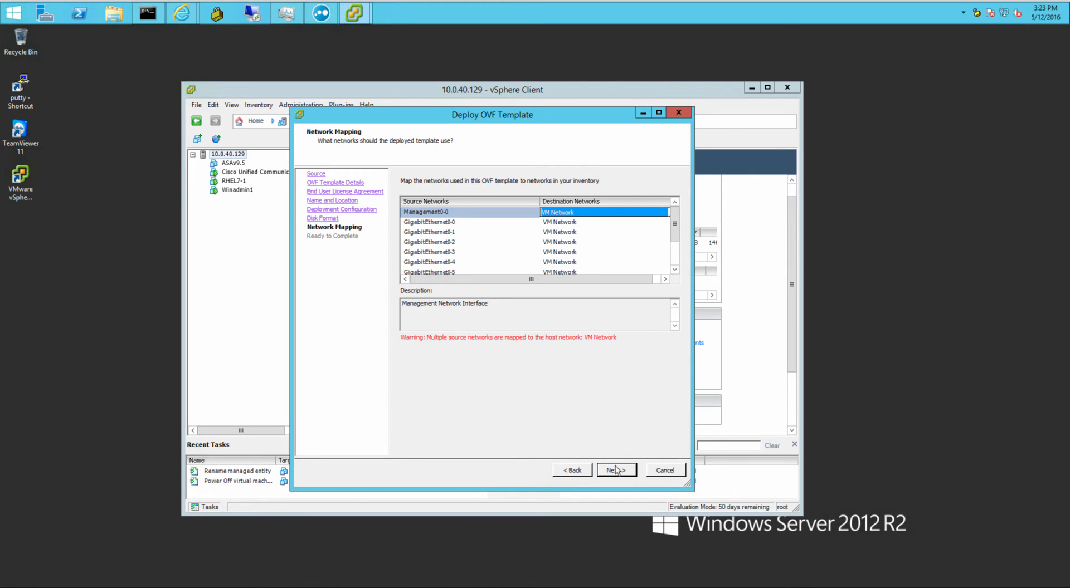
left_click(616, 470)
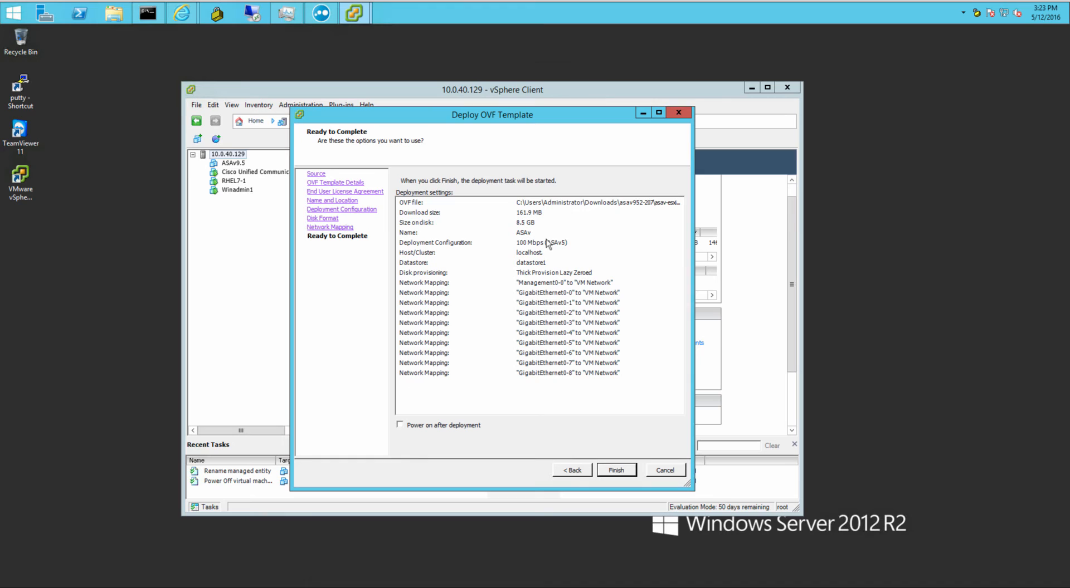
mouse_move(608, 283)
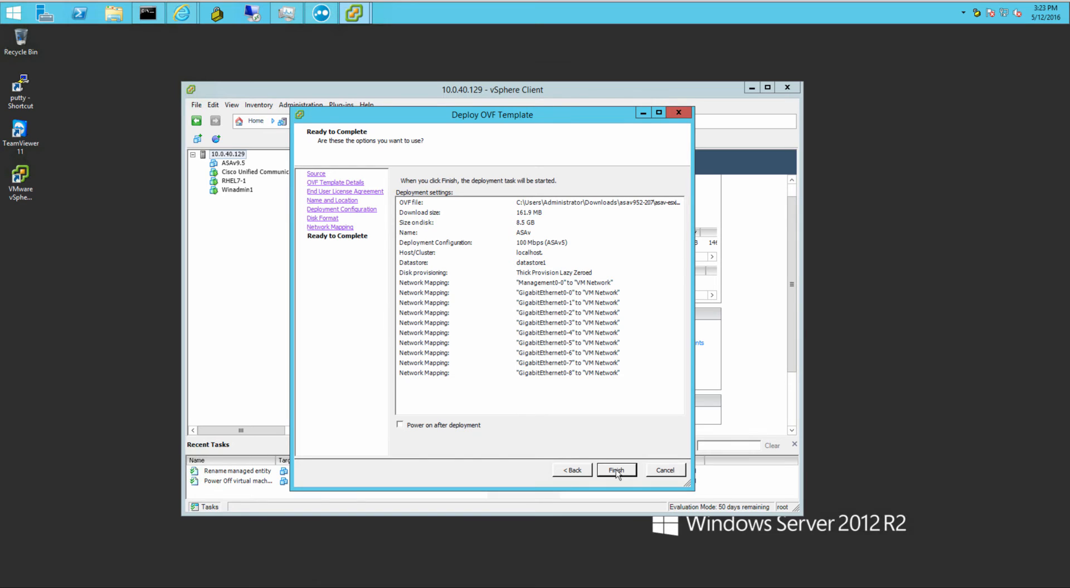
- Finish deploying the ASAv template and show the new ASAv virtual machine's summary
left_click(616, 470)
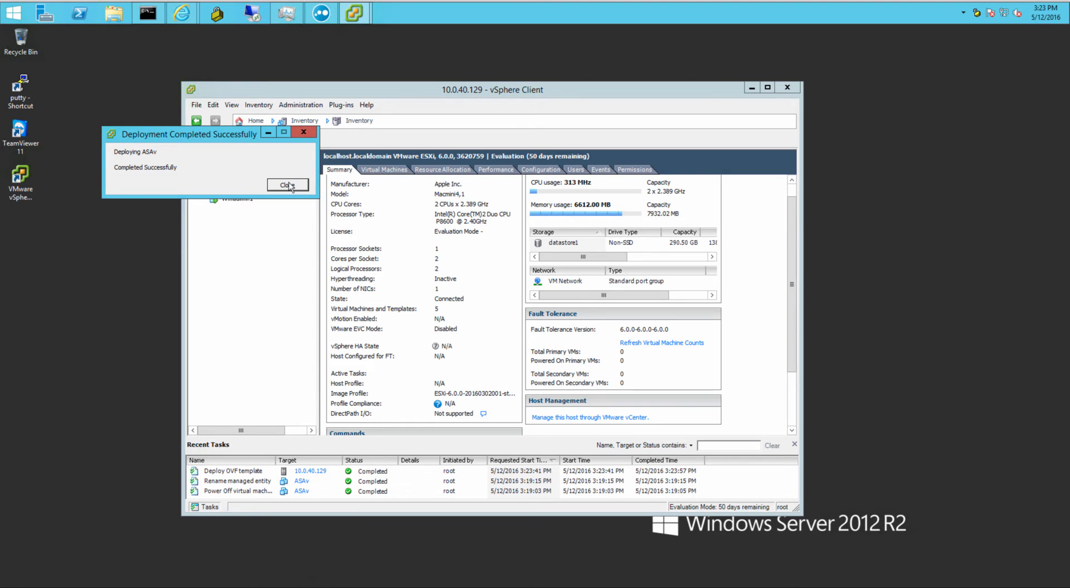
left_click(287, 185)
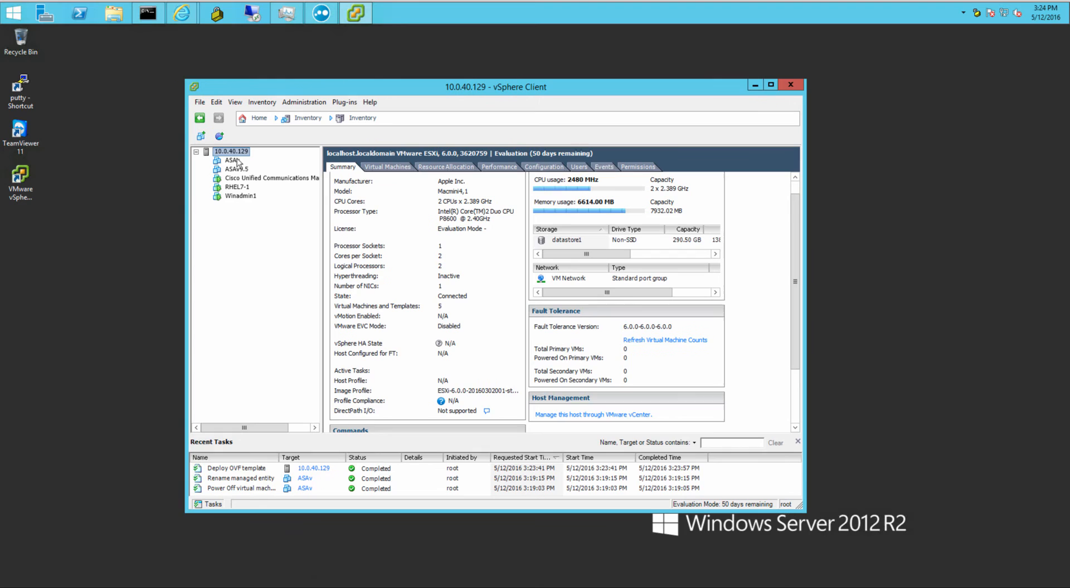
left_click(231, 160)
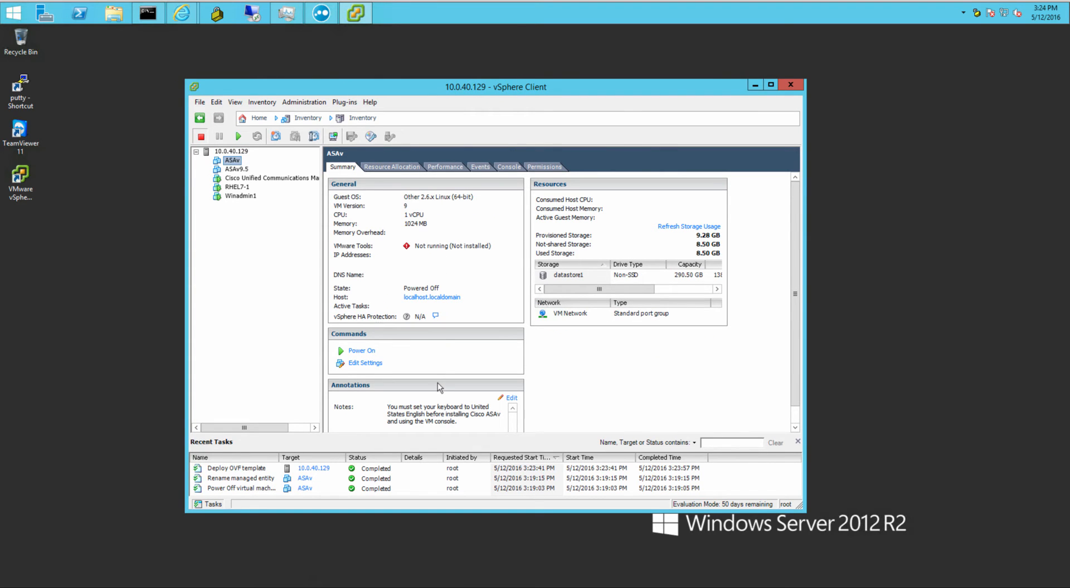
mouse_move(379, 162)
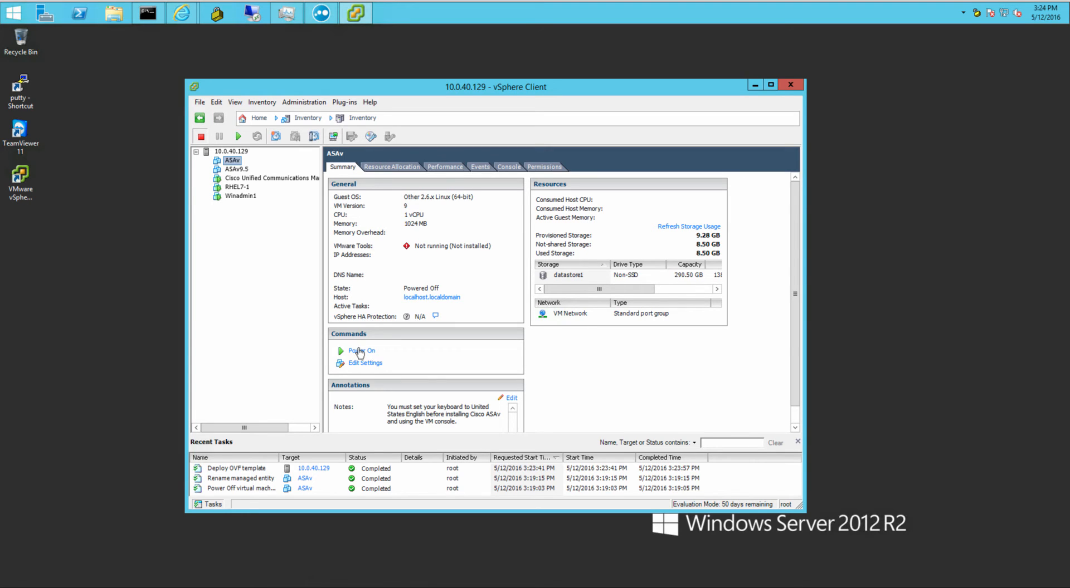
- Power on the ASAv VM and open its console to the GRUB boot menu
left_click(361, 351)
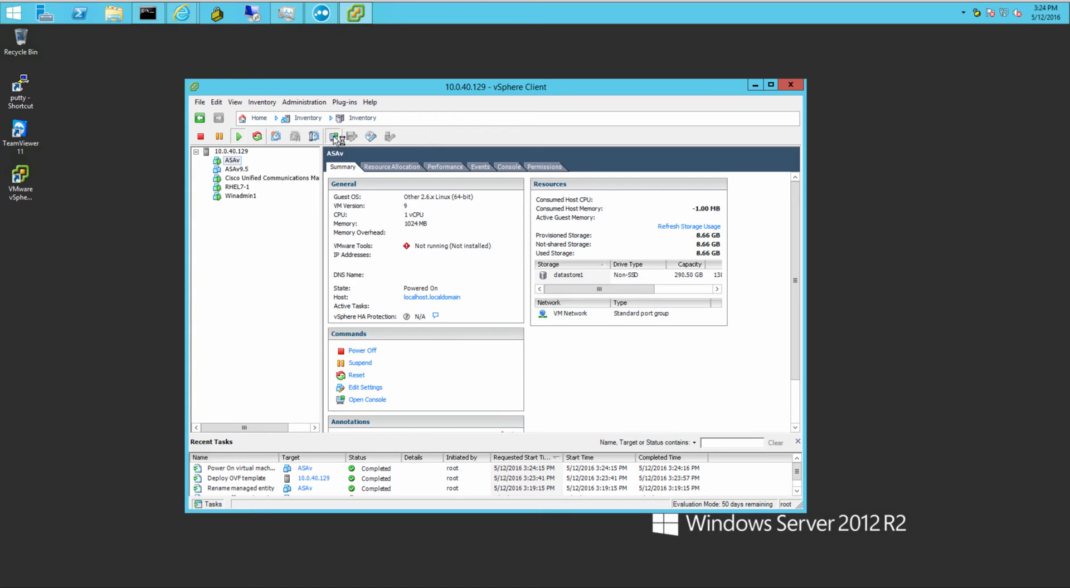
left_click(333, 136)
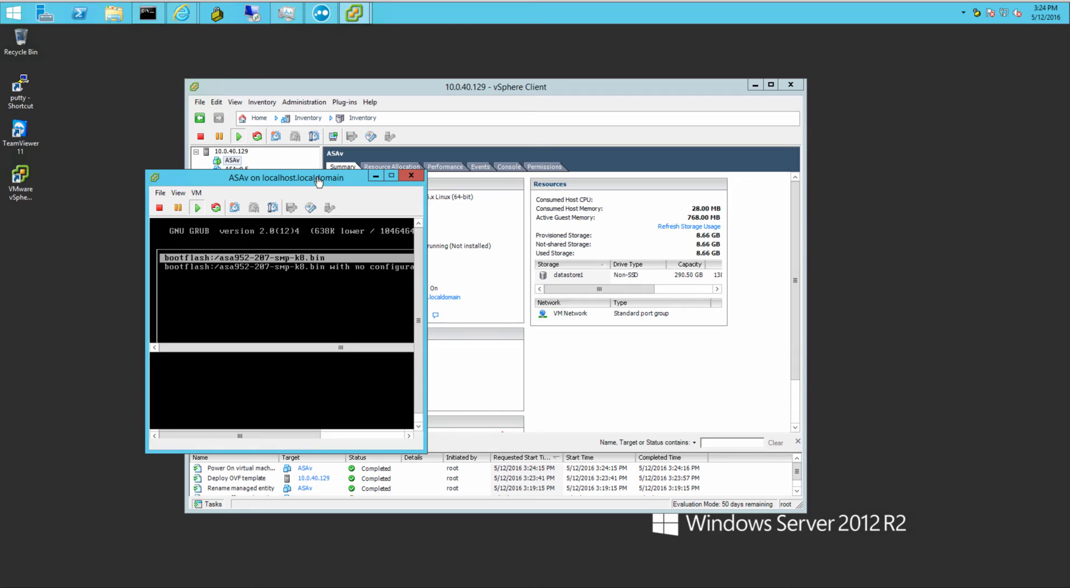
left_click_drag(315, 177, 512, 143)
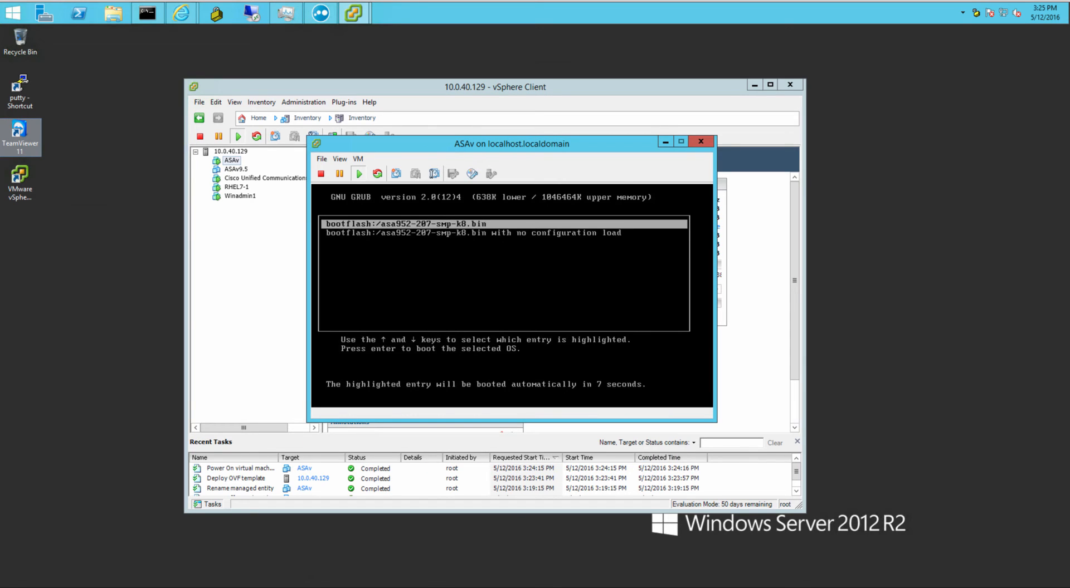
mouse_move(506, 60)
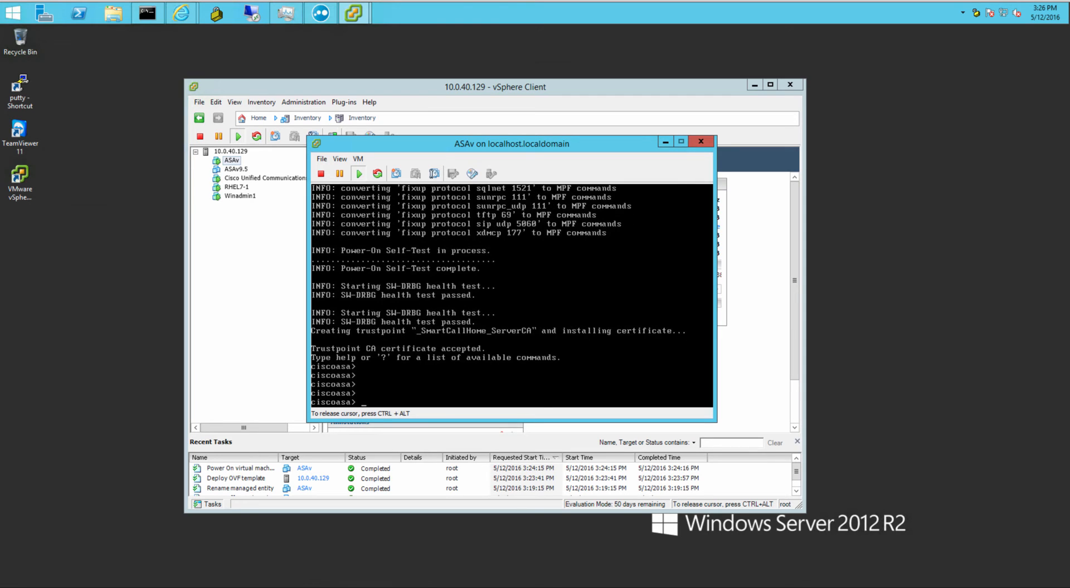
- Enable privileged mode, run 'sh ver', and enter 'conf t' on the ASAv console
type("en")
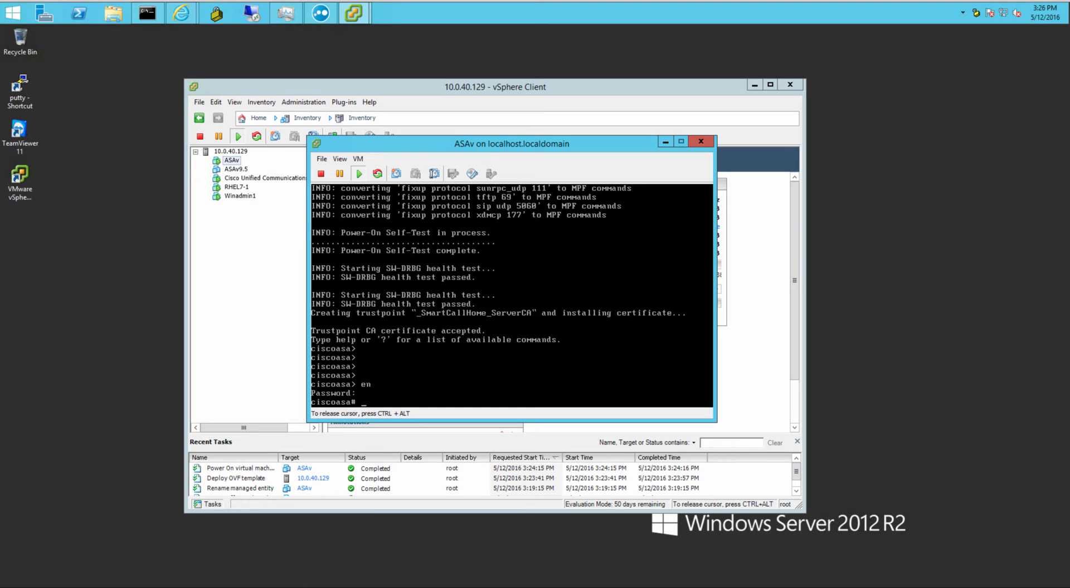
type("sh ver")
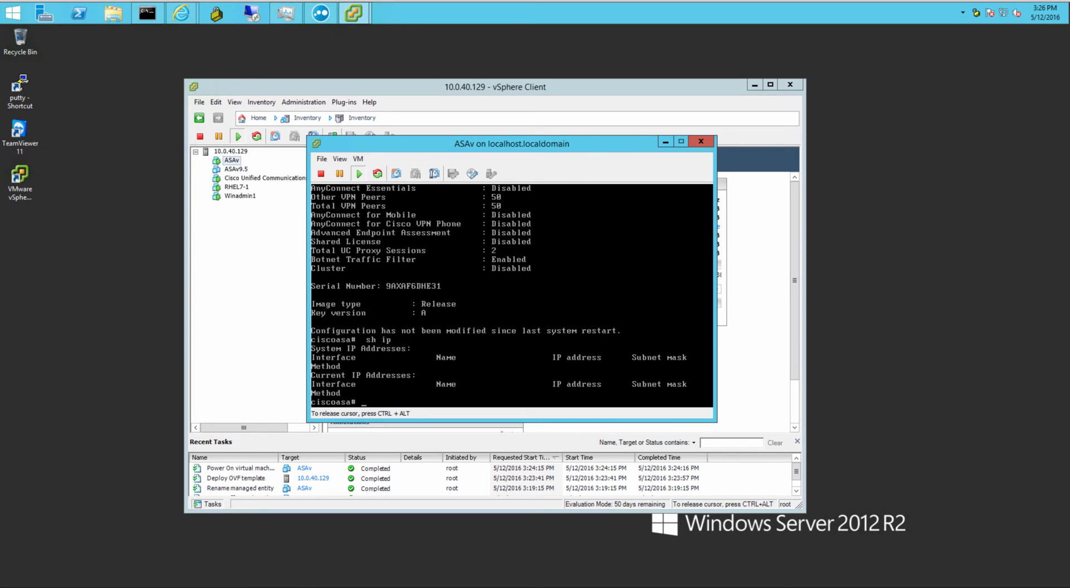
type("conf t")
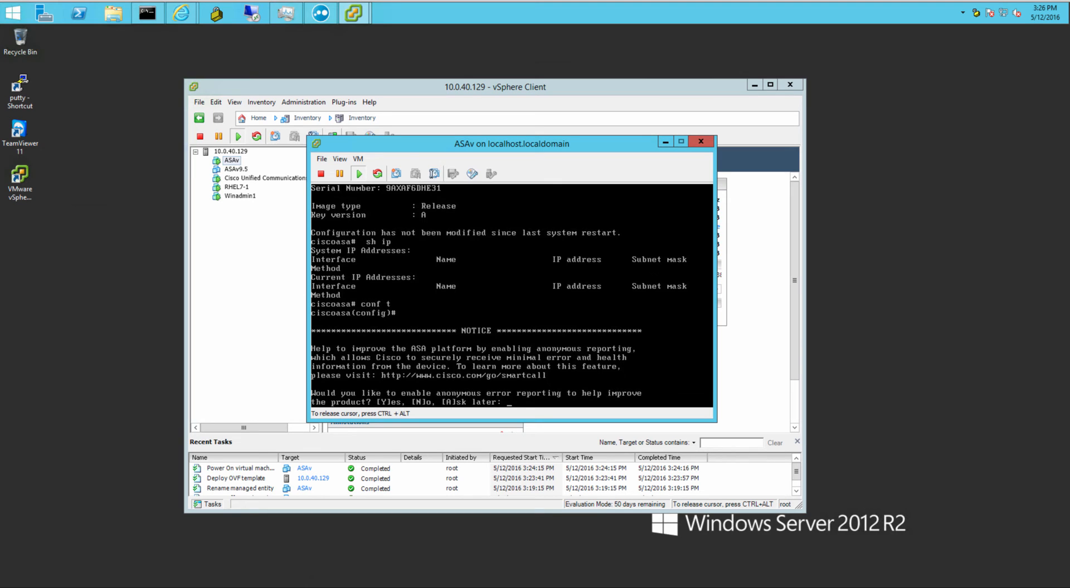
- Answer A to defer anonymous error reporting and enter interface g0/1 configuration
type("A")
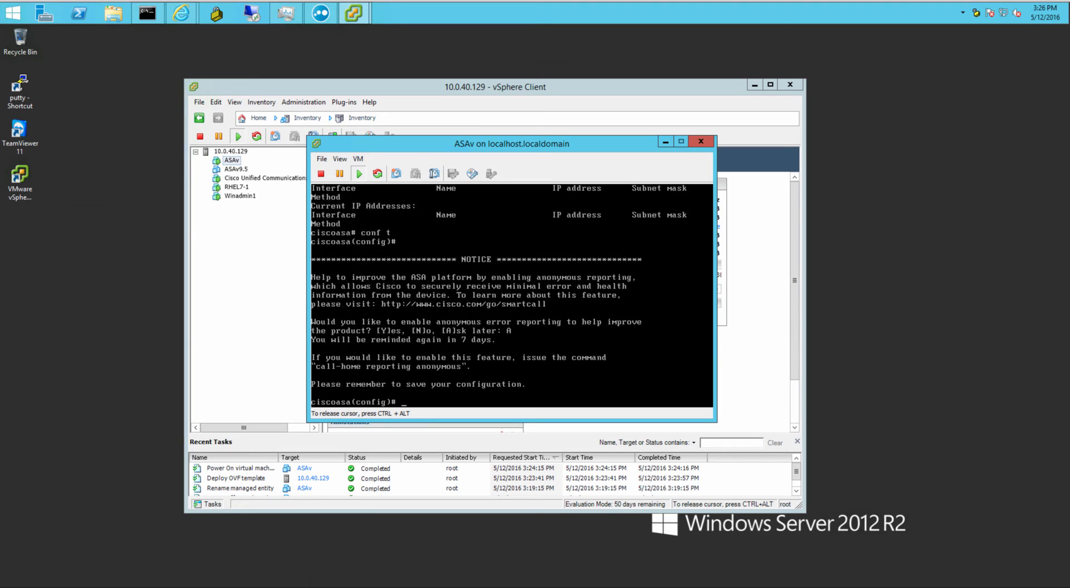
type("confi")
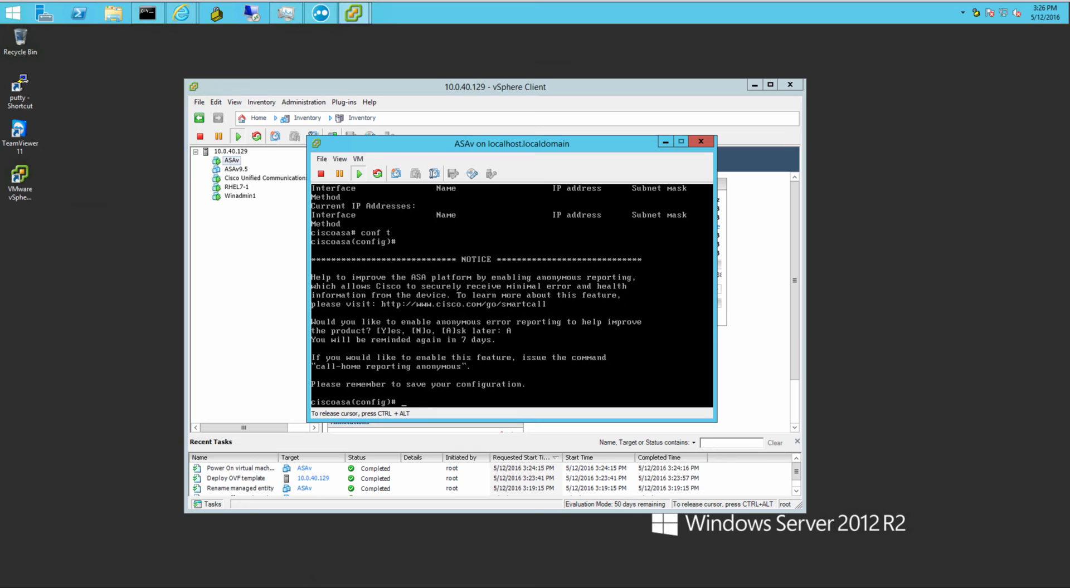
type("int g0/1")
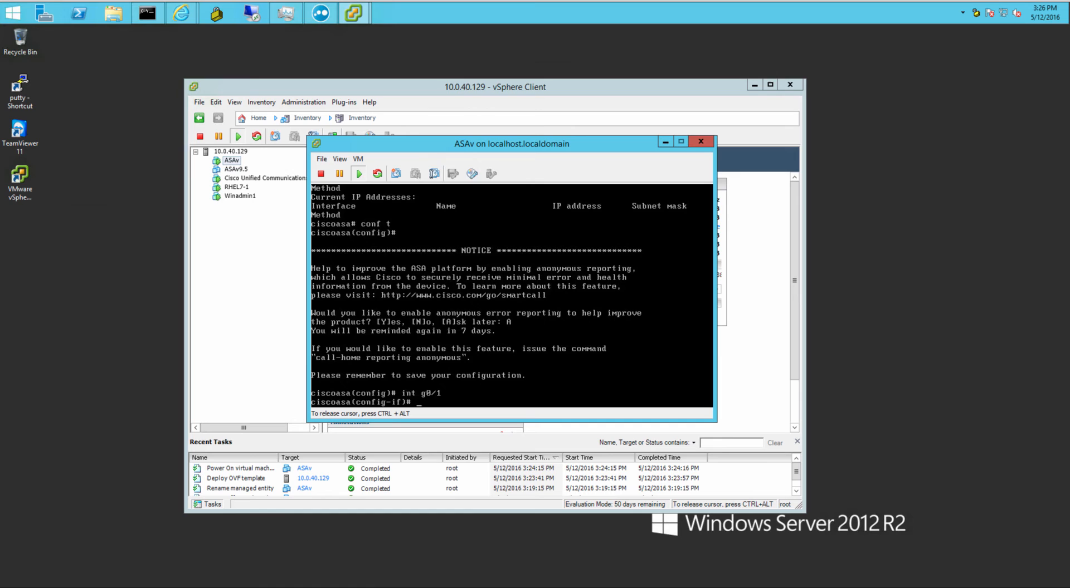
- Assign g0/1 IP address 10.0.40.144 255.255.255.0 and name it inside
type("ip address")
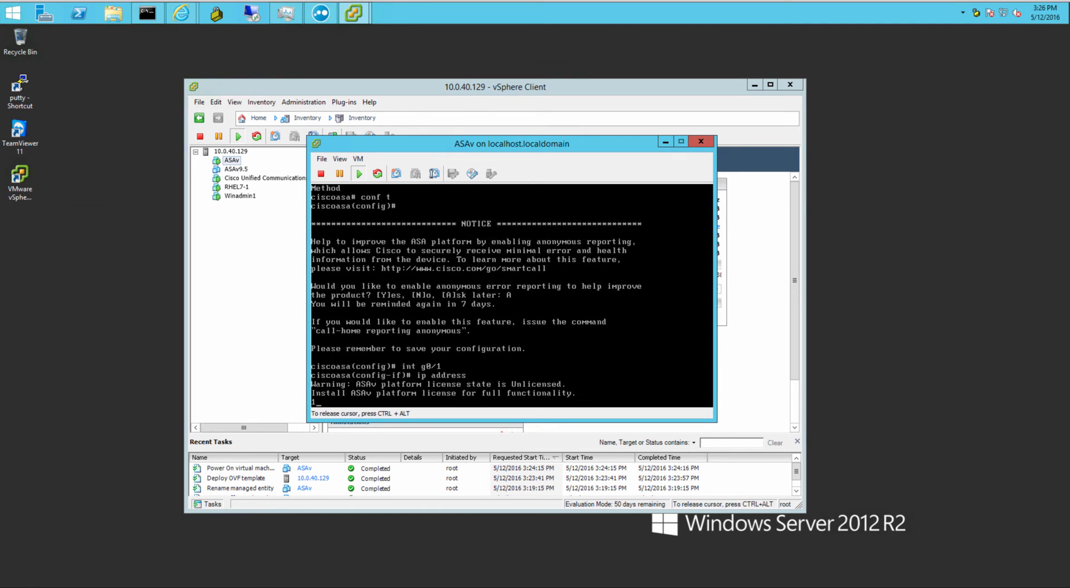
type("0.0.4")
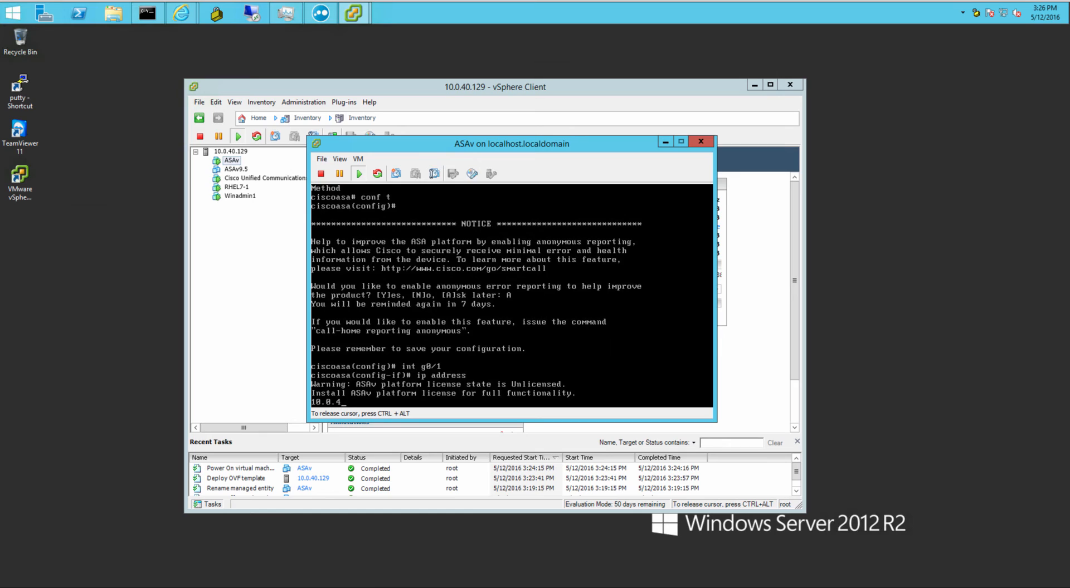
type("0.144")
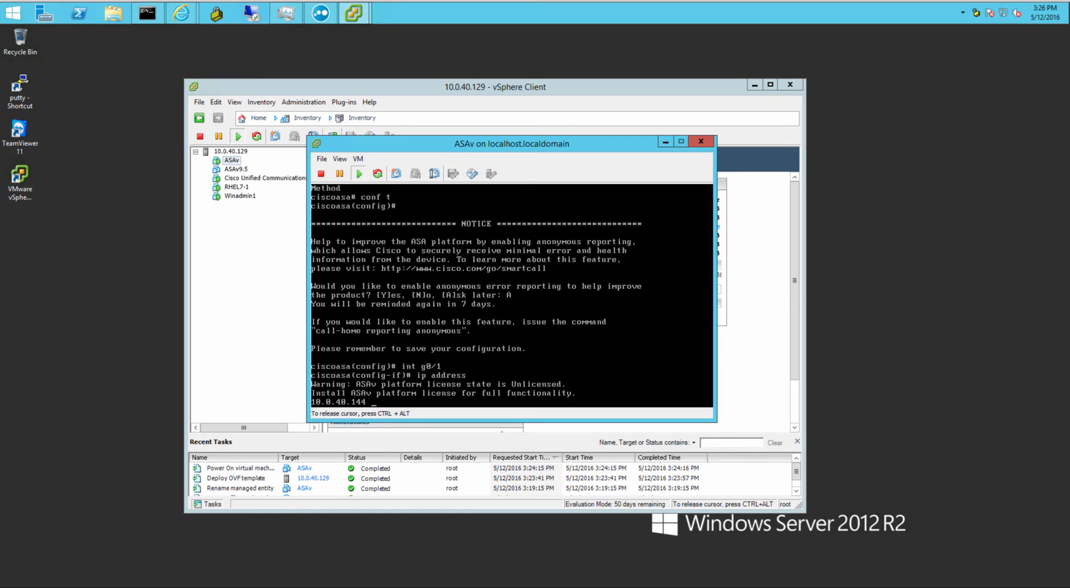
type("255.255.255.0")
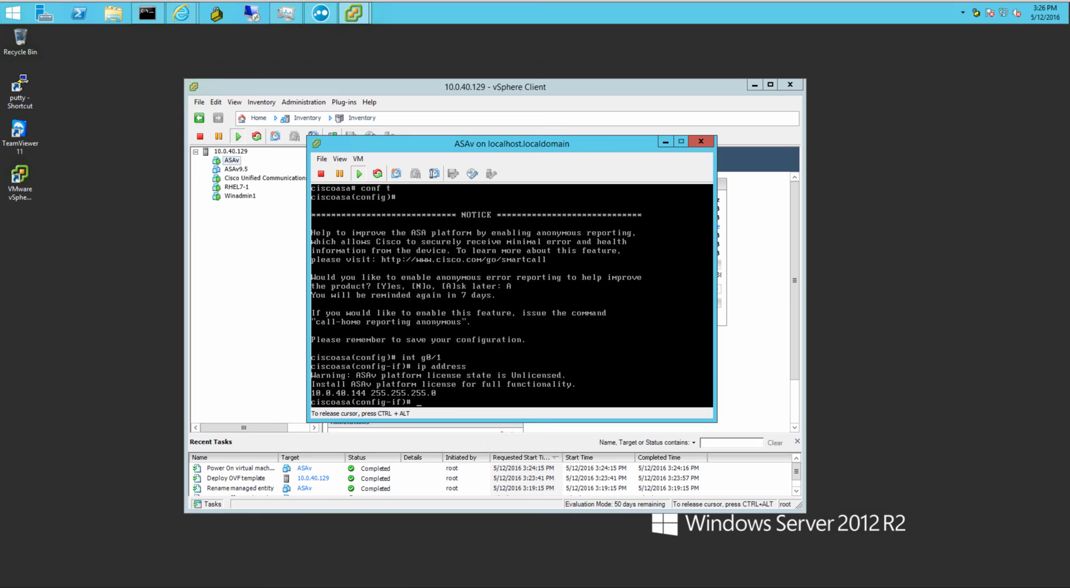
type("nameif inside")
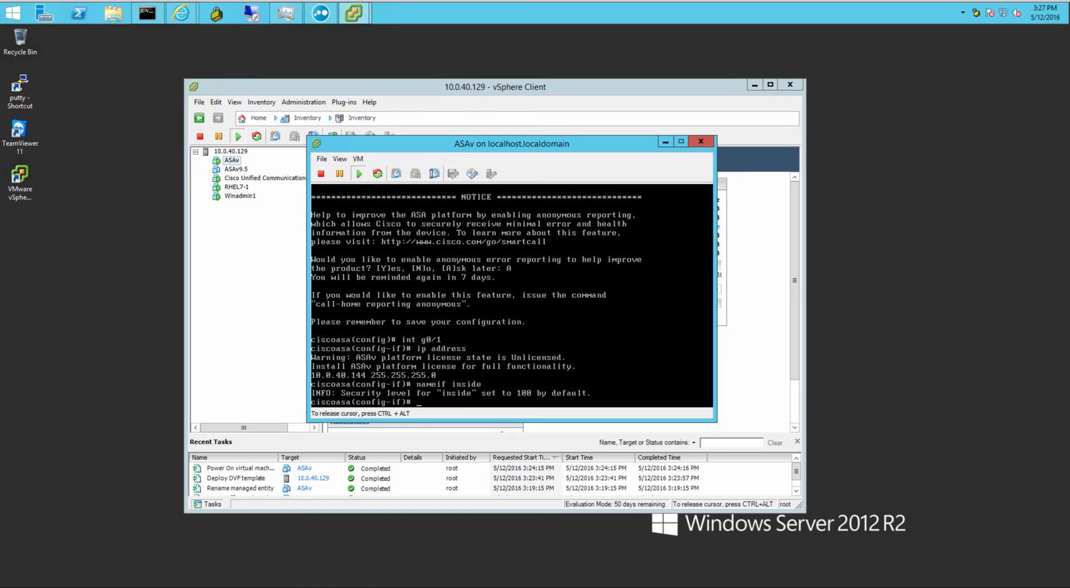
- Enable the interface with 'no shut', exit, verify with 'sh ip', and begin the username command
type("n oshuERROR: % Ambiguous command:  \"n oshu")
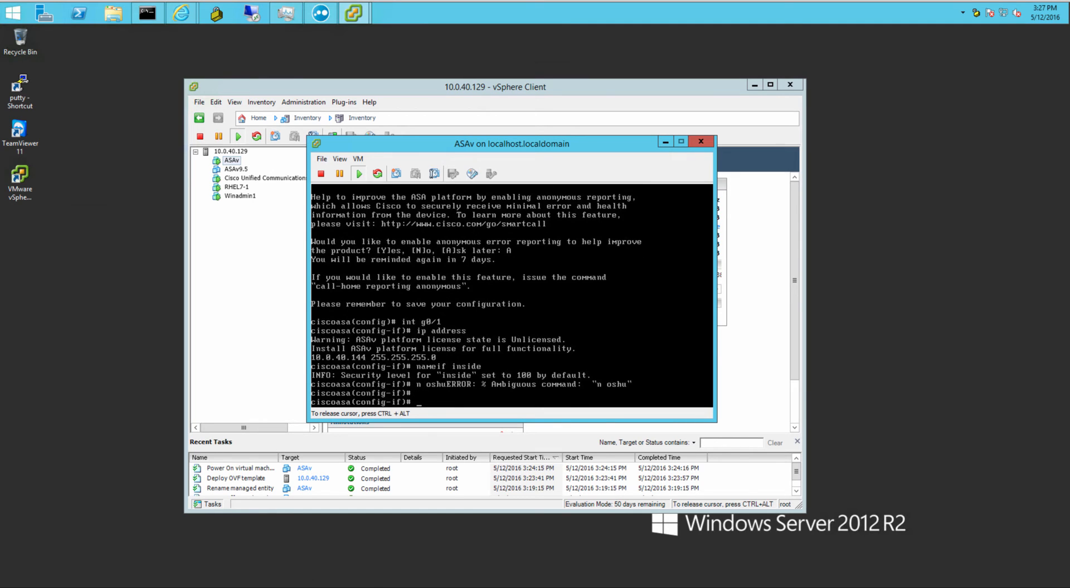
type("n")
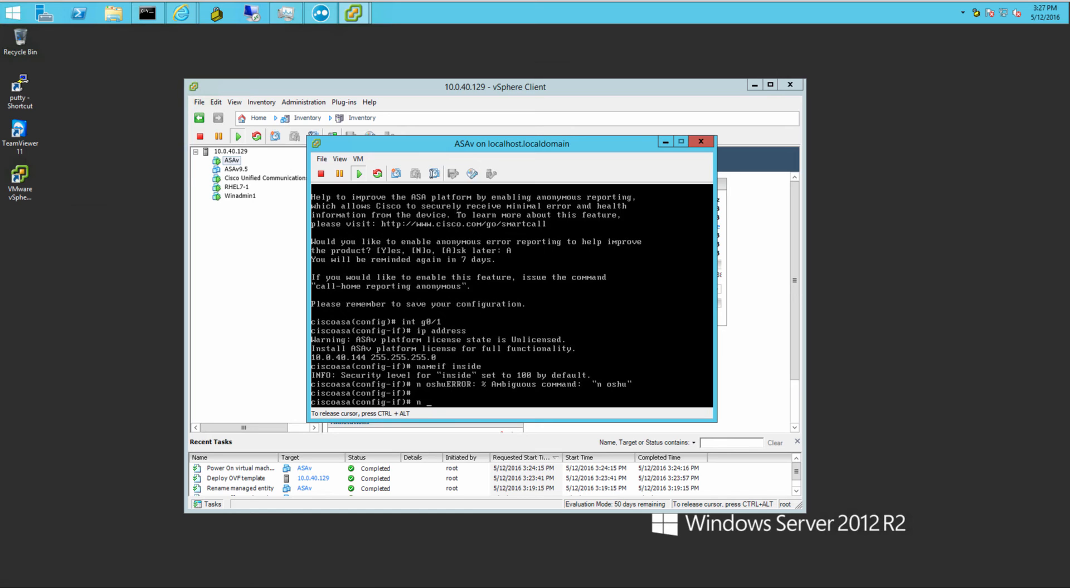
type("o shut")
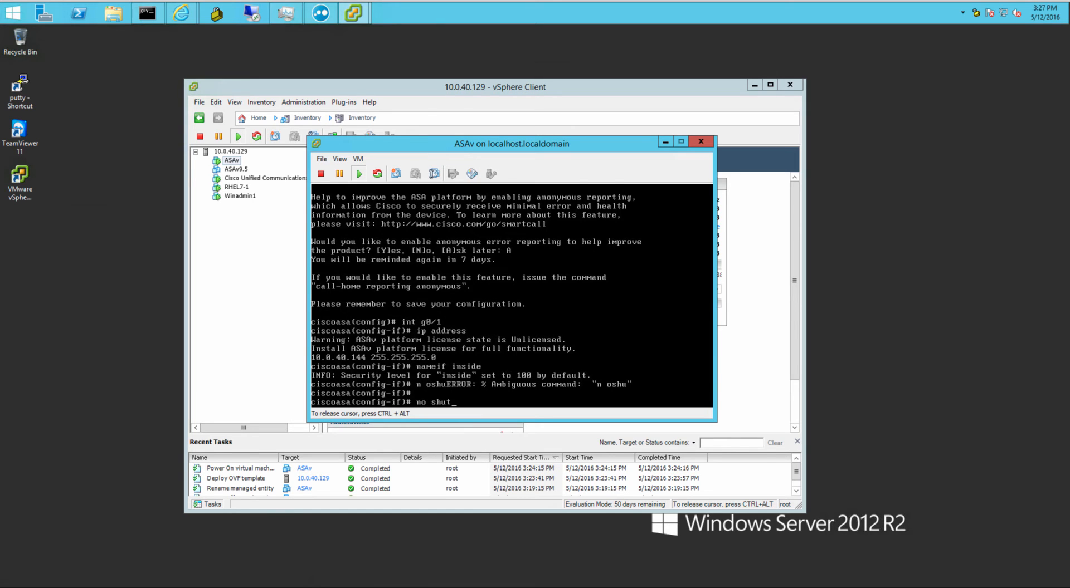
type("ex")
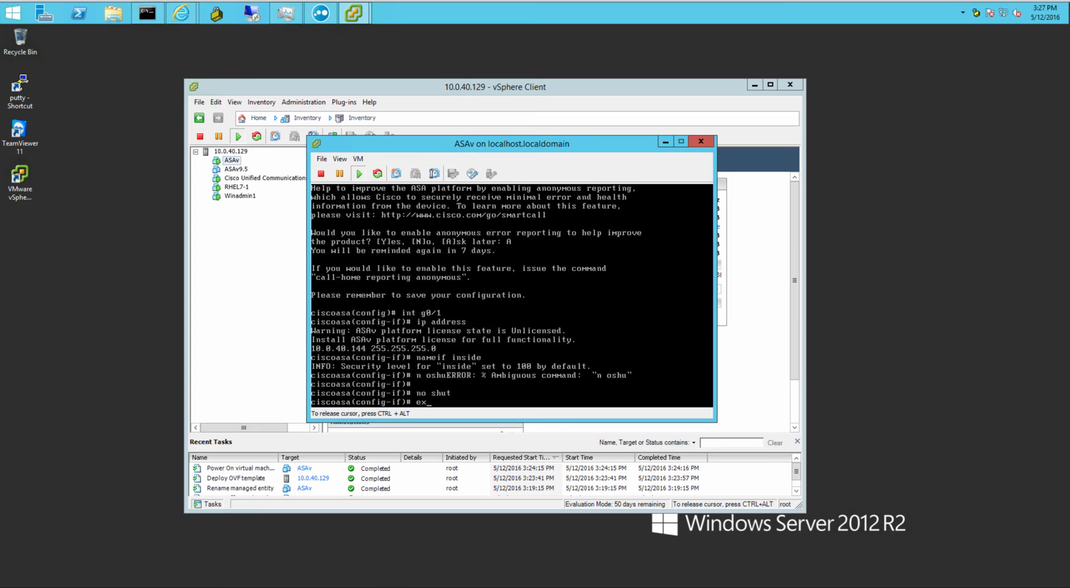
key("Return")
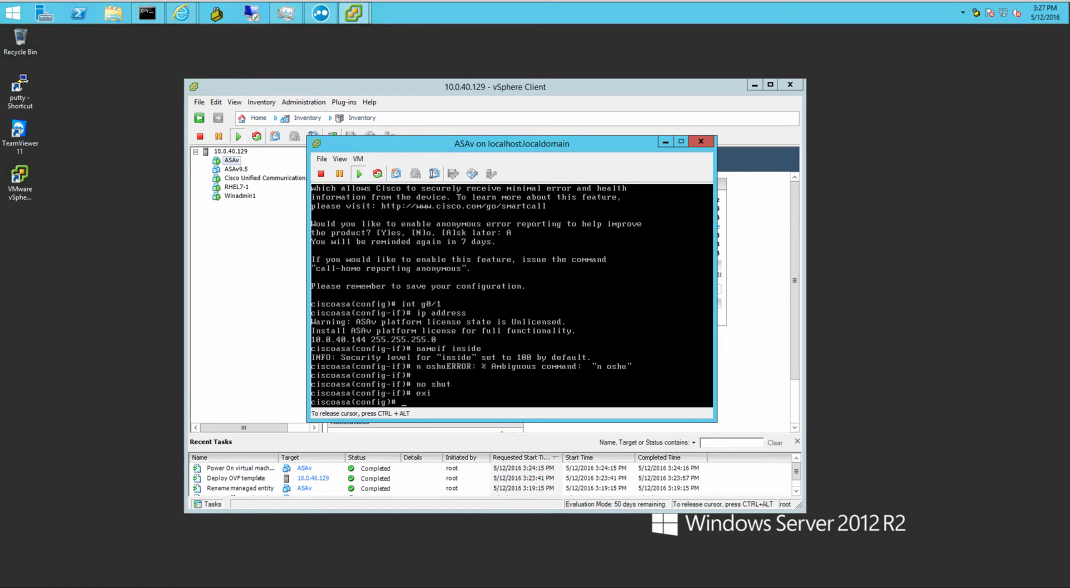
type("sh ip")
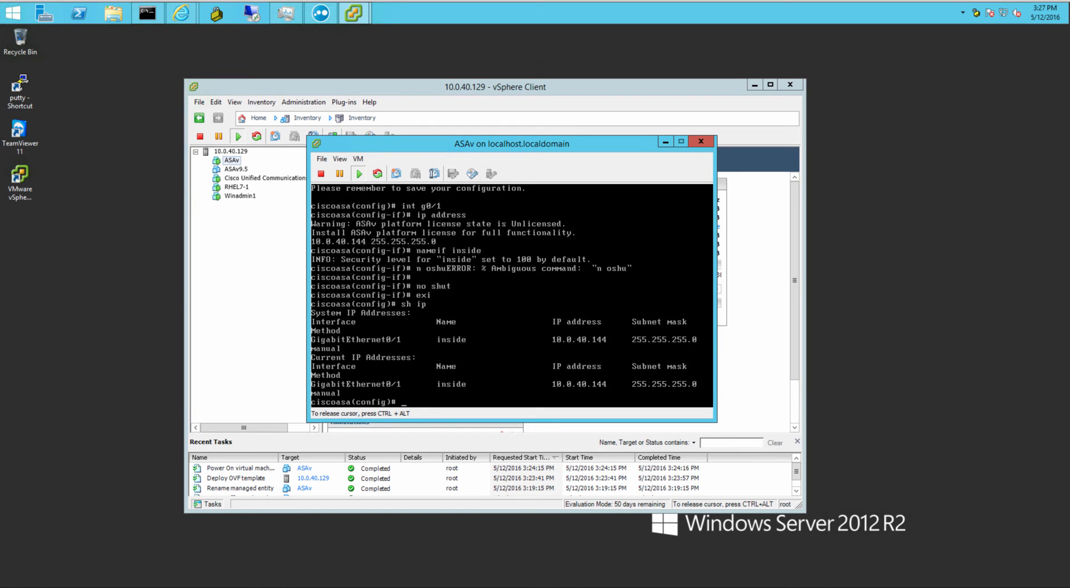
type("username")
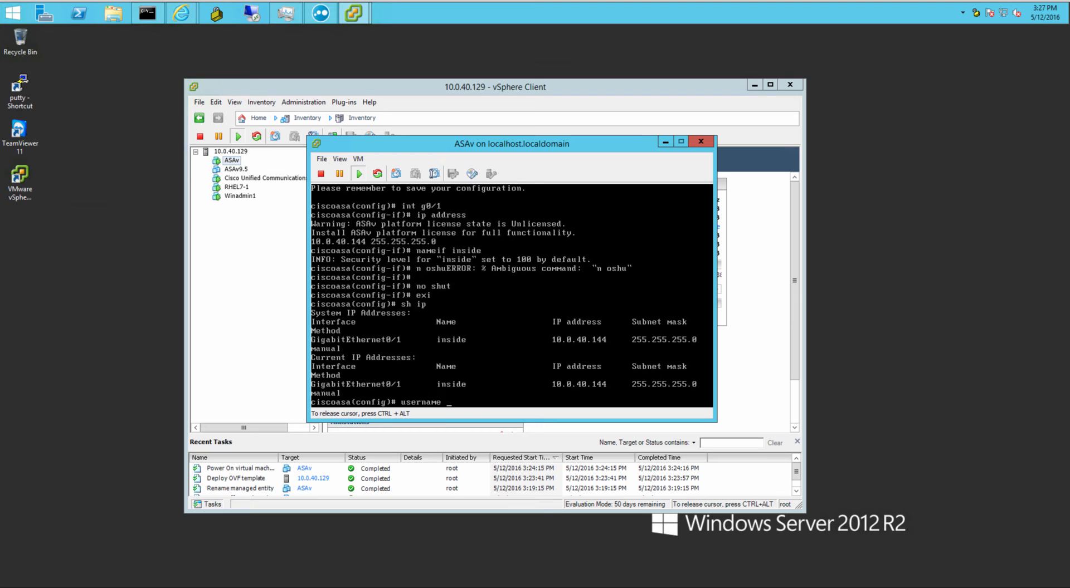
type("test")
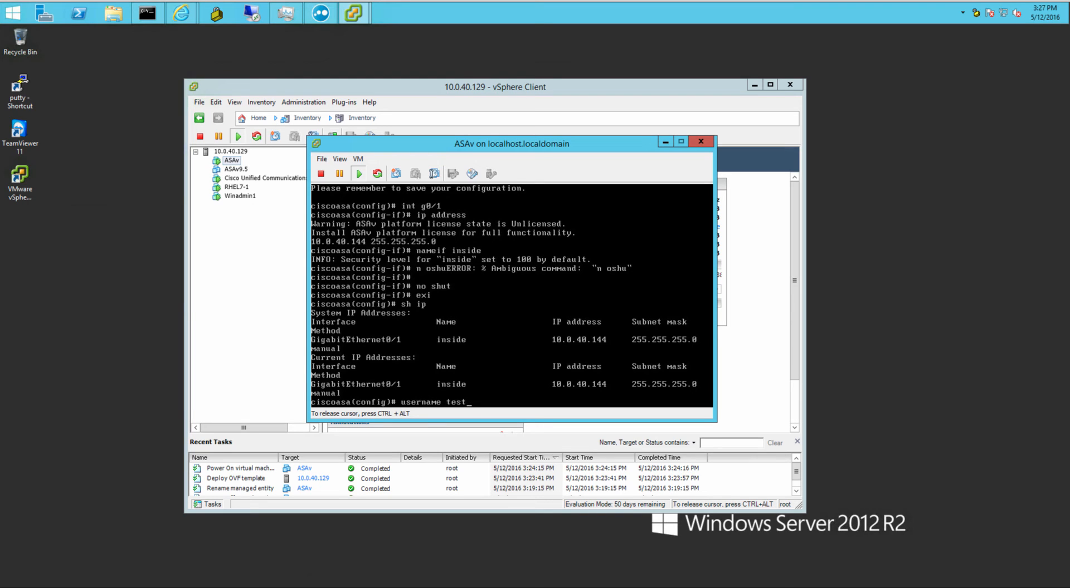
type("password")
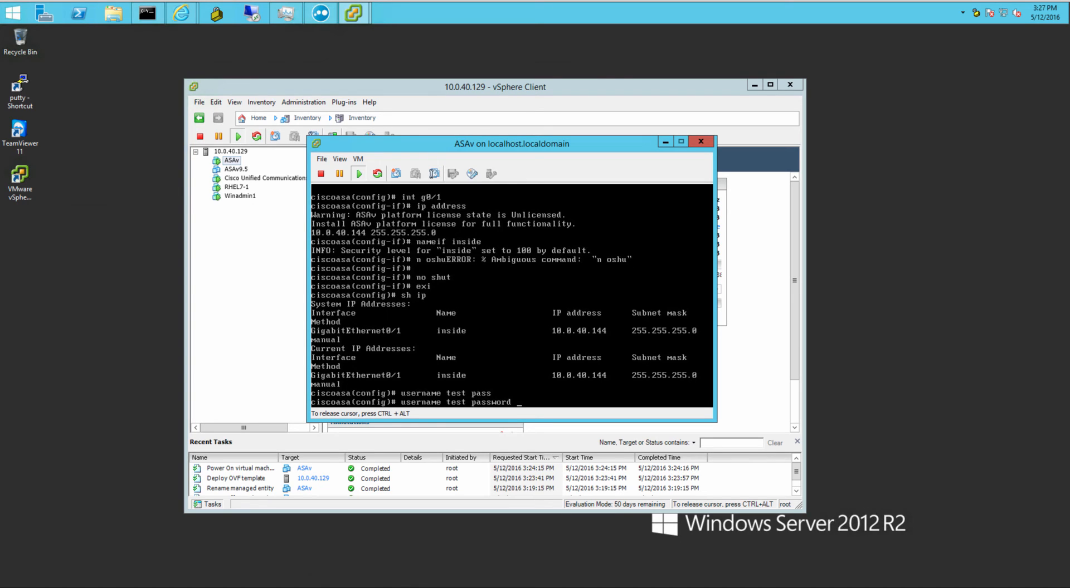
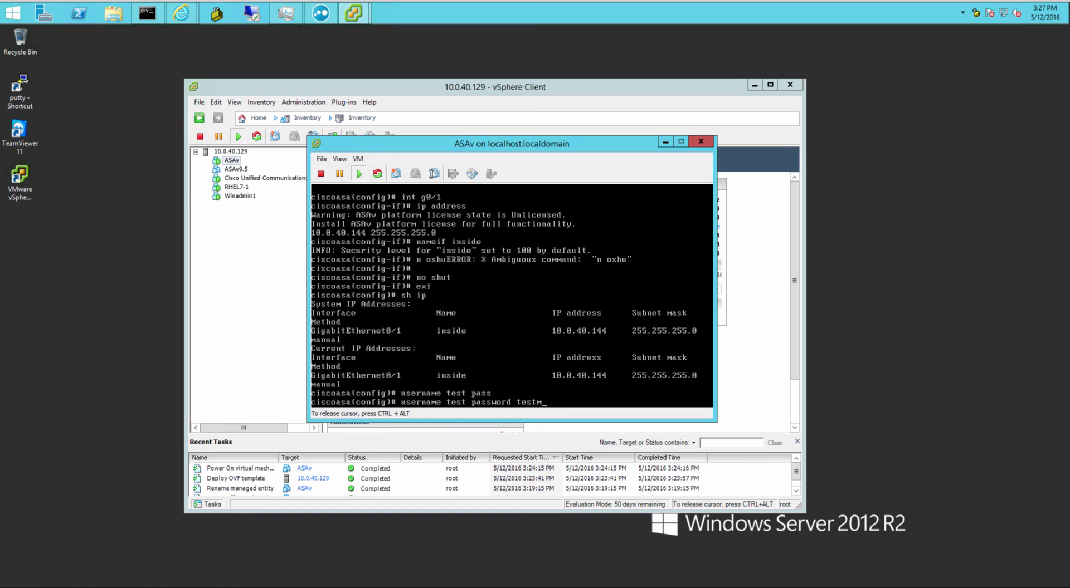
type("e")
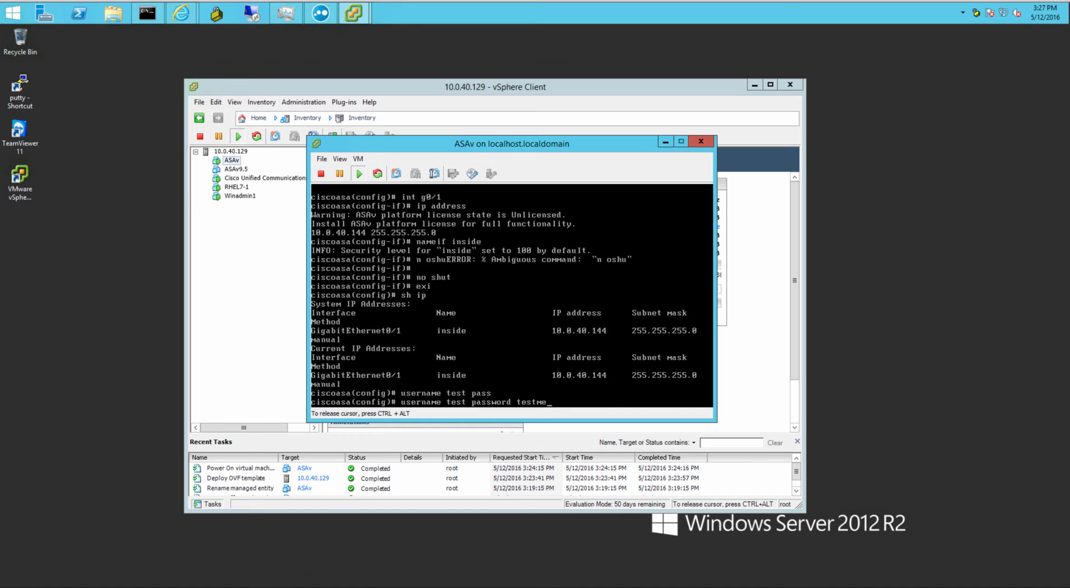
type("privilege 15")
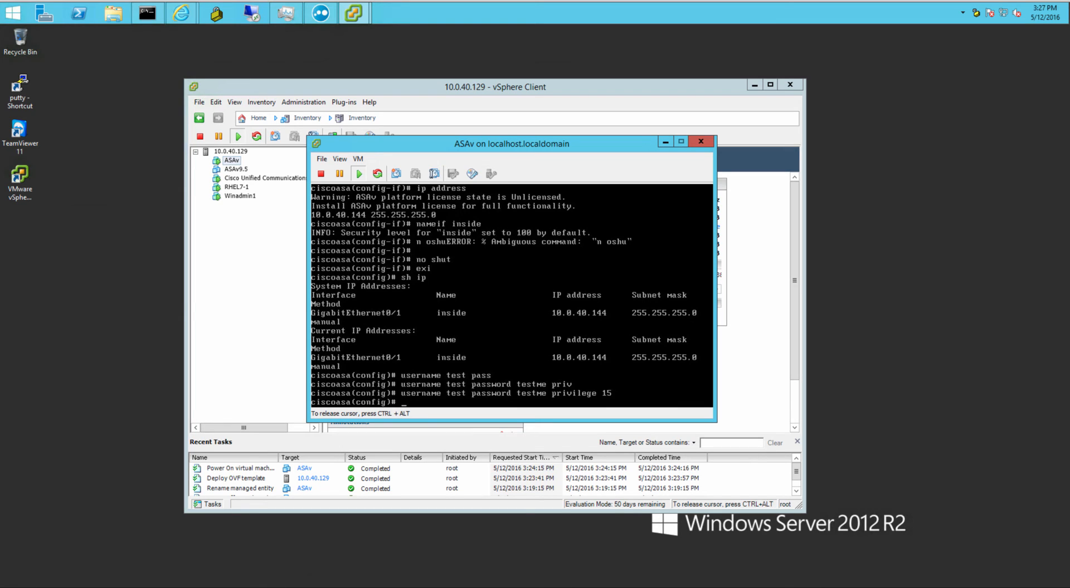
type("http")
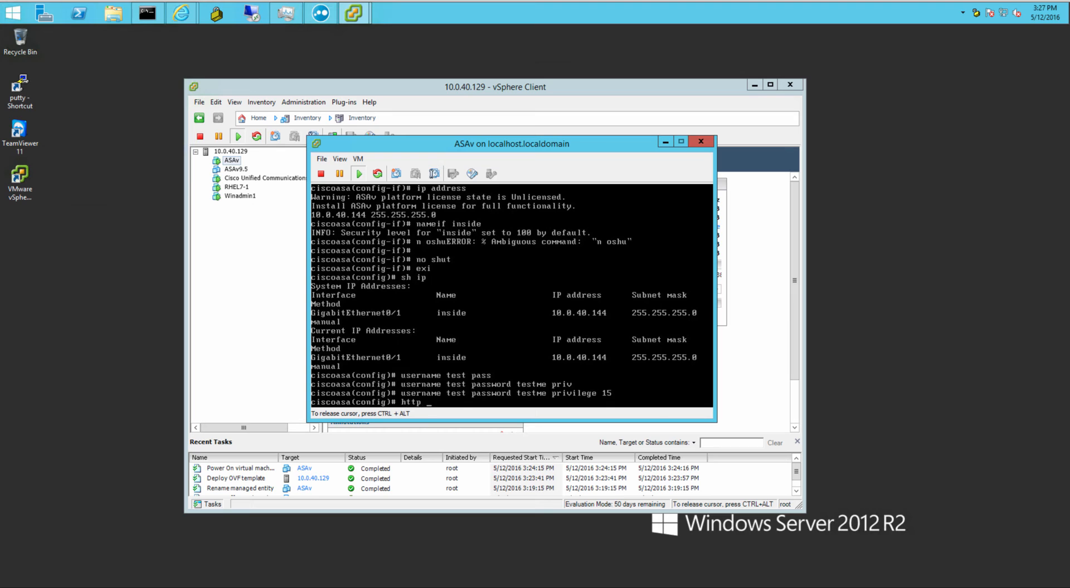
- Enable the HTTP server and permit SSH from 0.0.0.0 0.0.0.0 on inside
type("?")
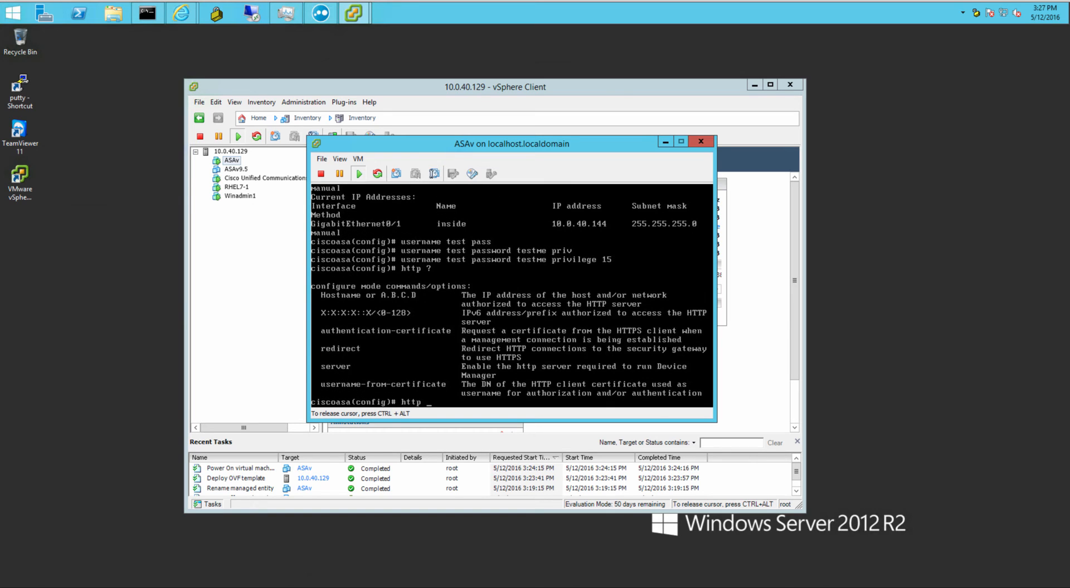
type("server")
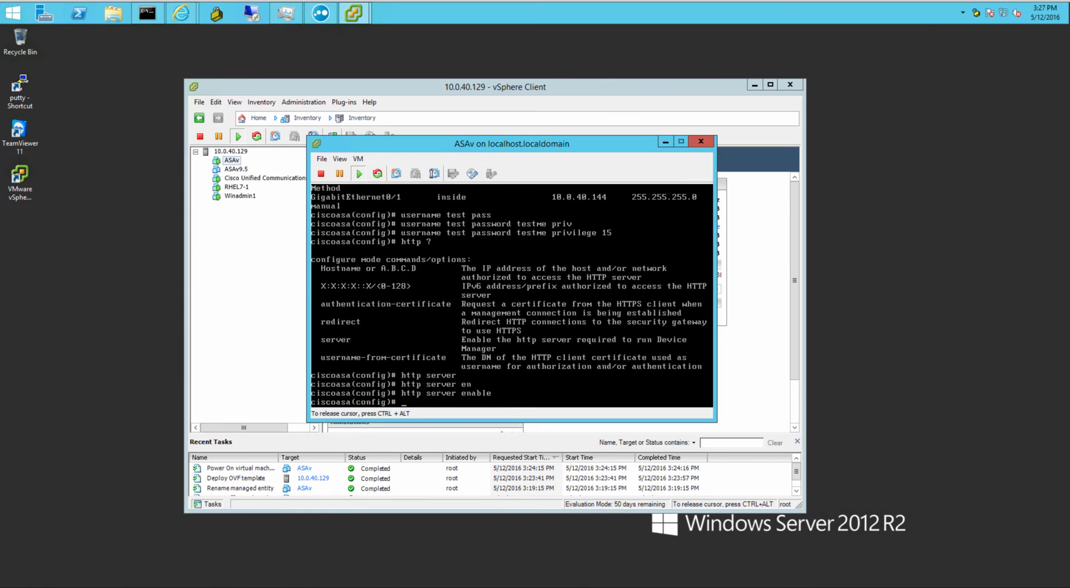
type("ssh")
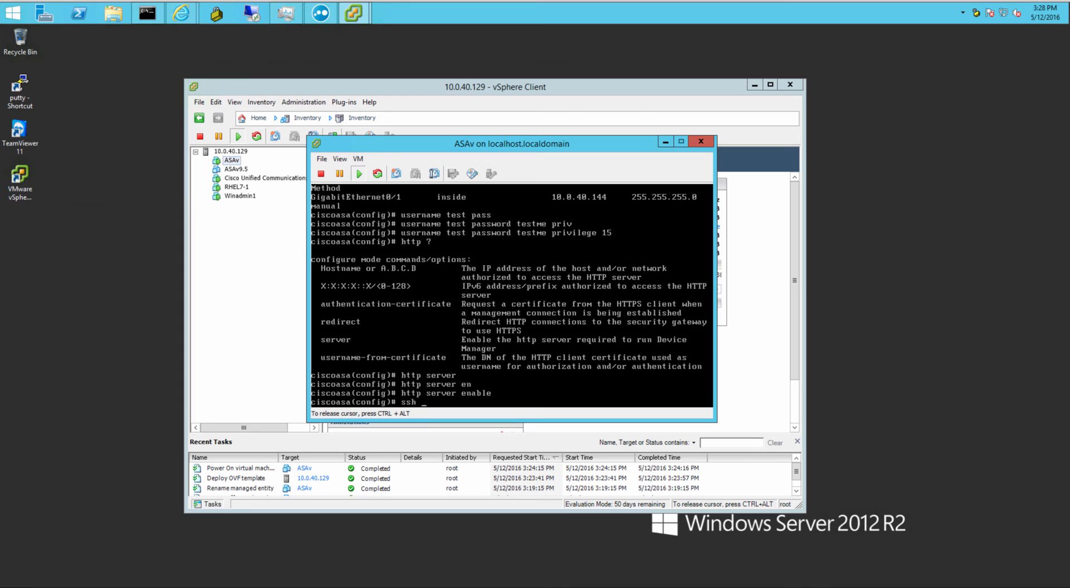
type("0.0.0.0")
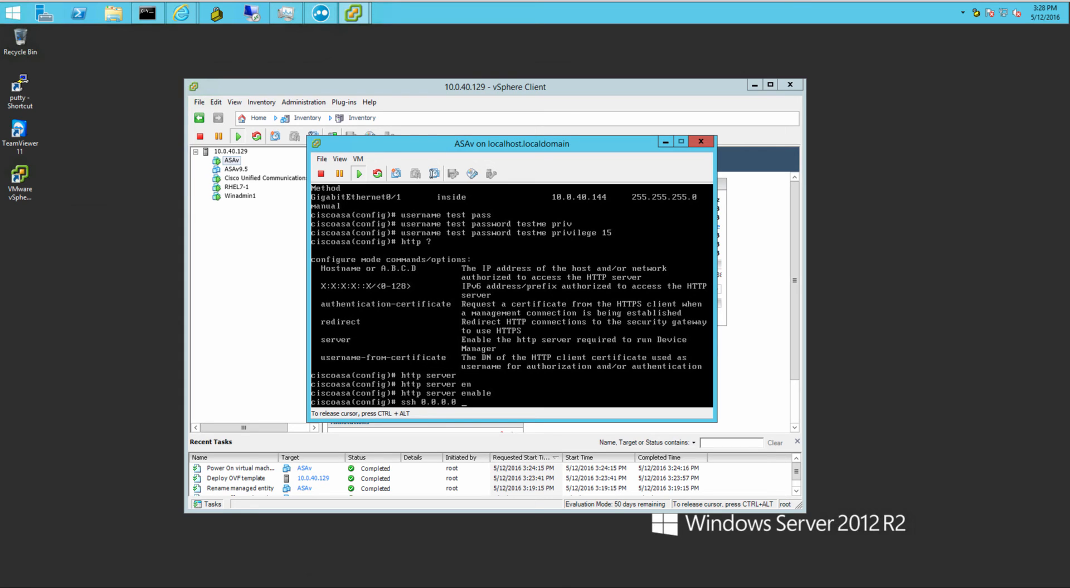
type("0.0.0.0 inside")
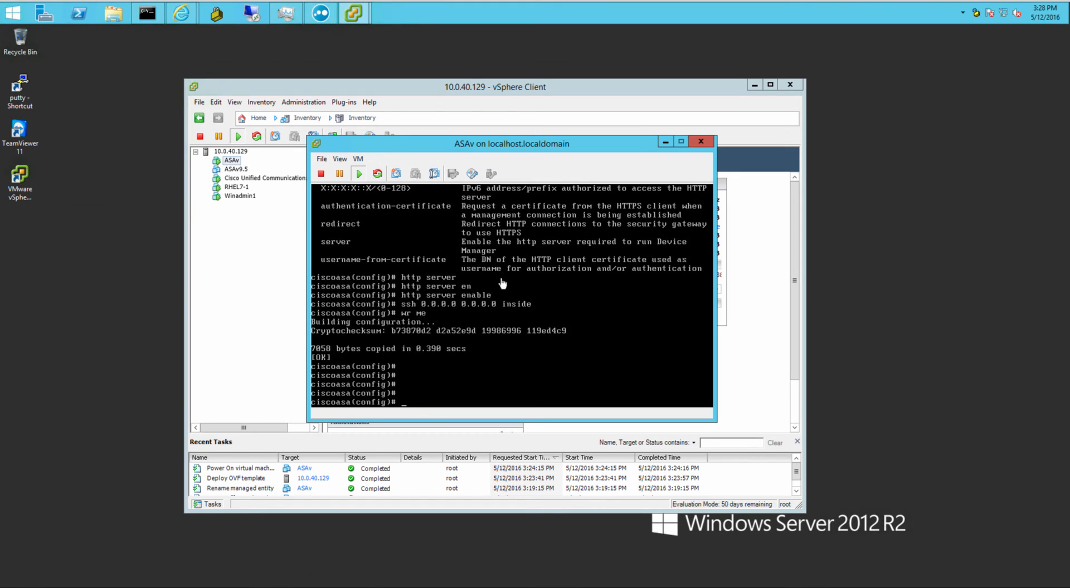
mouse_move(520, 239)
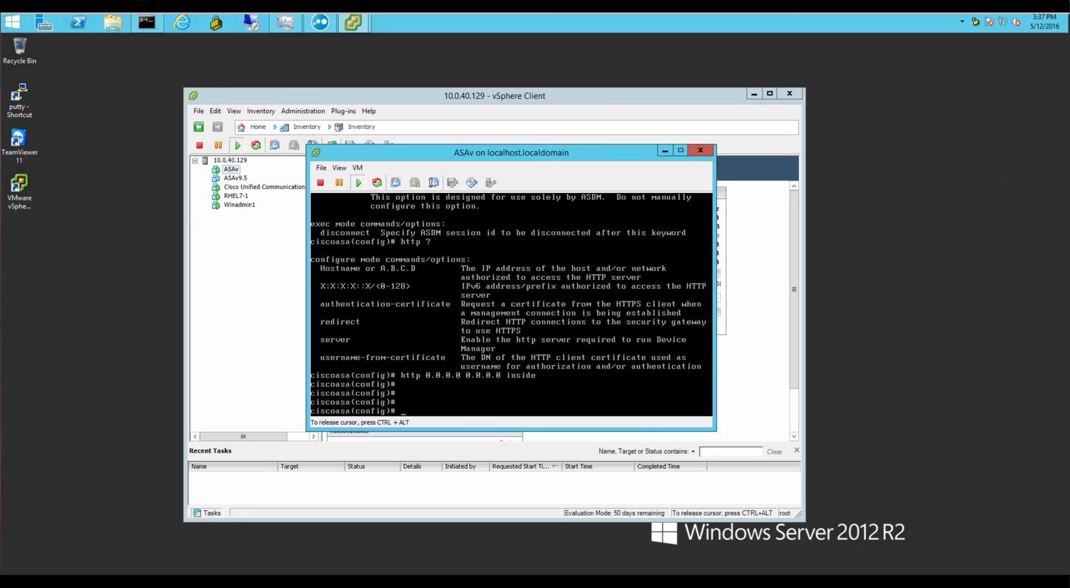
- Display the running configuration and page through it to see the SSH rule and test user
key("Return")
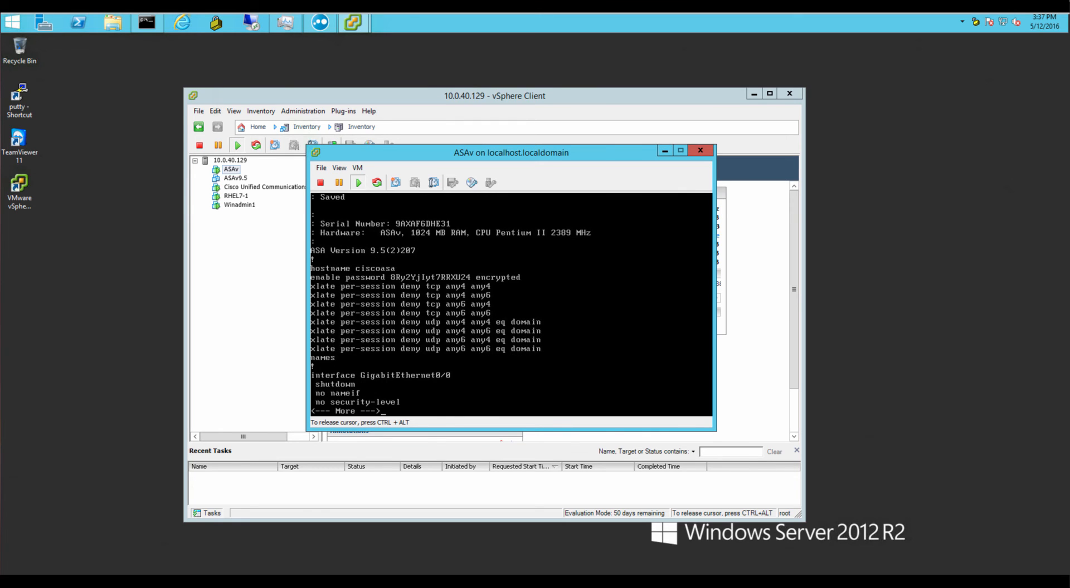
key("space")
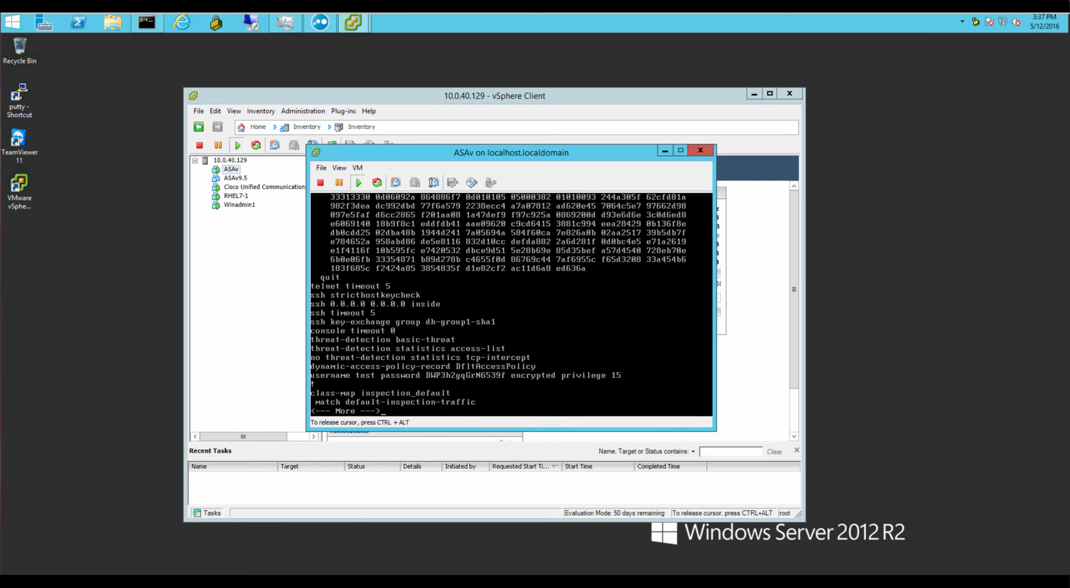
key("space")
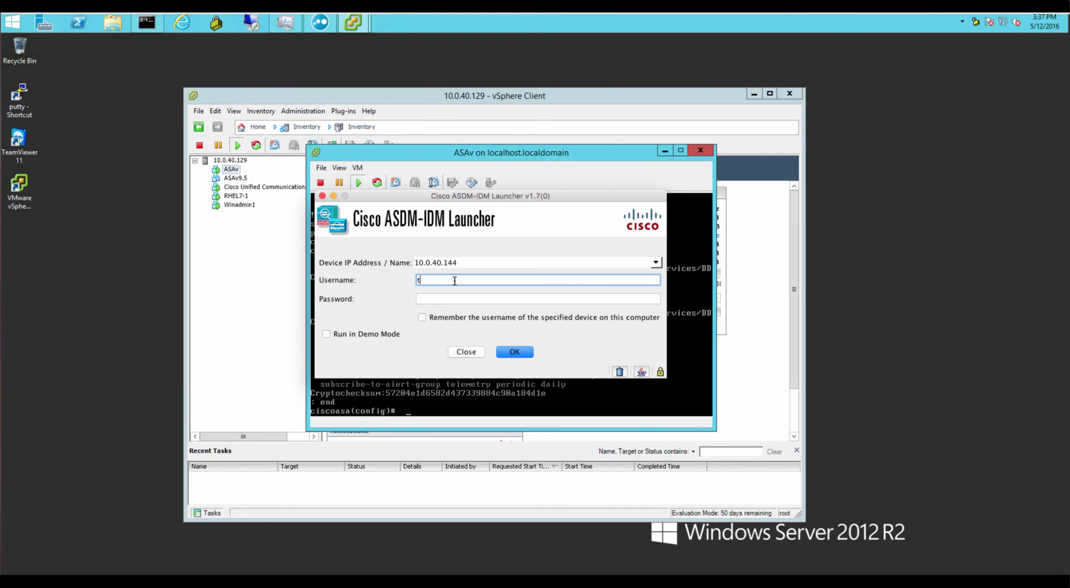
- Log in to 10.0.40.144 as test, accept the certificate warning and acknowledge the software update
type("est")
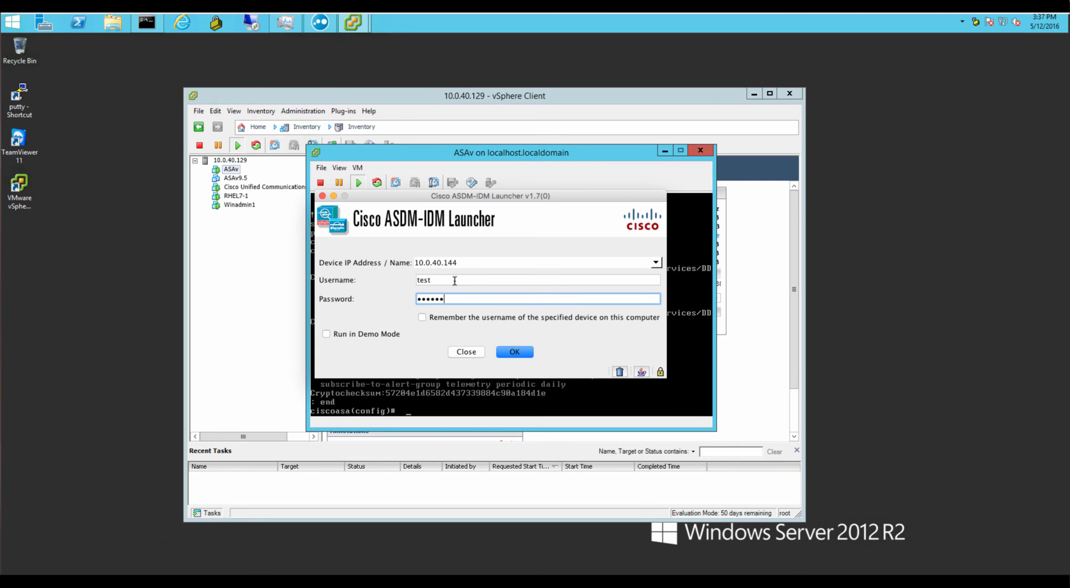
left_click(515, 353)
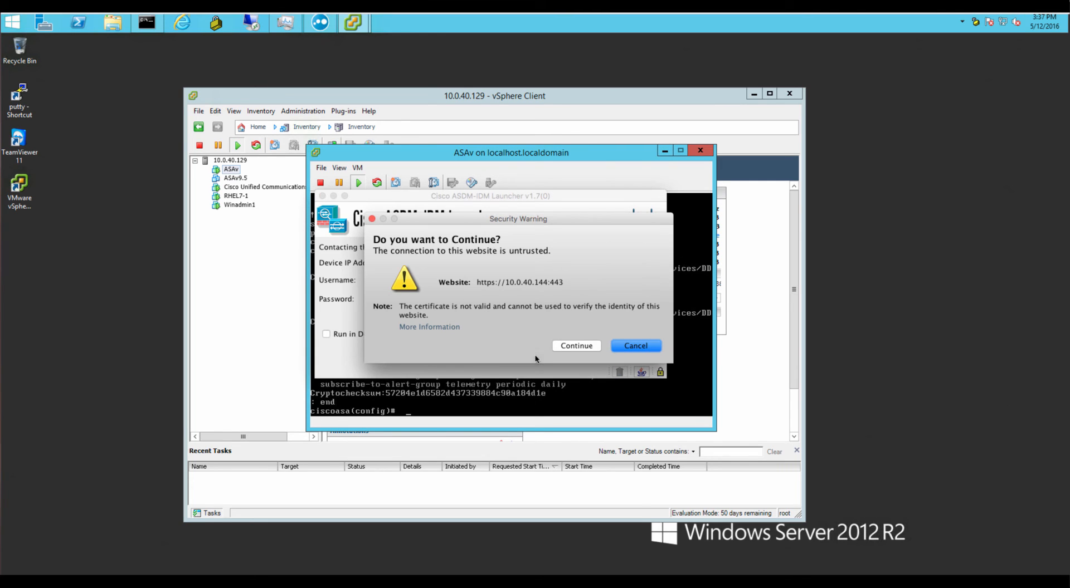
left_click(576, 345)
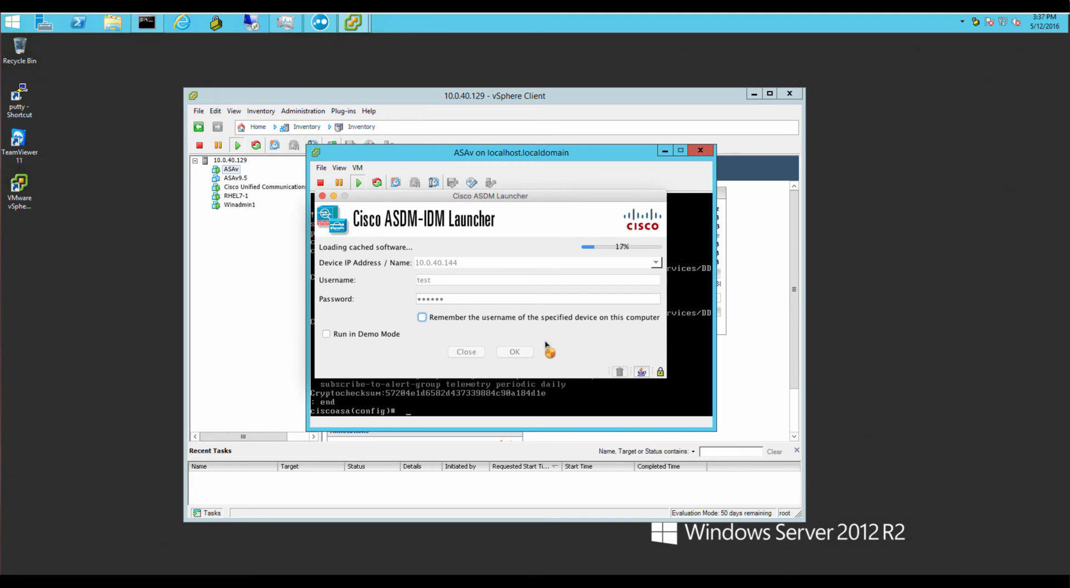
mouse_move(504, 332)
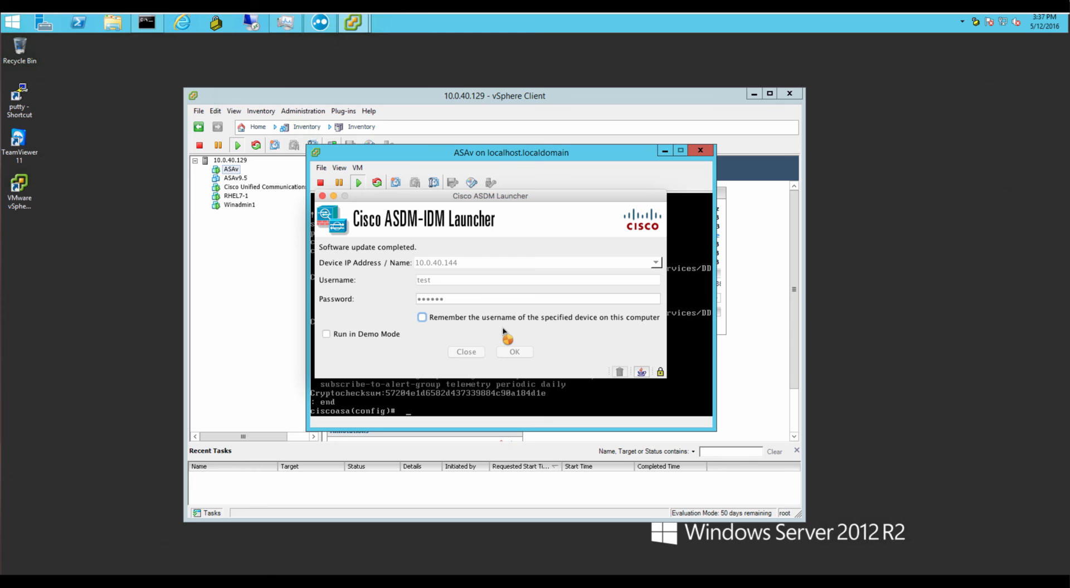
left_click(465, 352)
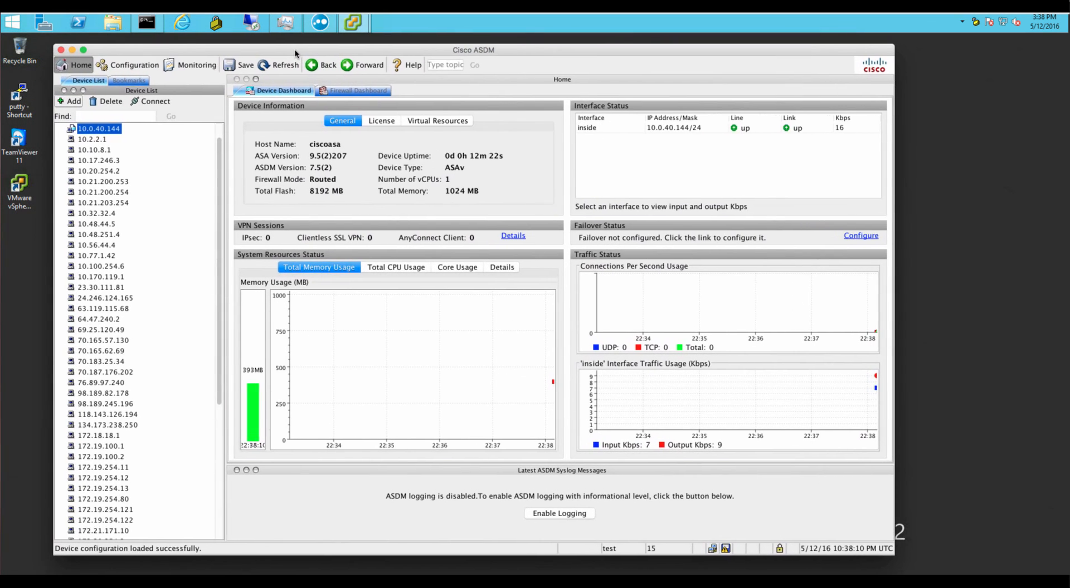
mouse_move(178, 137)
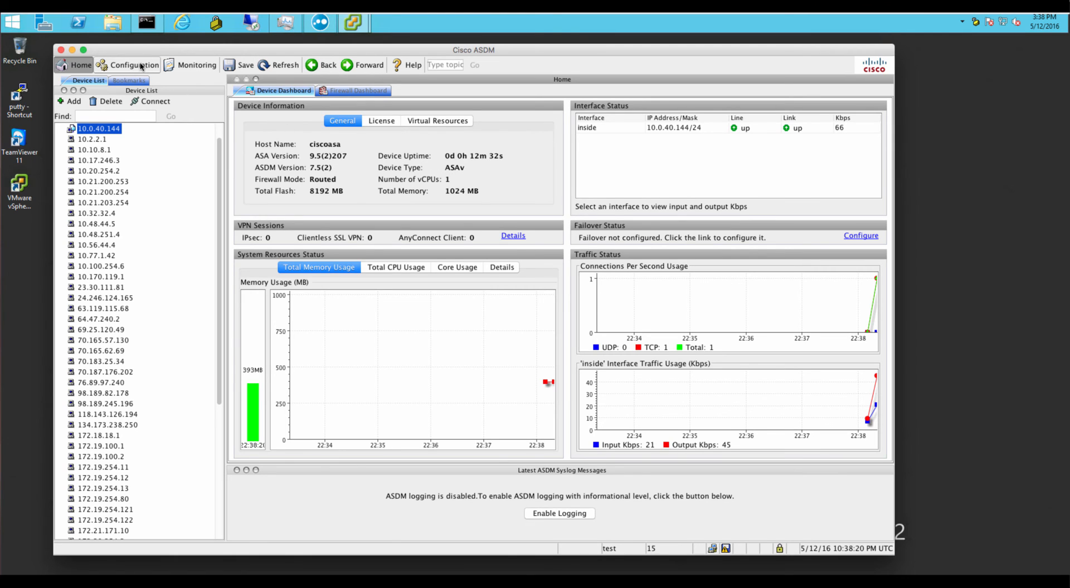
- Change the device hostname from ciscoasa to ASAv in Device Name/Password and apply it
left_click(133, 65)
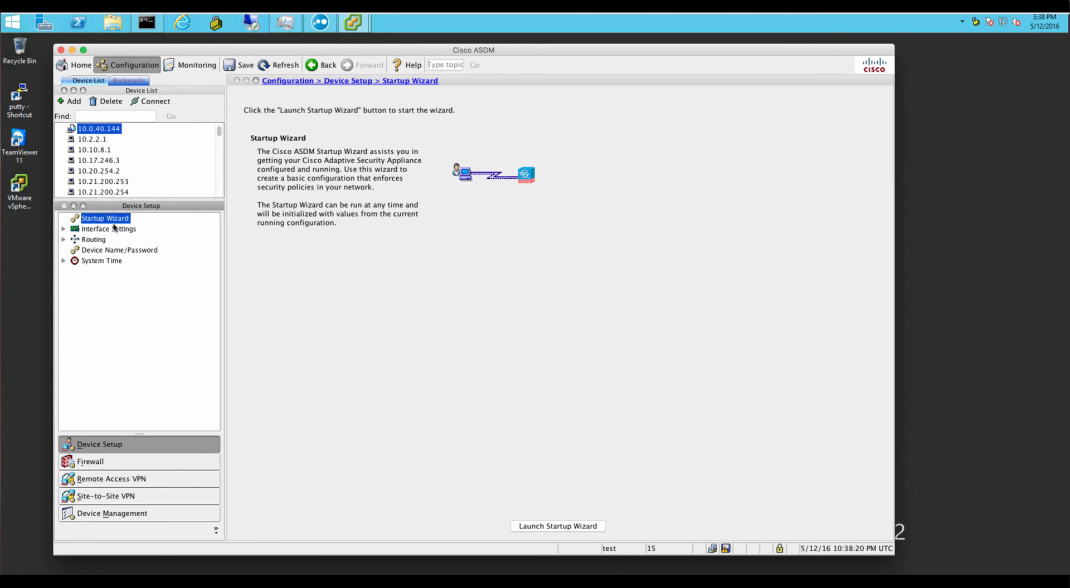
left_click(119, 250)
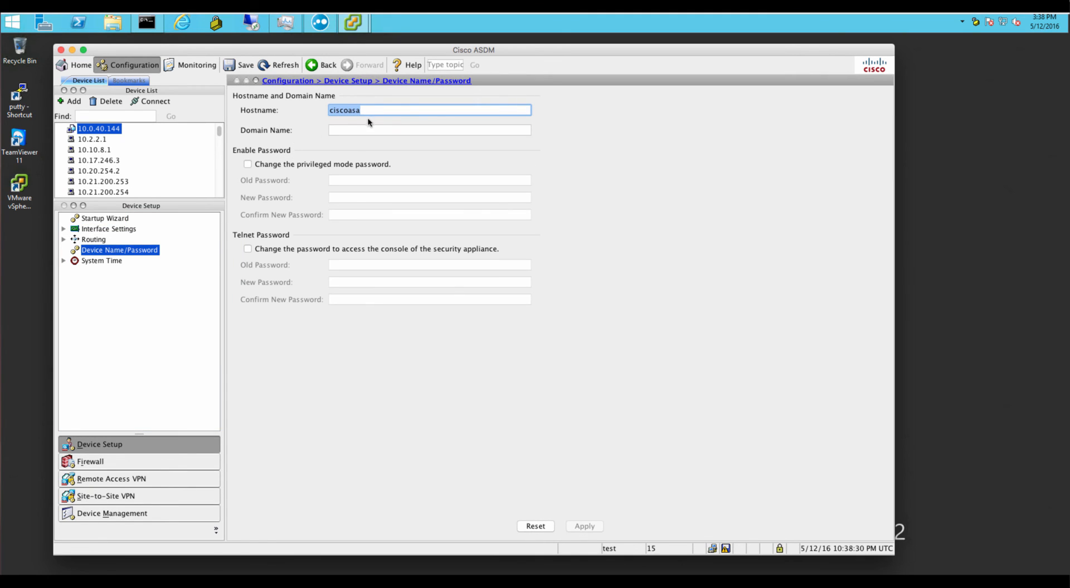
type("A")
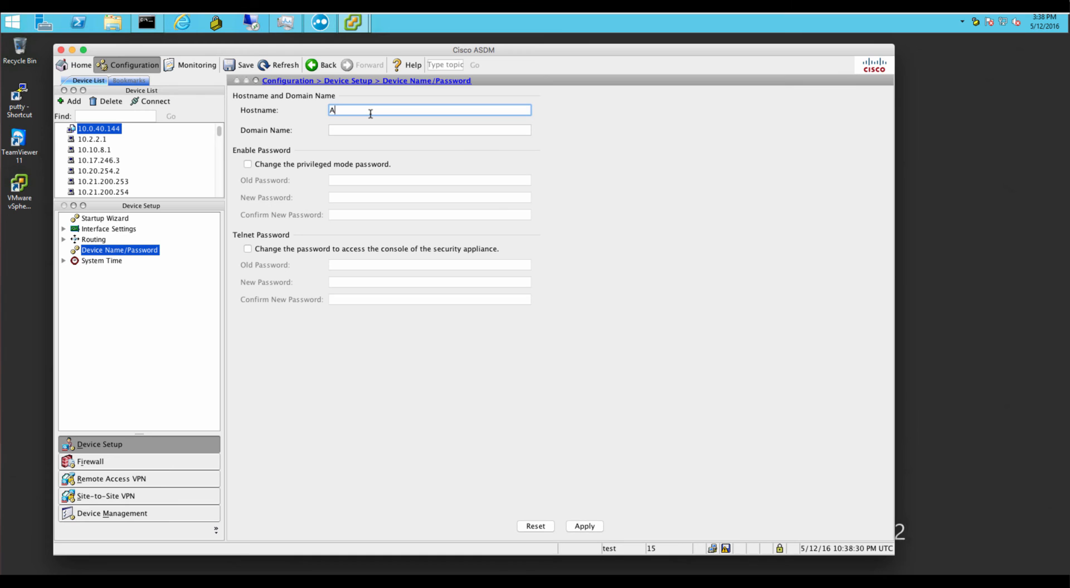
type("SAv")
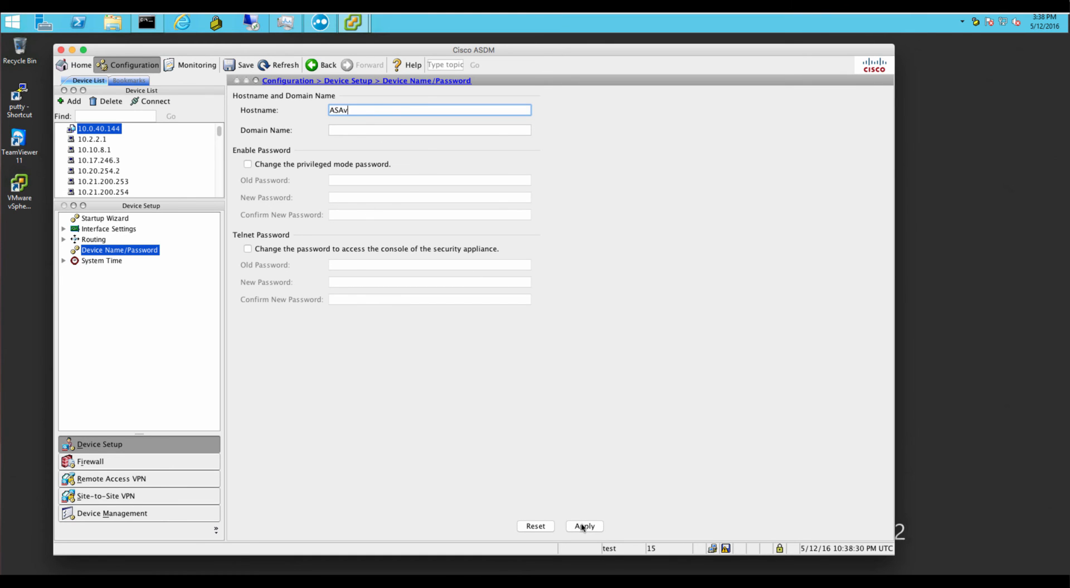
left_click(583, 526)
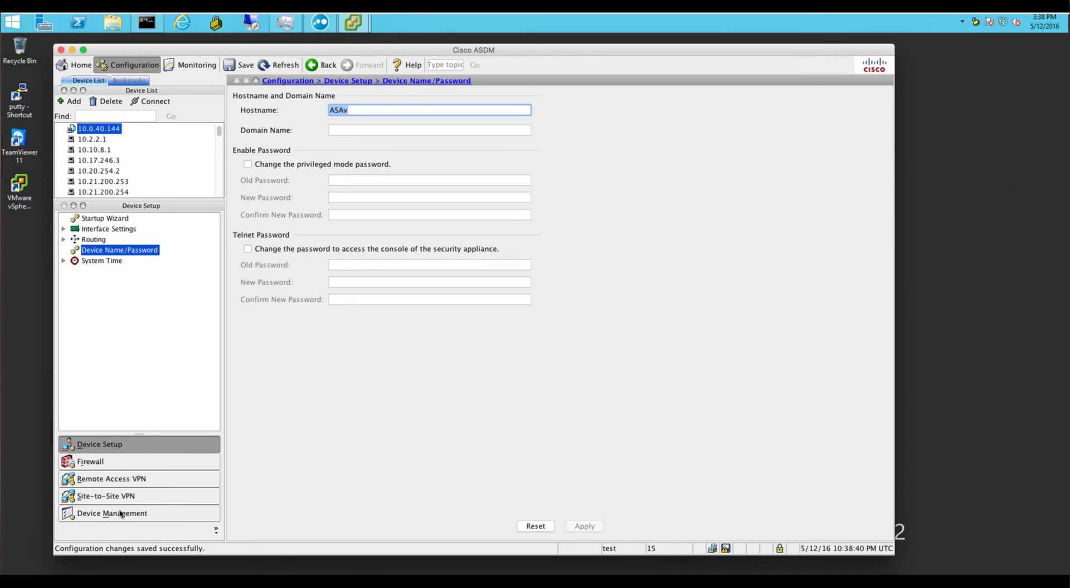
- Review the management access hosts for ASDM/HTTPS/Telnet/SSH and go to AAA Access authentication
left_click(112, 513)
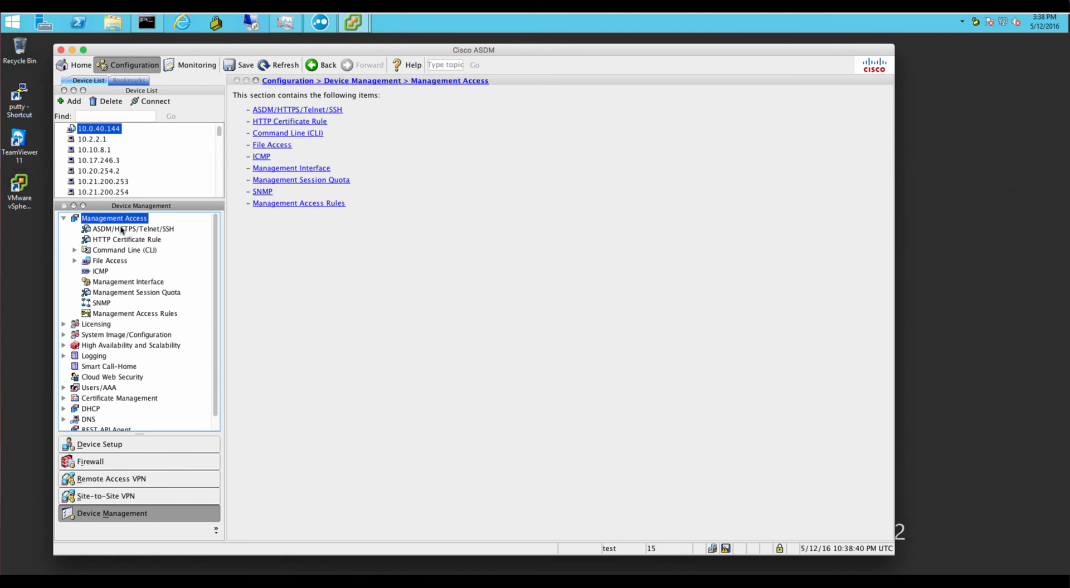
left_click(132, 230)
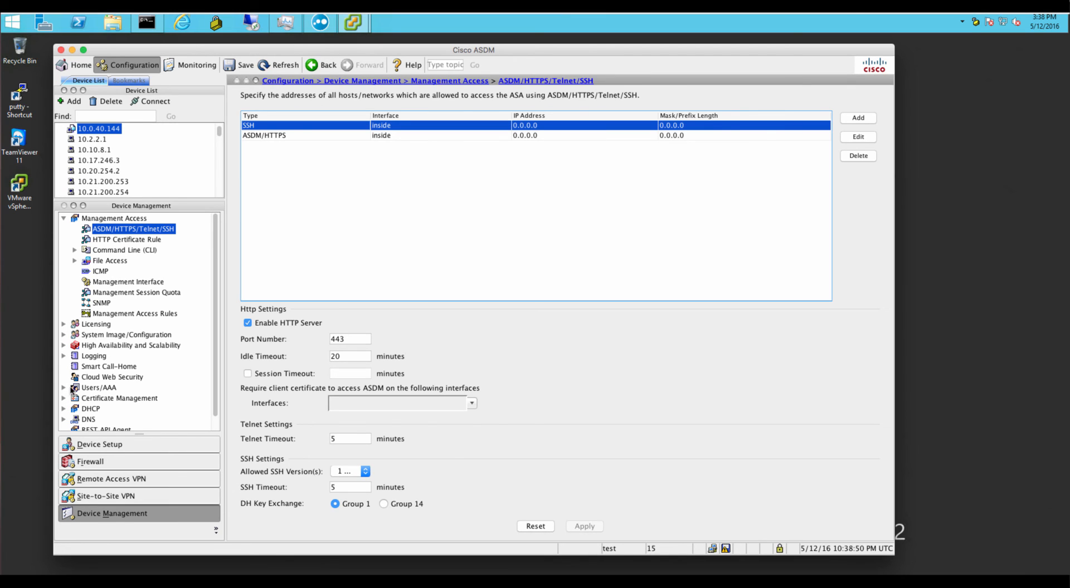
mouse_move(84, 419)
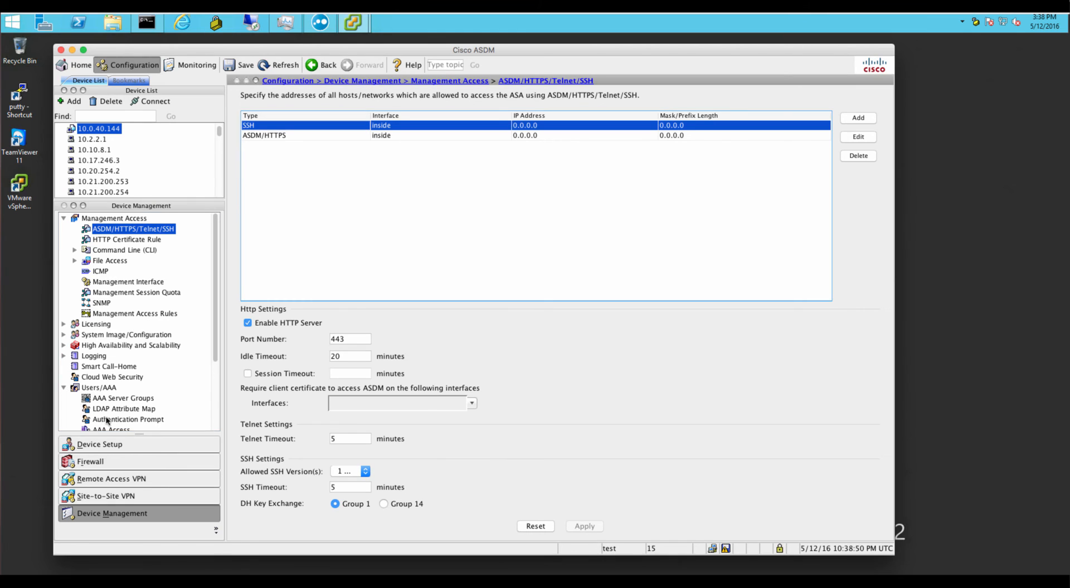
mouse_move(216, 345)
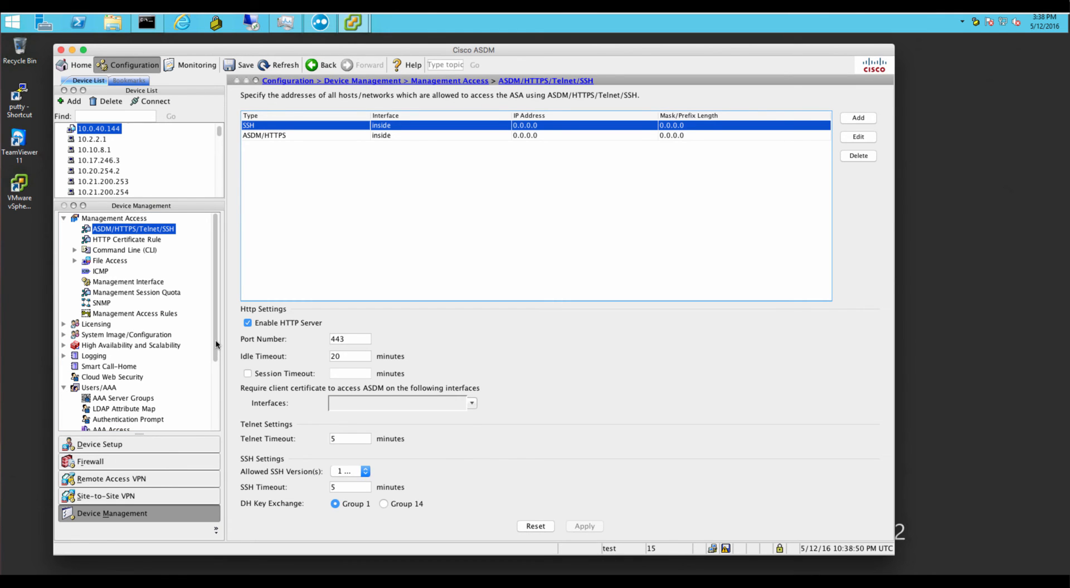
left_click(109, 394)
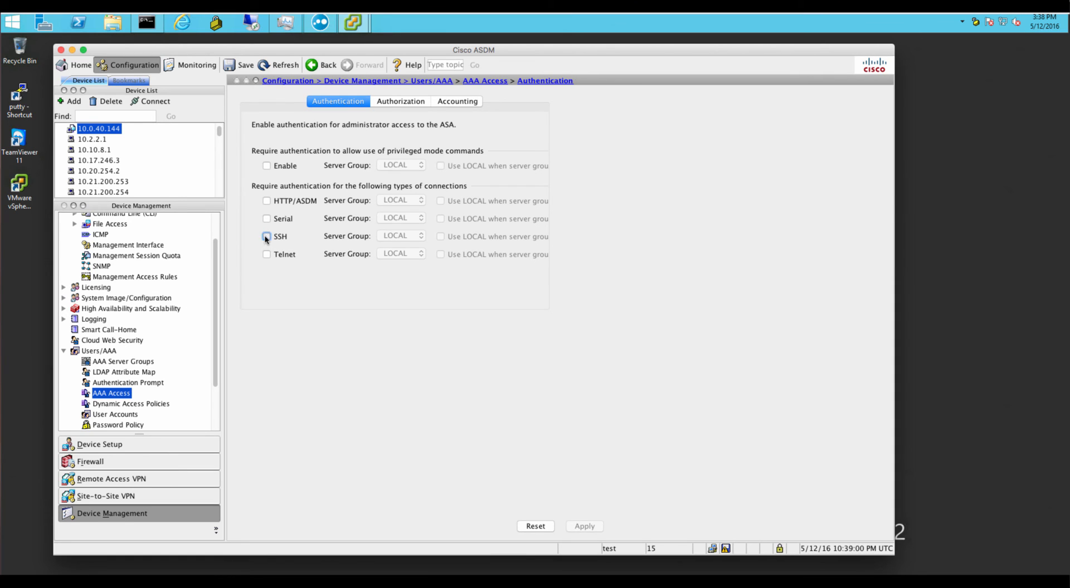
- Require LOCAL server group authentication for SSH and Telnet connections and apply
left_click(265, 236)
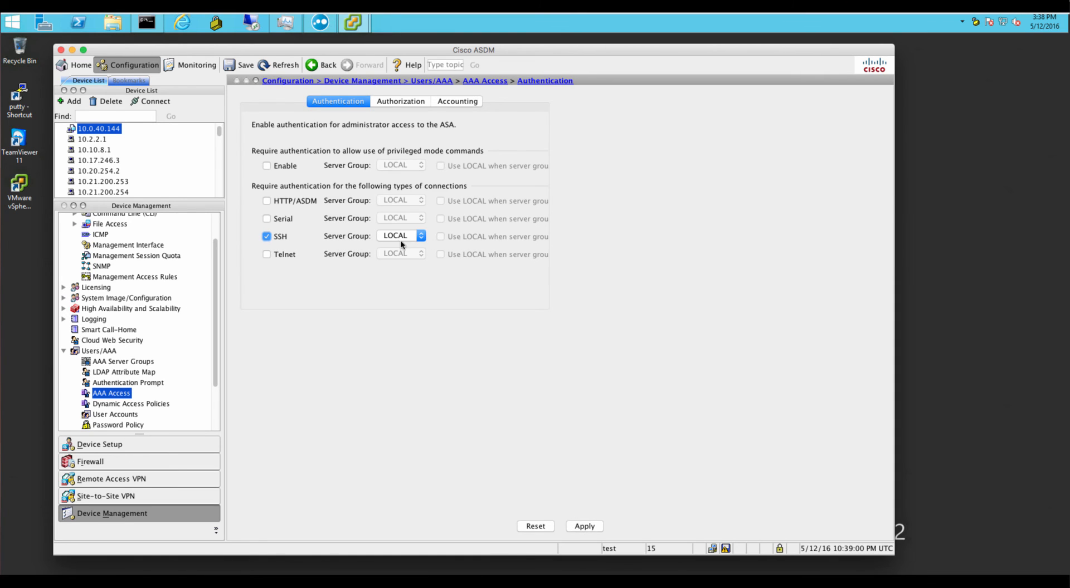
left_click(266, 254)
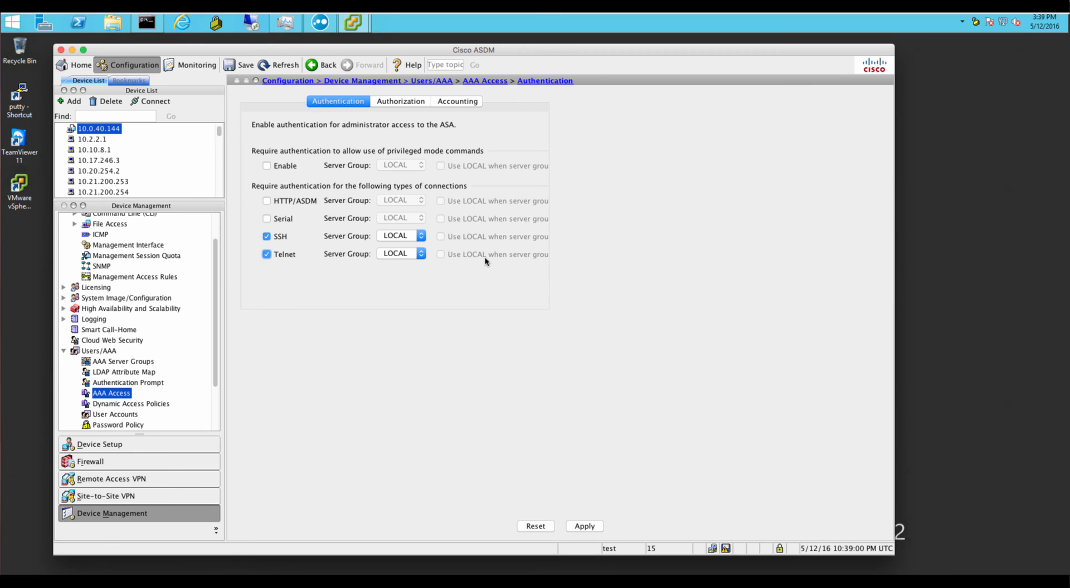
left_click(582, 526)
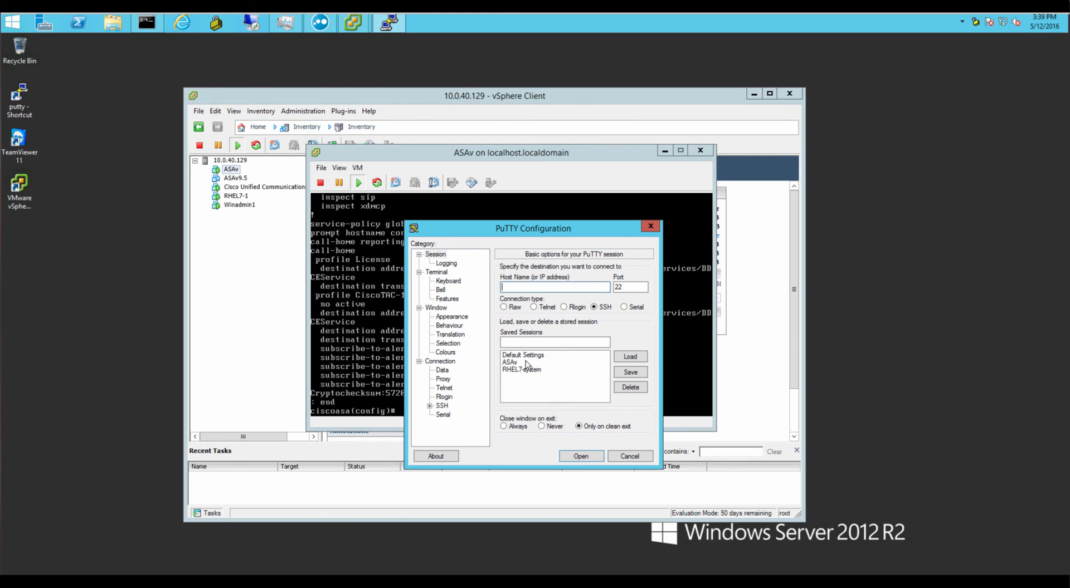
- Start an SSH session to 10.0.40.144 in PuTTY and trust the ASA's host key
left_click(555, 288)
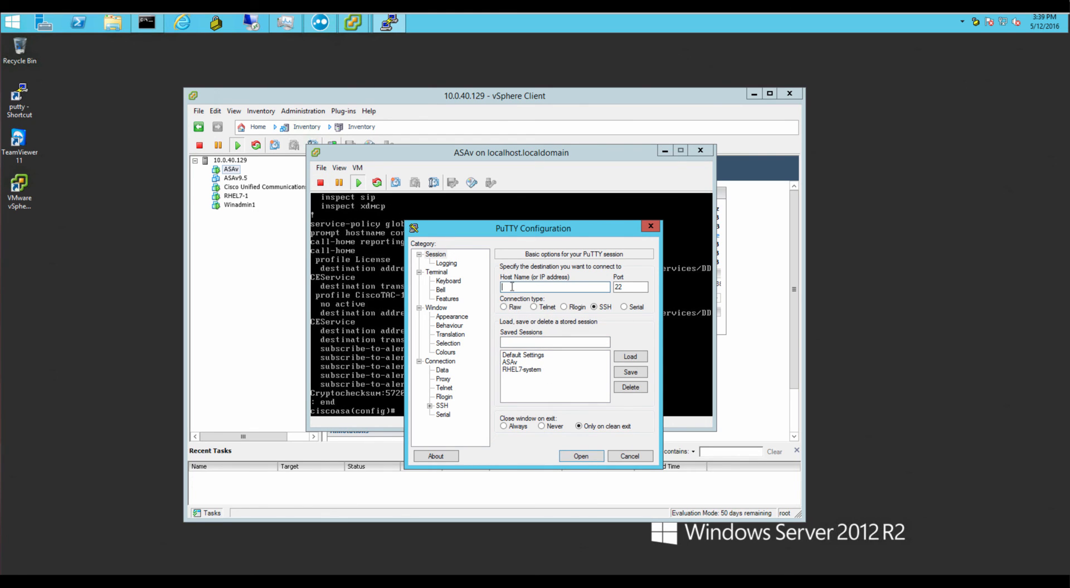
type("10.")
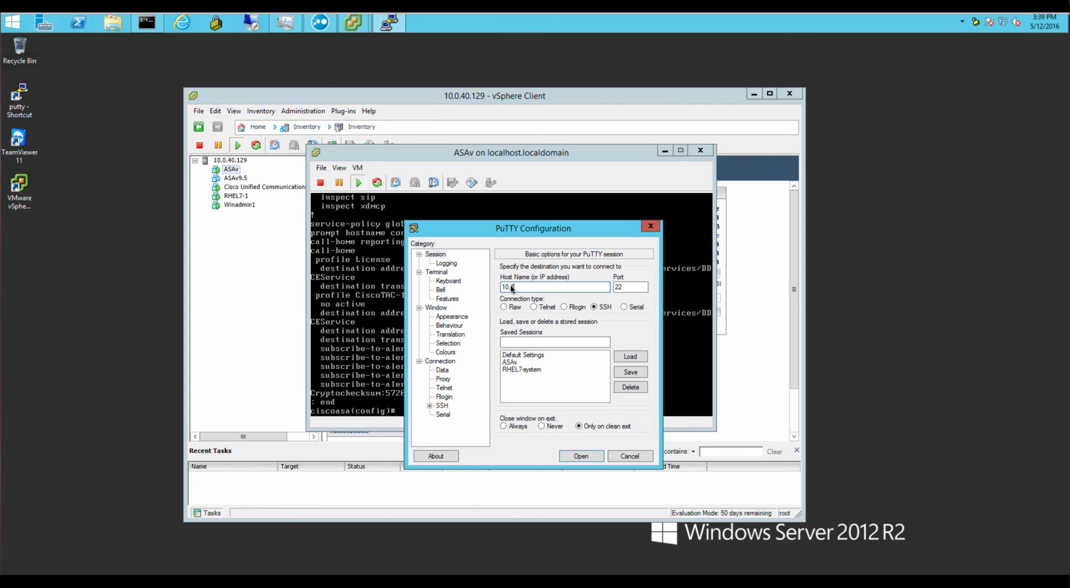
type("10.0.40.144")
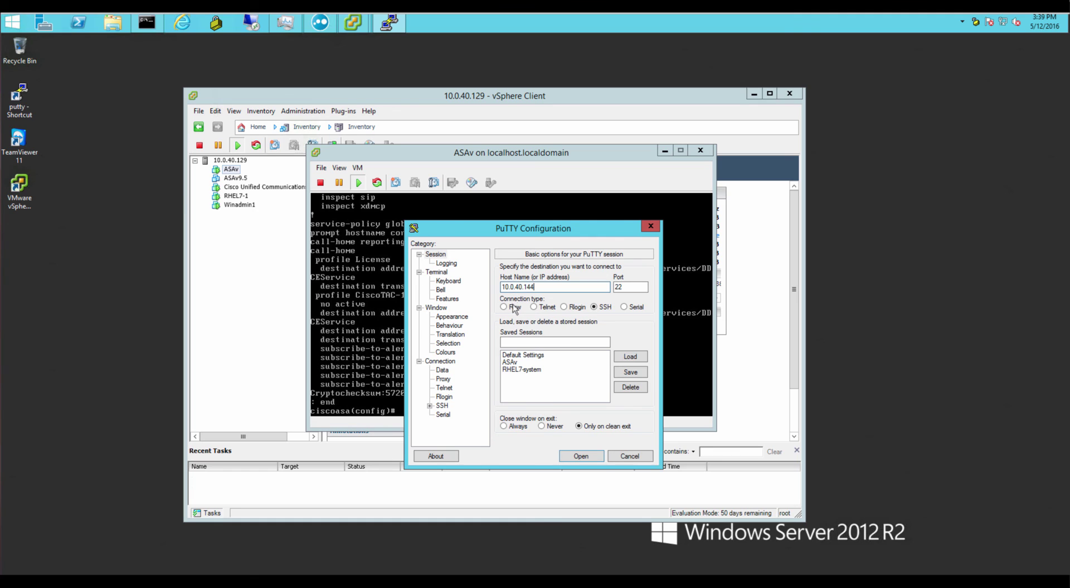
left_click(629, 457)
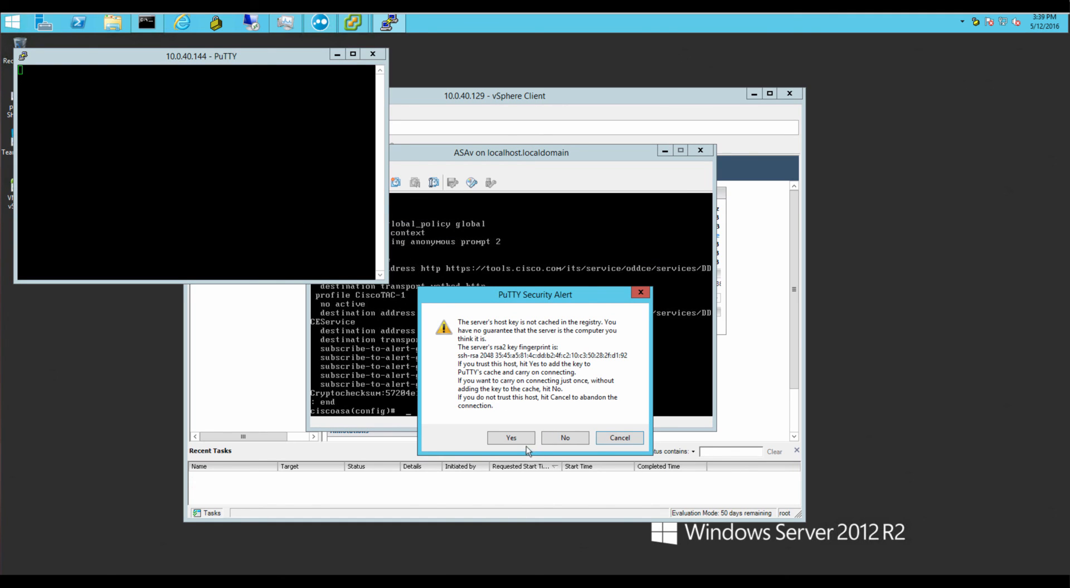
left_click(510, 438)
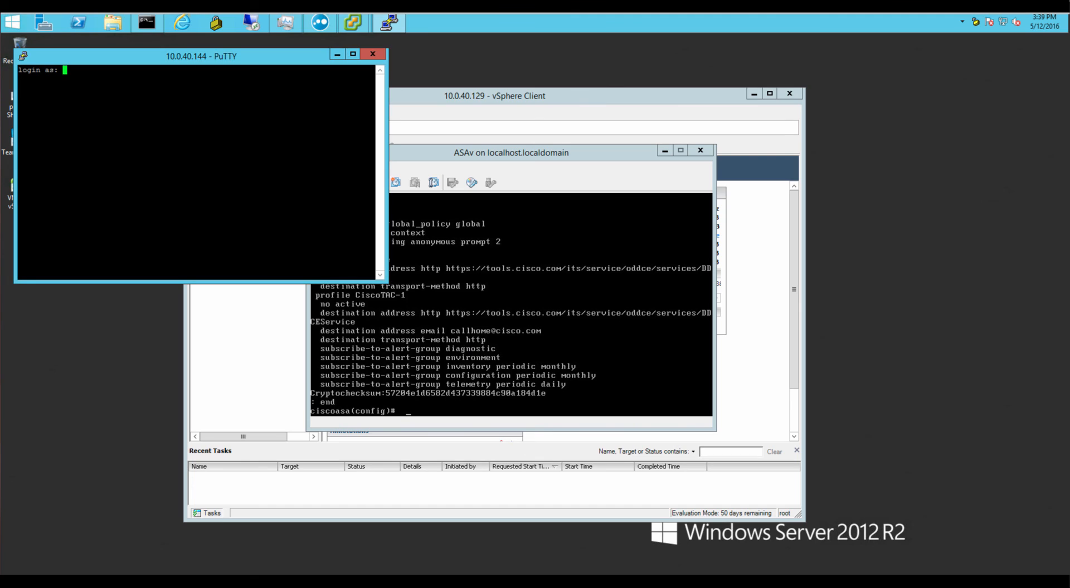
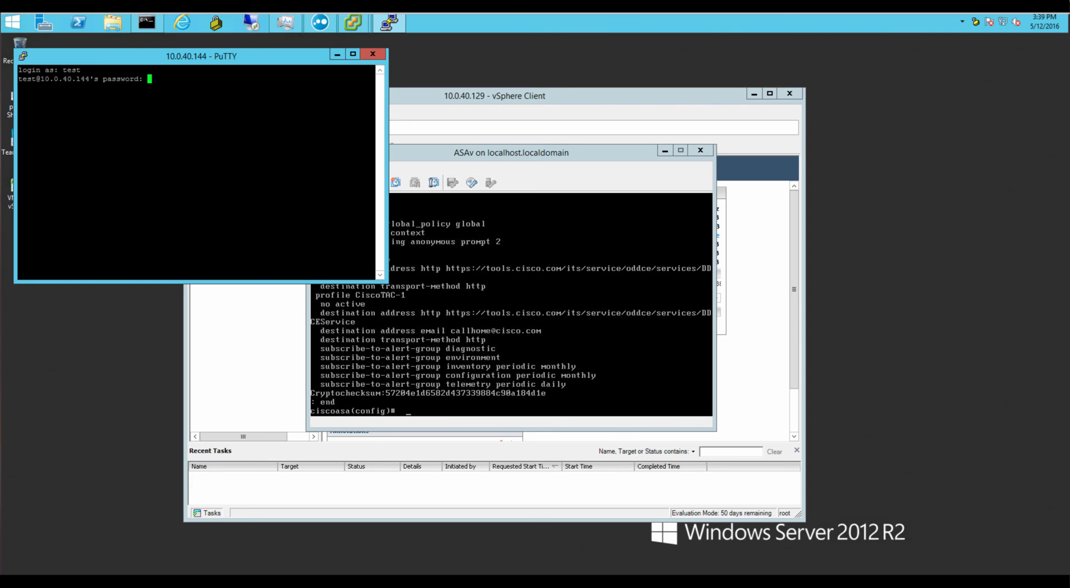
- Log in with the password, enter enable mode and run the show commands for IPs and running config
key("Enter")
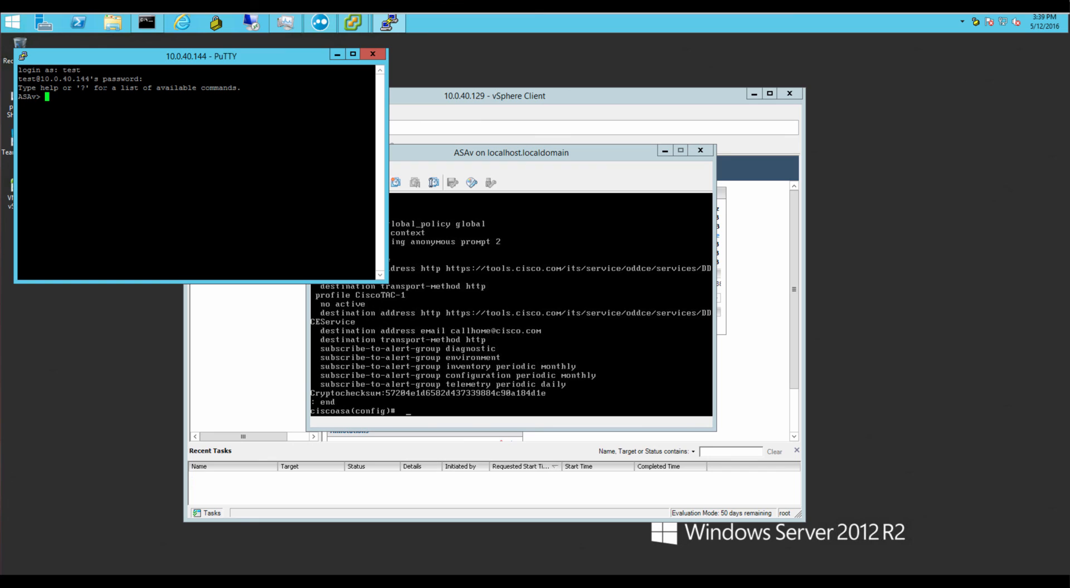
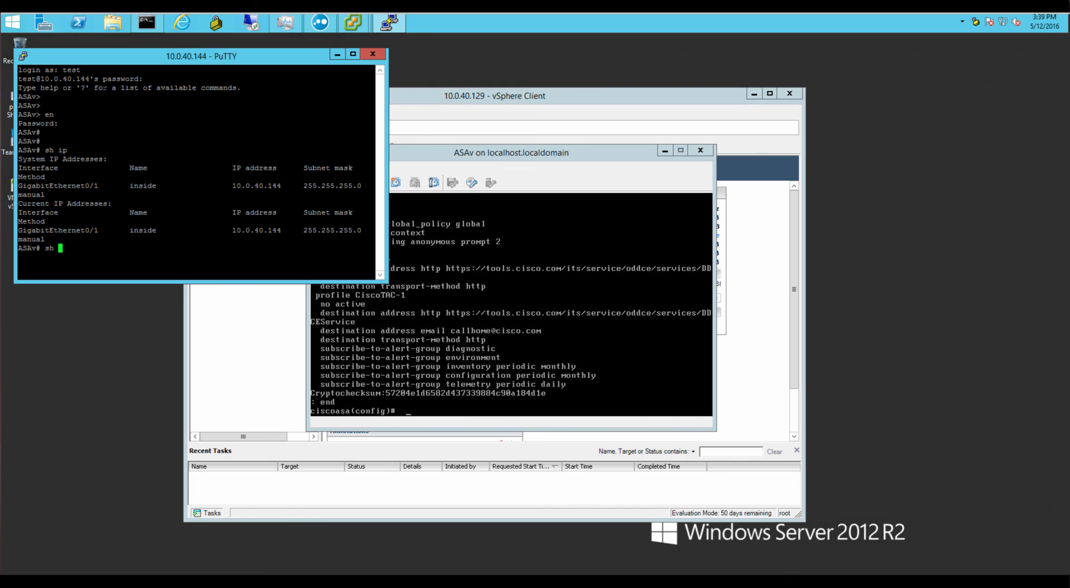
key("Enter")
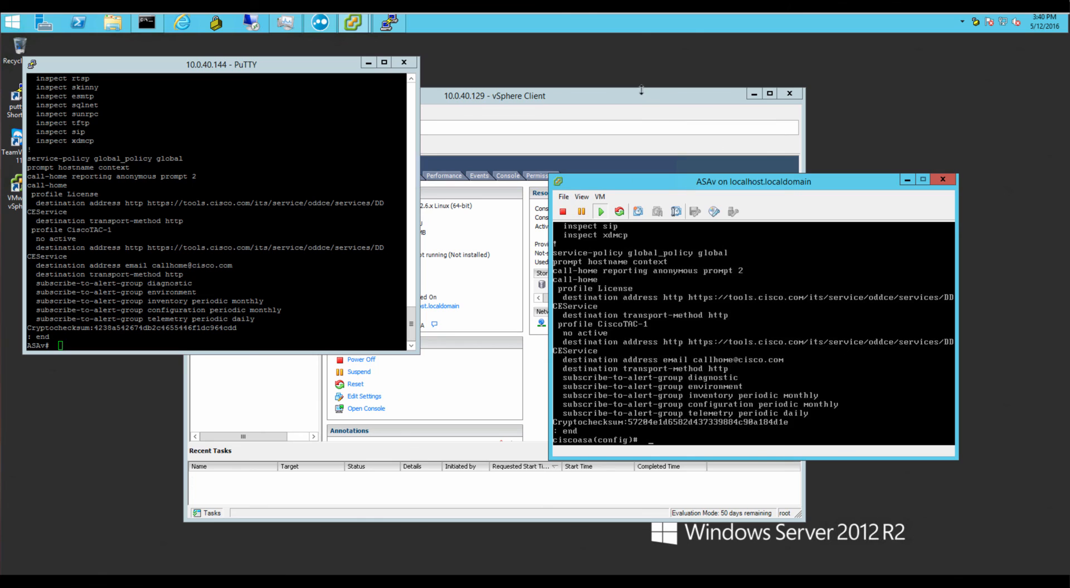
left_click(491, 96)
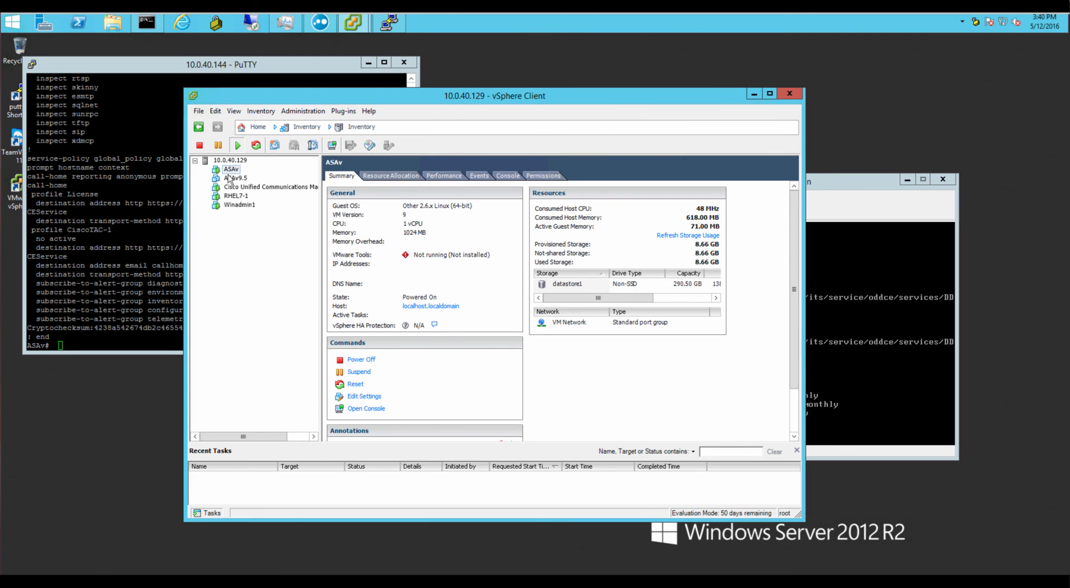
left_click(231, 169)
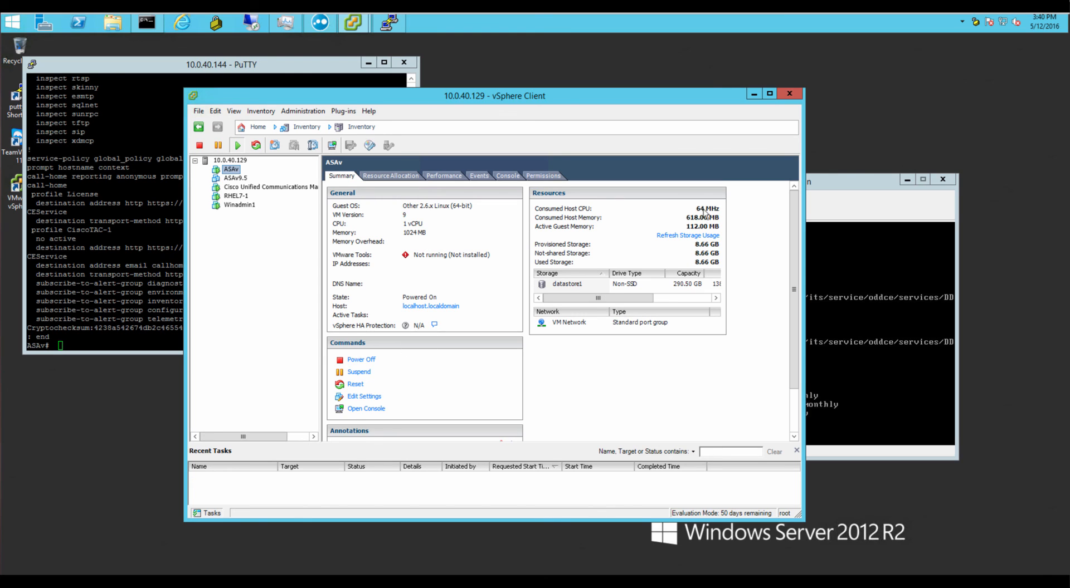
mouse_move(422, 231)
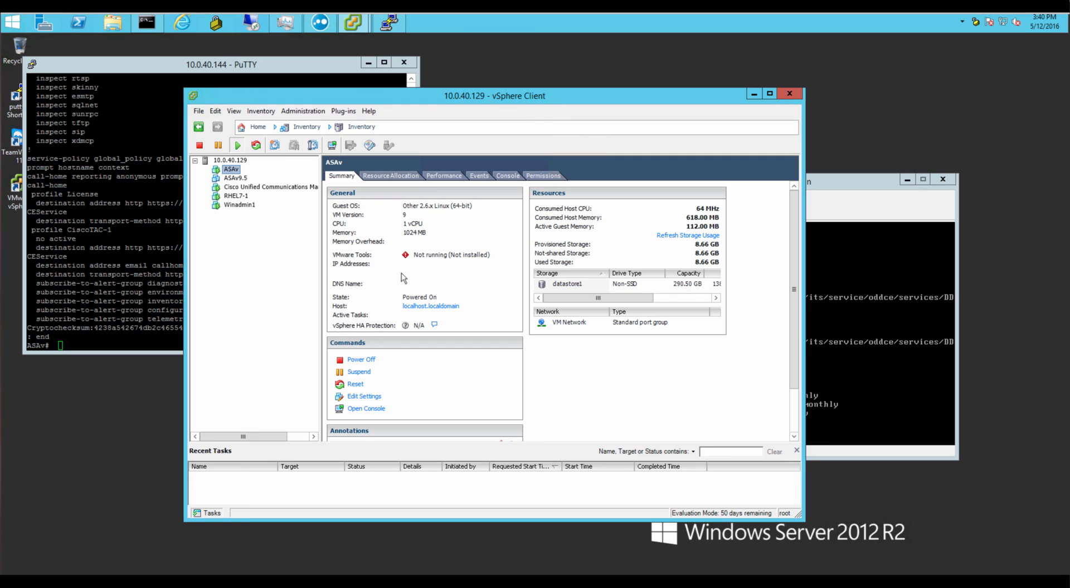
mouse_move(440, 387)
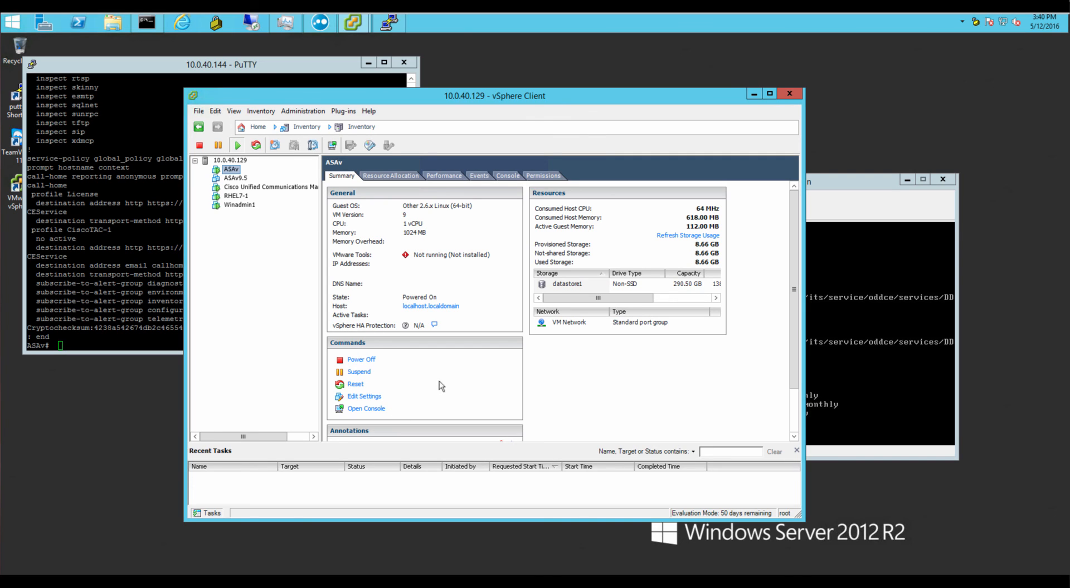
mouse_move(249, 215)
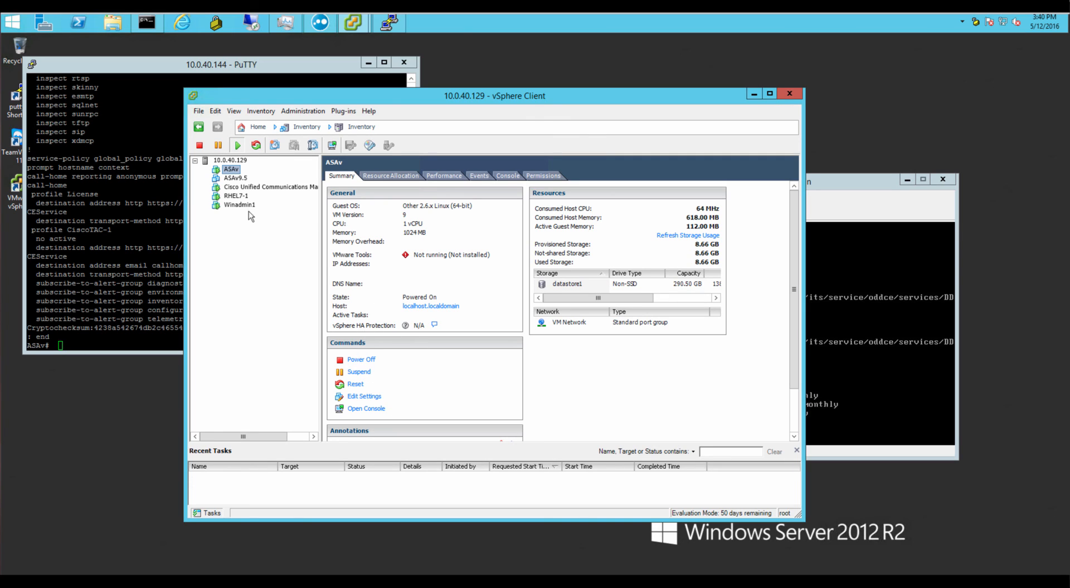
mouse_move(379, 214)
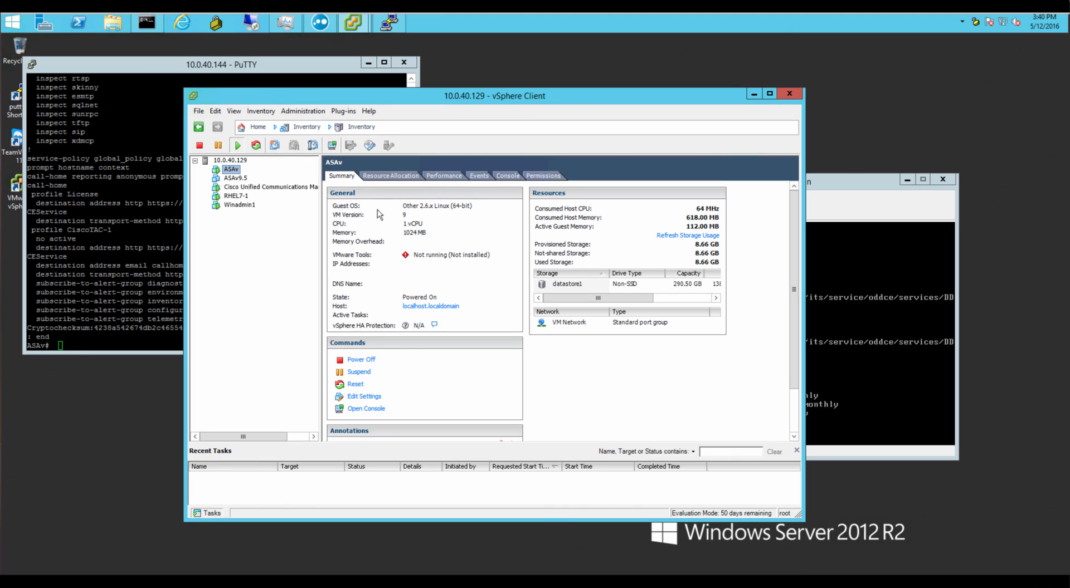
left_click(390, 176)
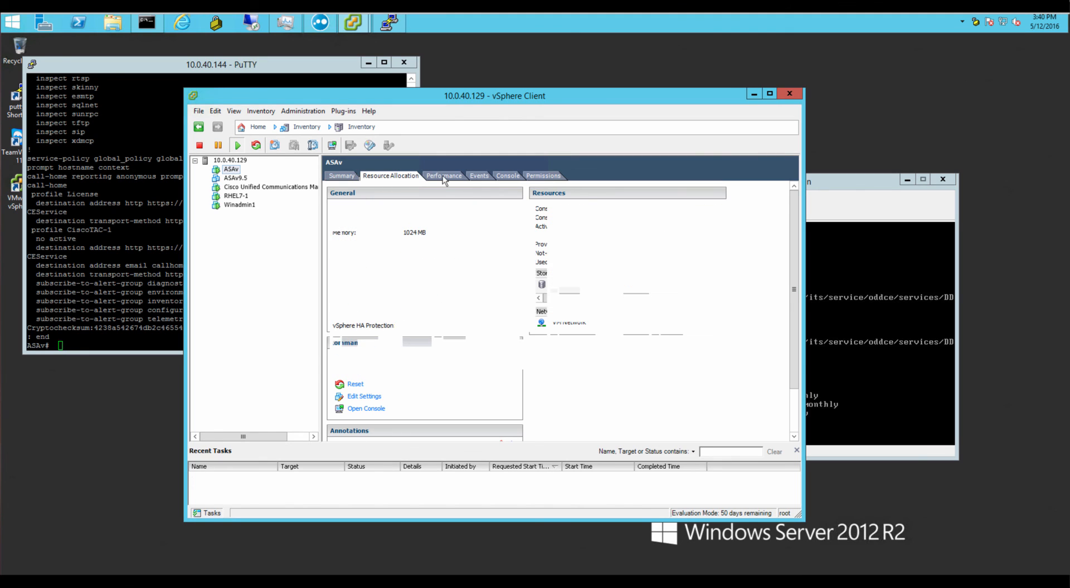
left_click(390, 176)
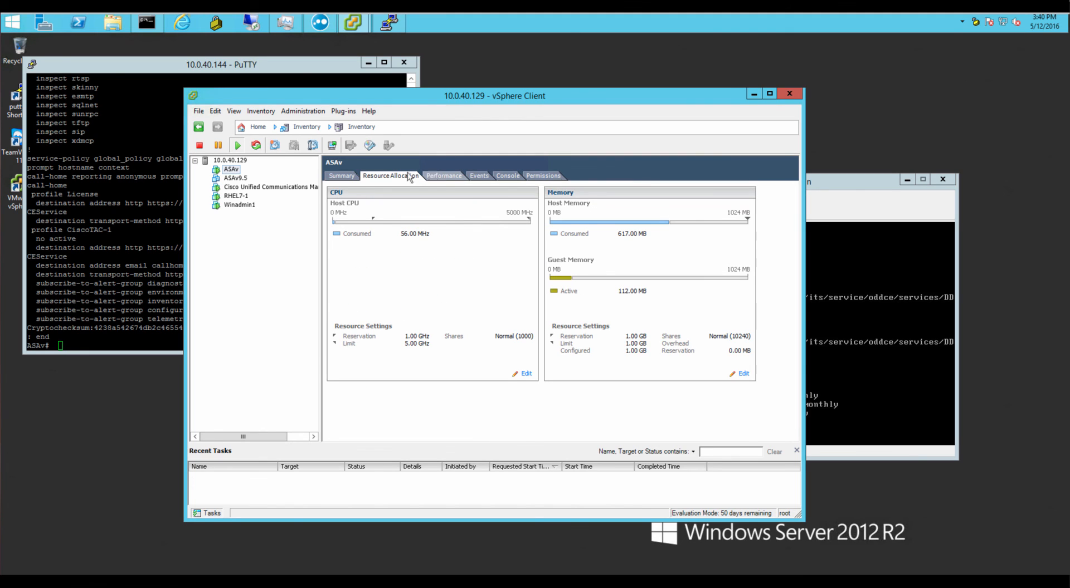
left_click(341, 176)
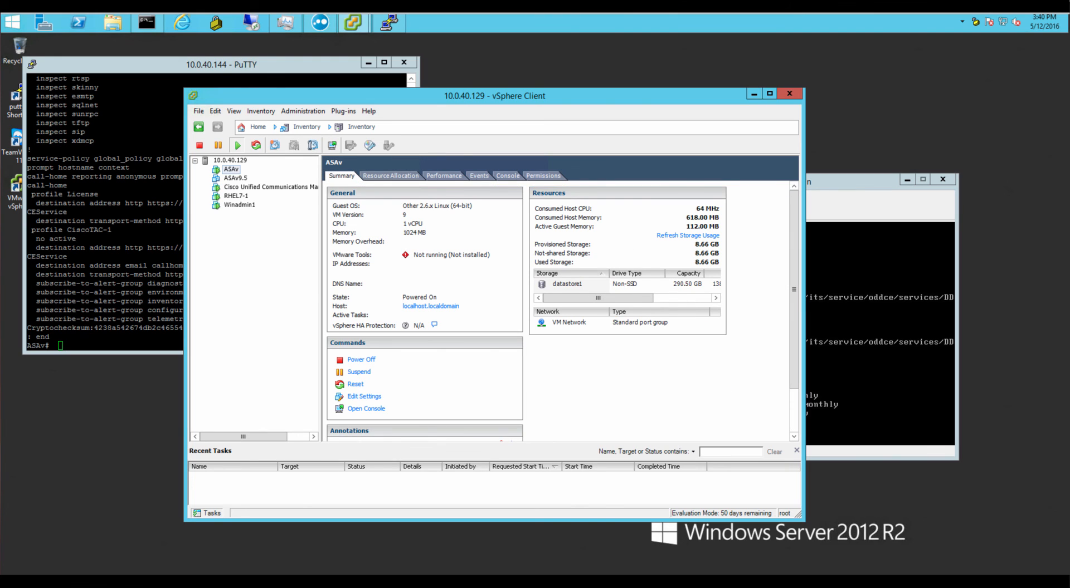
left_click(212, 65)
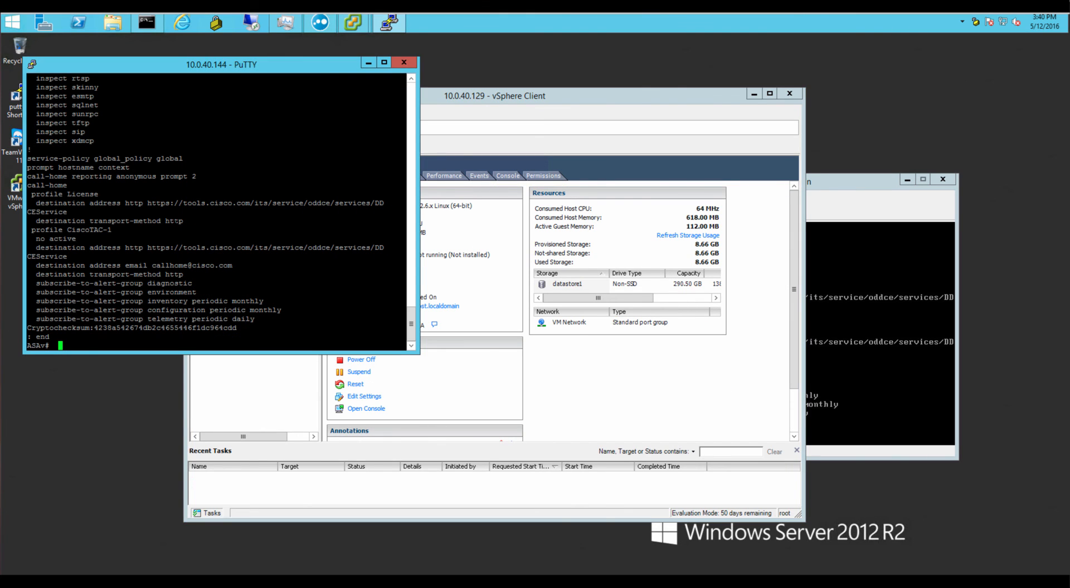
- Run dir and show version, paging through to ASA 9.5(2)207, ASAv5, Unlicensed
type("dir")
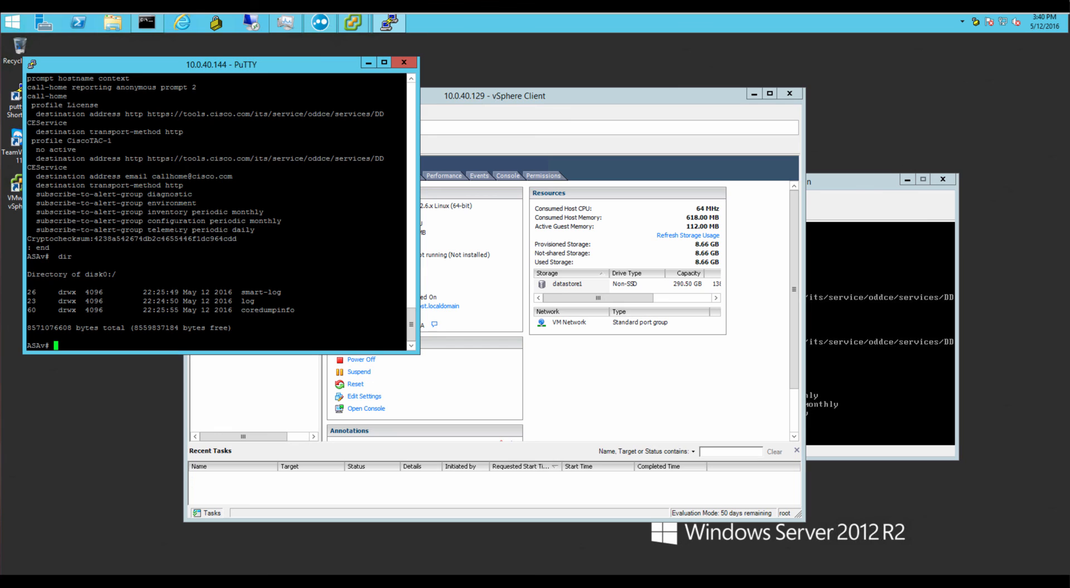
type("sh ver")
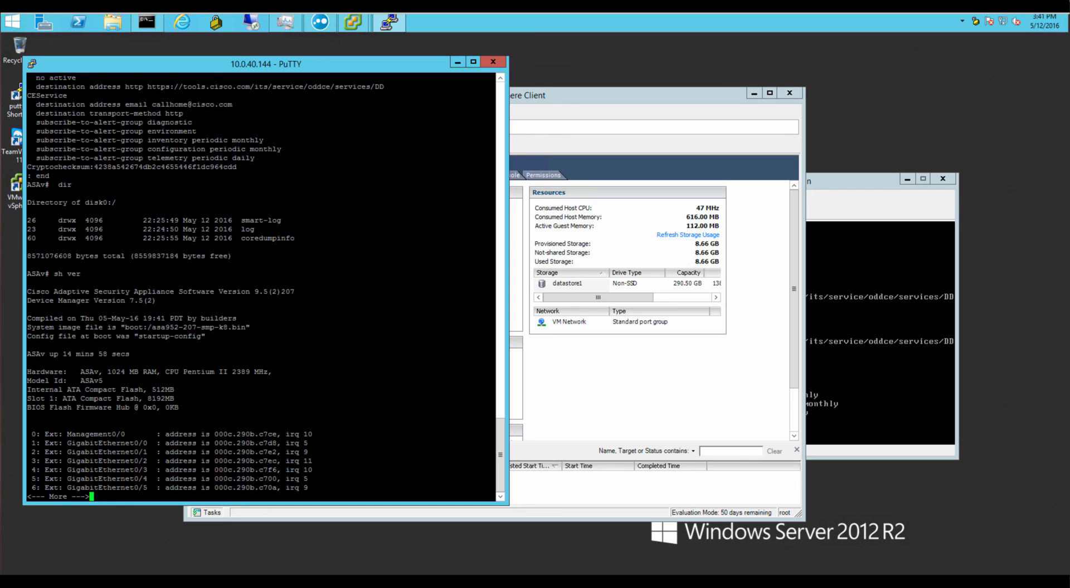
mouse_move(774, 48)
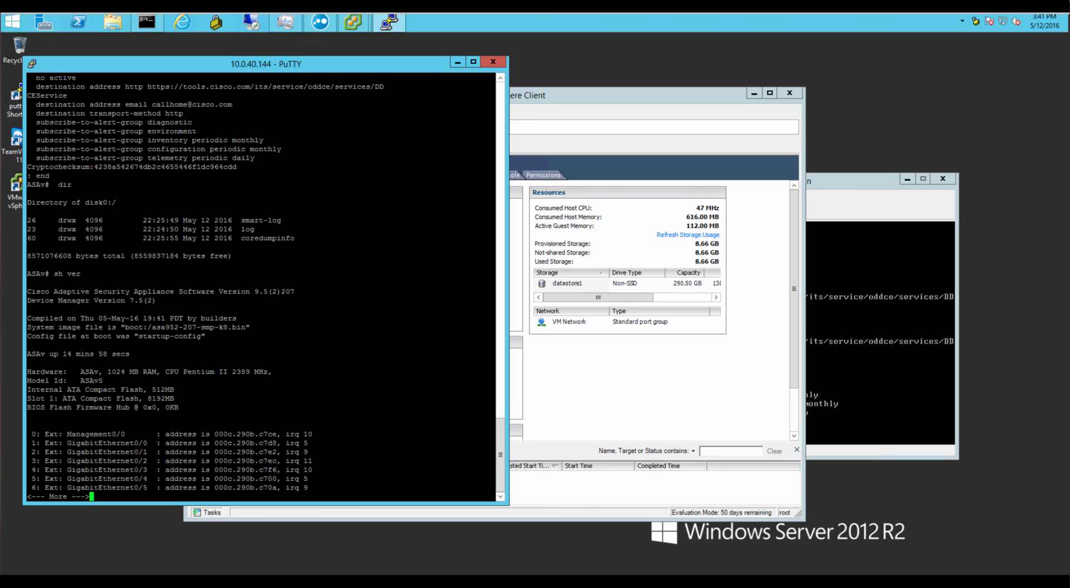
key("space")
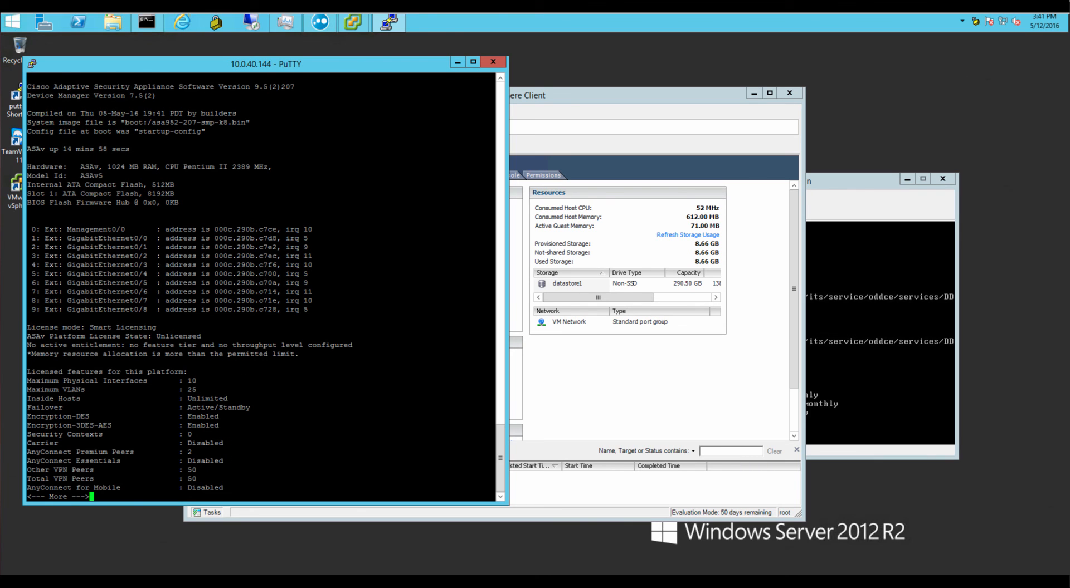
key("space")
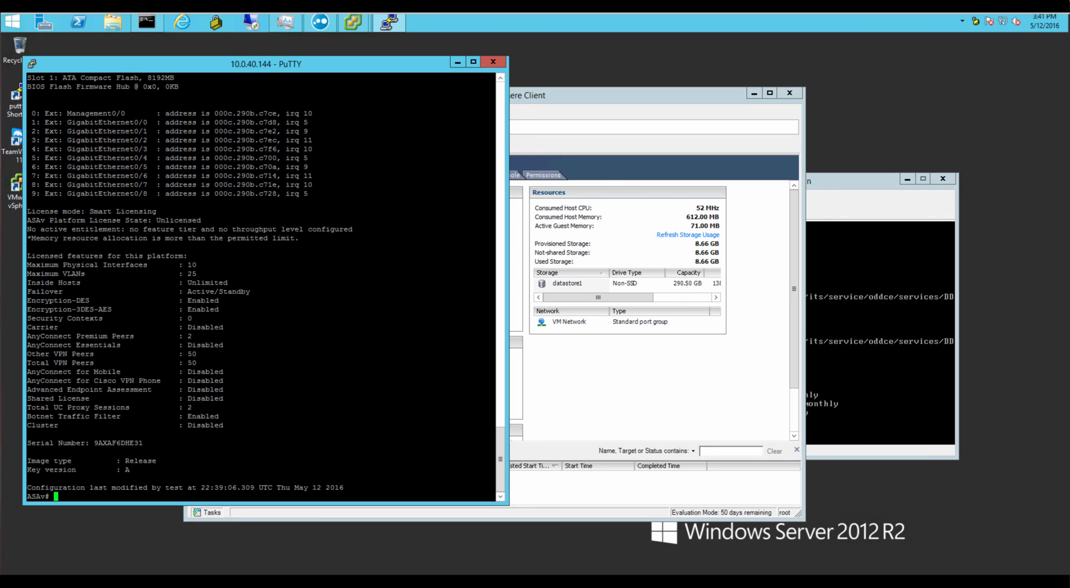